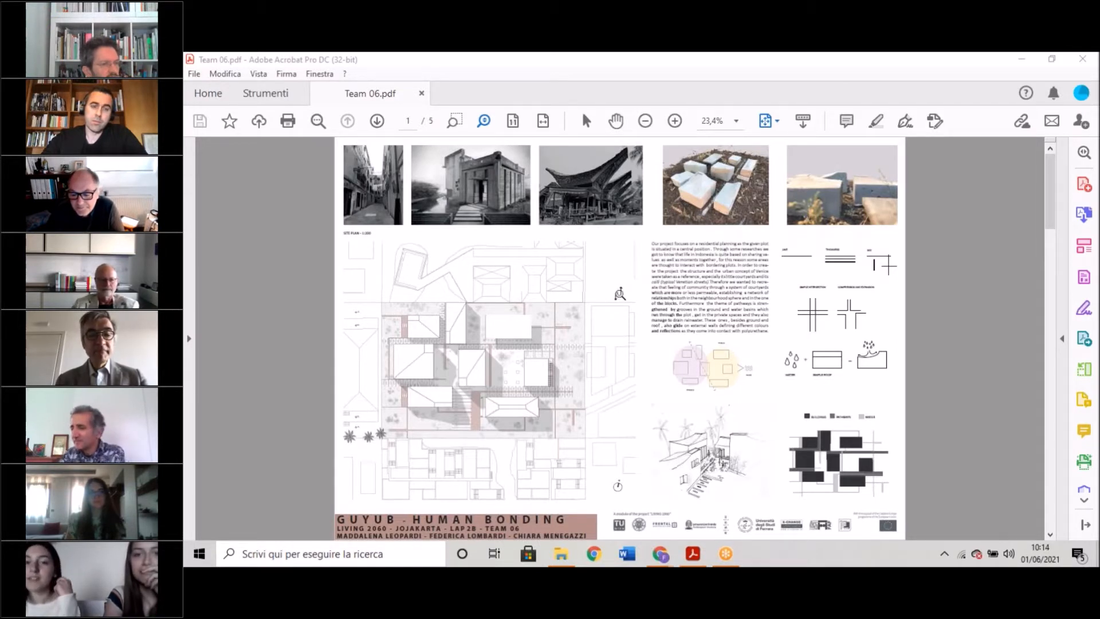
{"action": "mouse_move", "coordinate": [486, 341]}
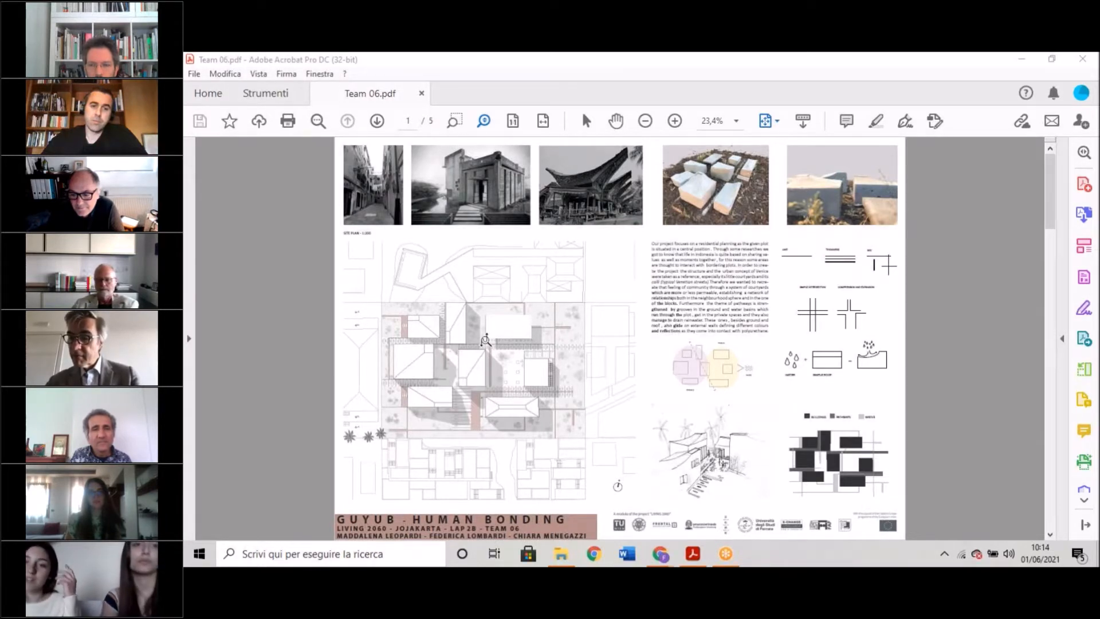
{"action": "mouse_move", "coordinate": [652, 348]}
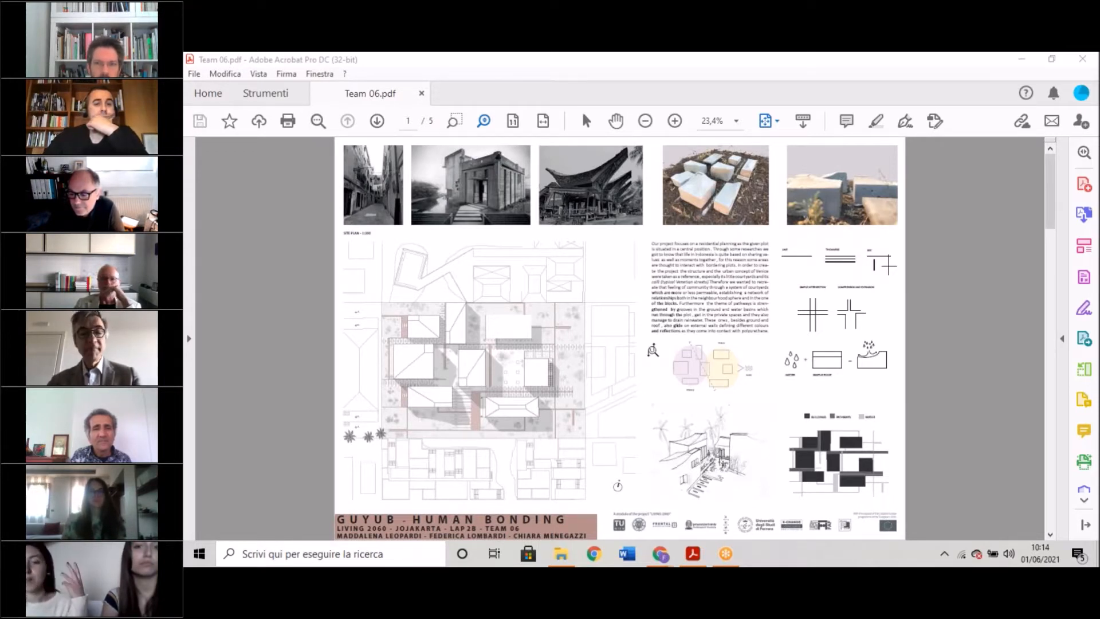
{"action": "mouse_move", "coordinate": [643, 351]}
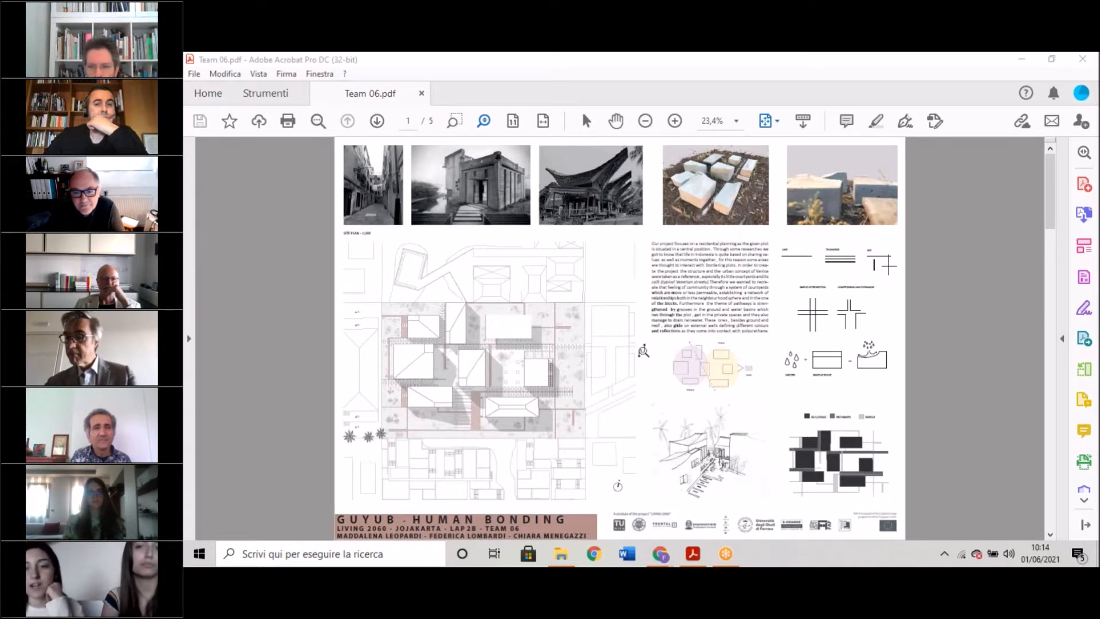
{"action": "mouse_move", "coordinate": [601, 377]}
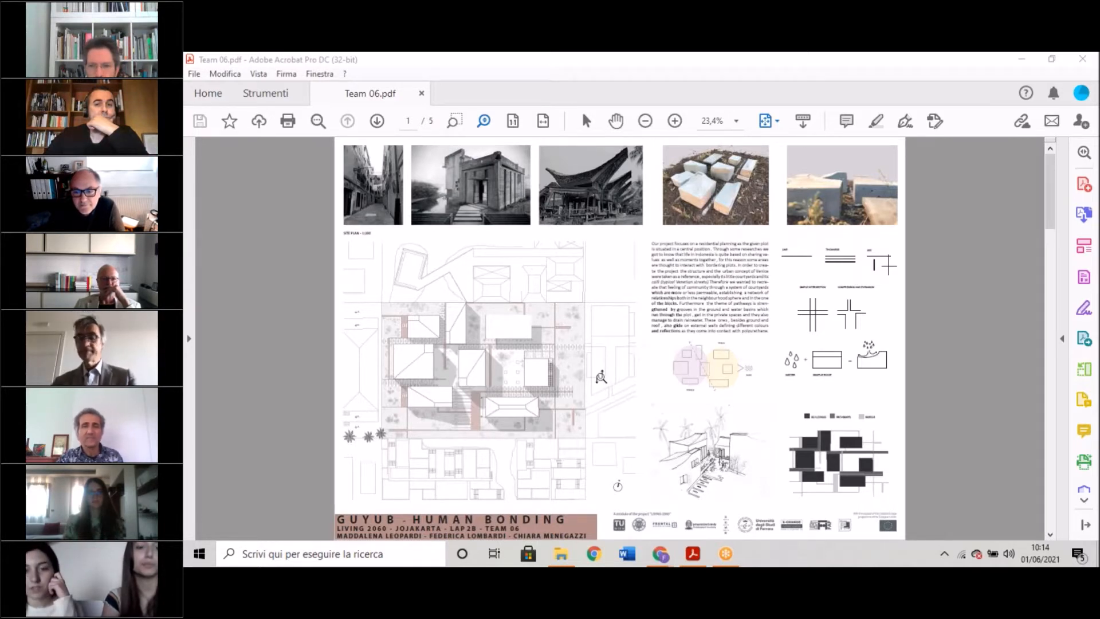
{"action": "mouse_move", "coordinate": [477, 311]}
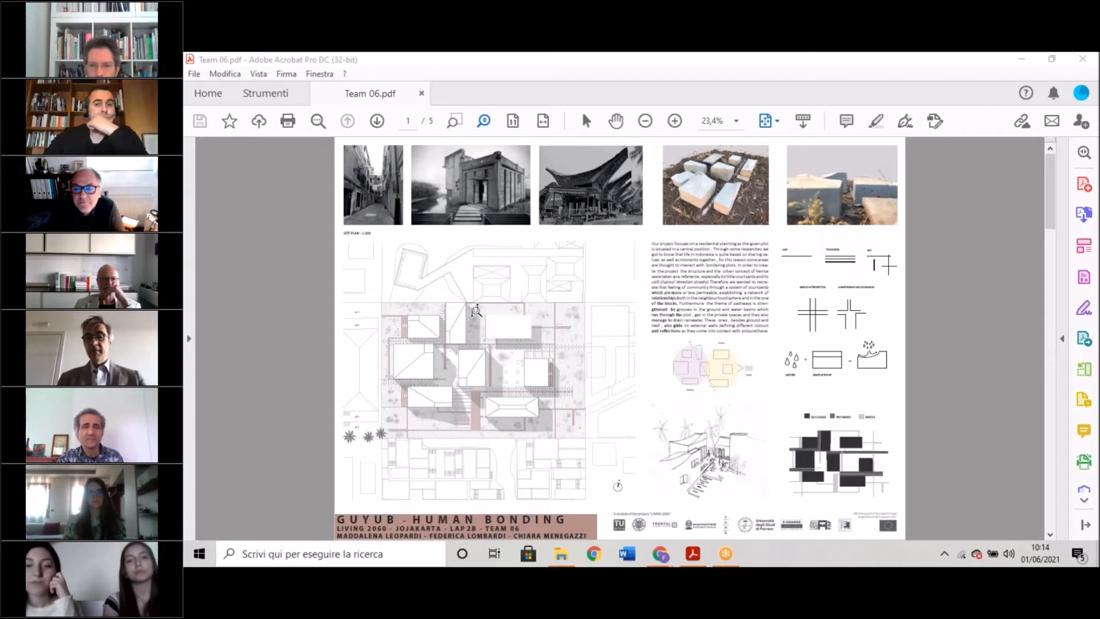
Zoom page 1 in to 50% on the project description text and courtyard diagram.
{"action": "scroll", "scroll_direction": "down", "scroll_amount": 3}
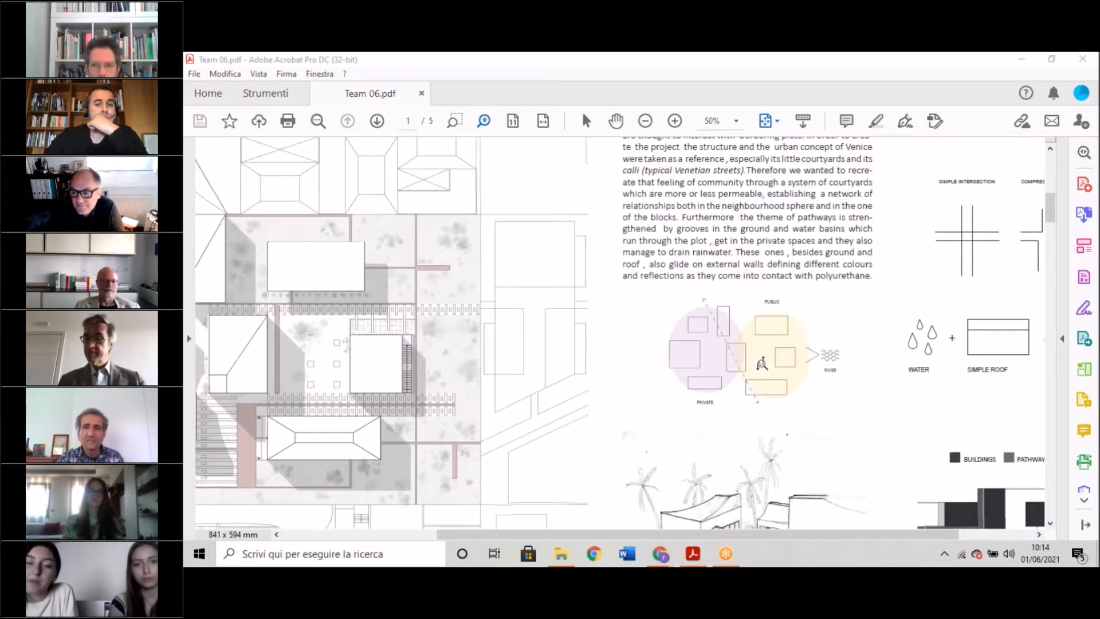
{"action": "mouse_move", "coordinate": [753, 353]}
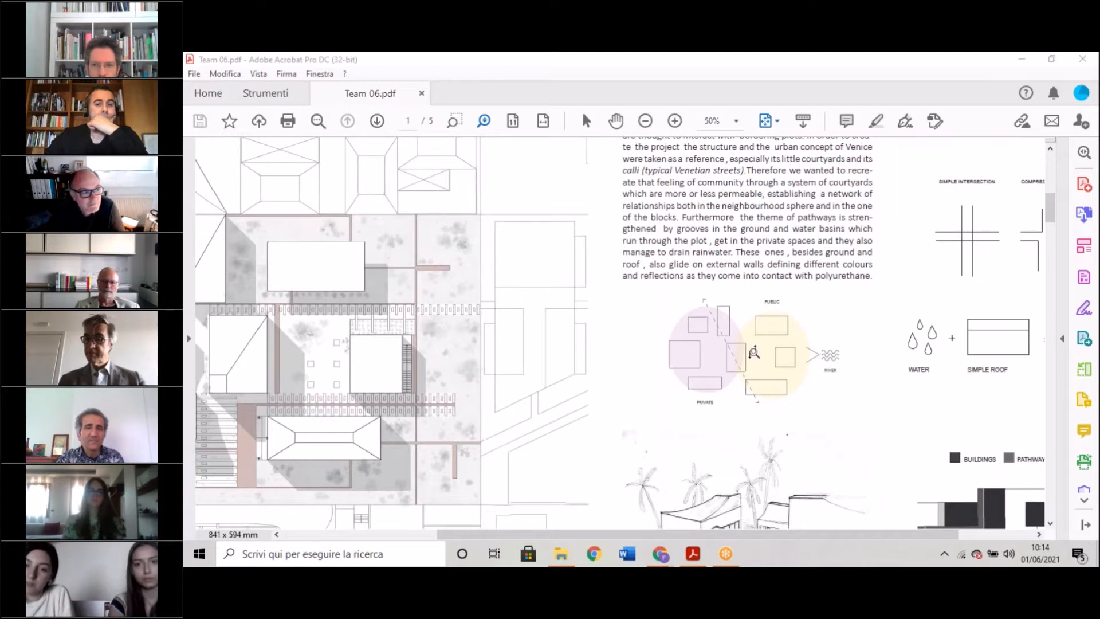
{"action": "mouse_move", "coordinate": [724, 370]}
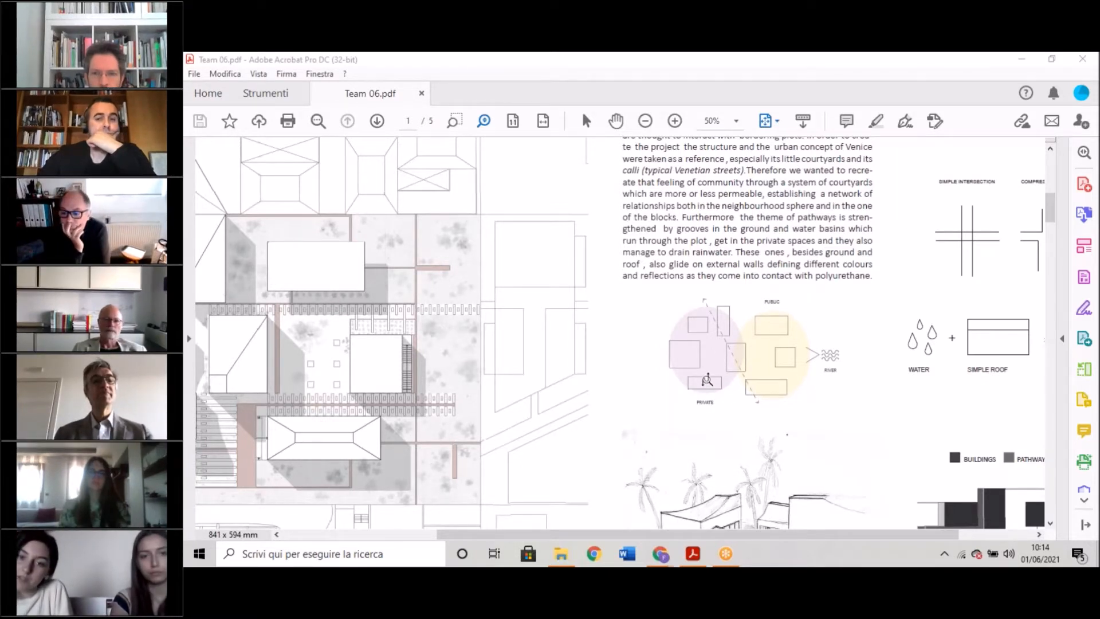
{"action": "mouse_move", "coordinate": [820, 370]}
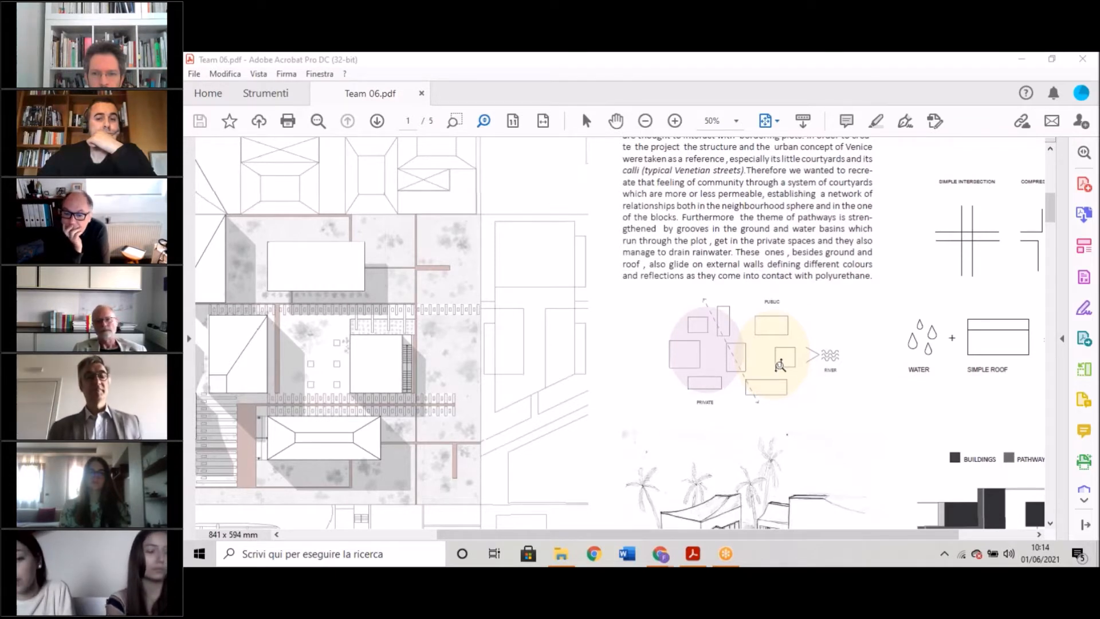
{"action": "mouse_move", "coordinate": [786, 357]}
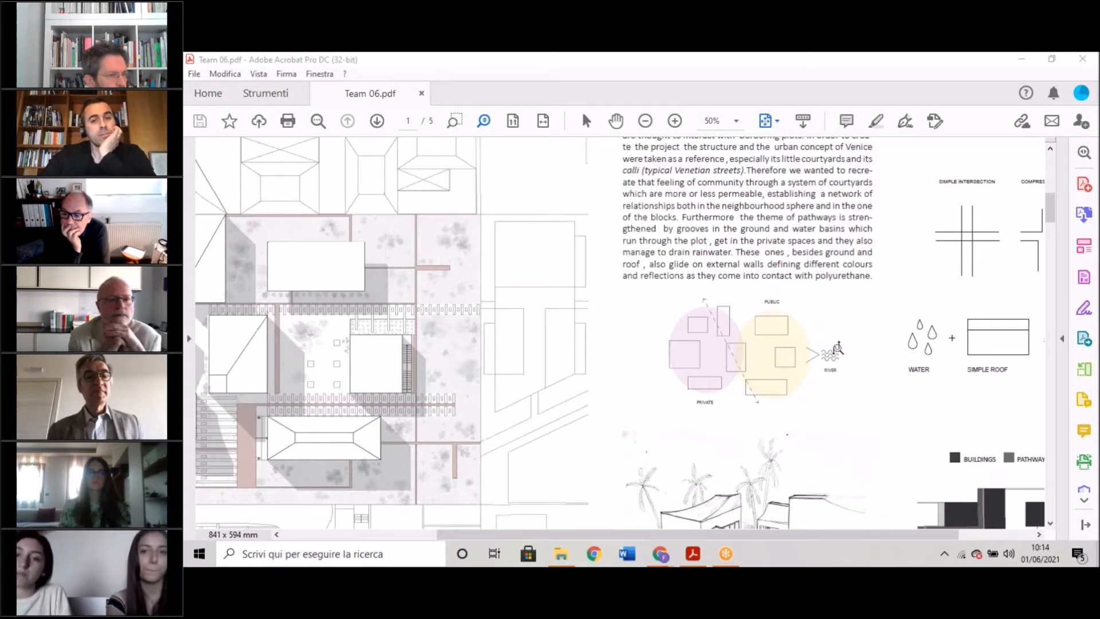
{"action": "mouse_move", "coordinate": [832, 362]}
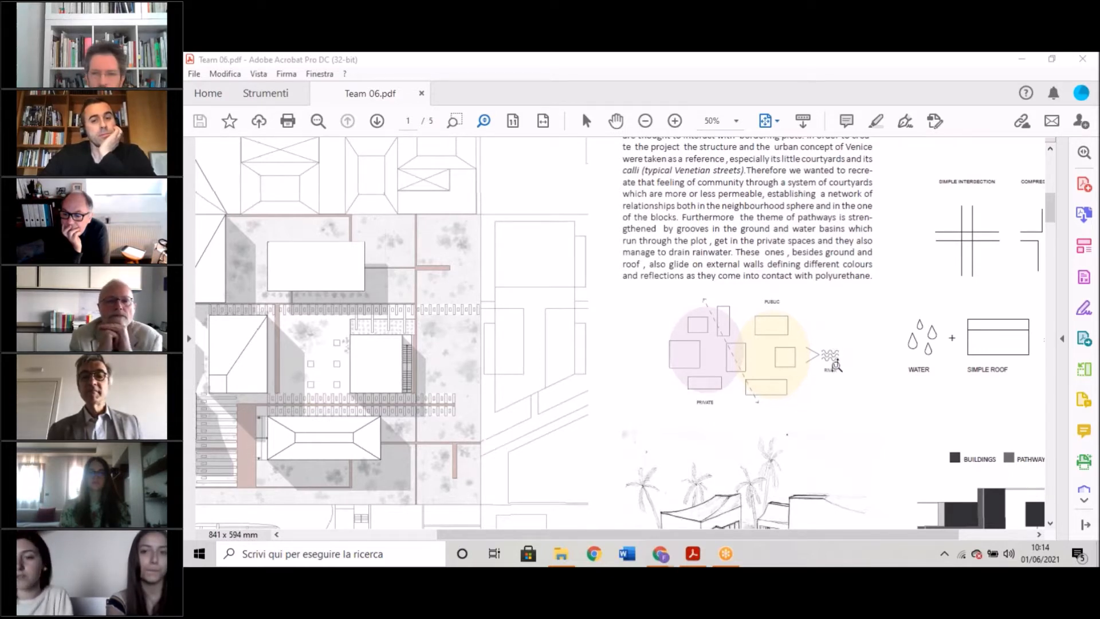
{"action": "mouse_move", "coordinate": [853, 319]}
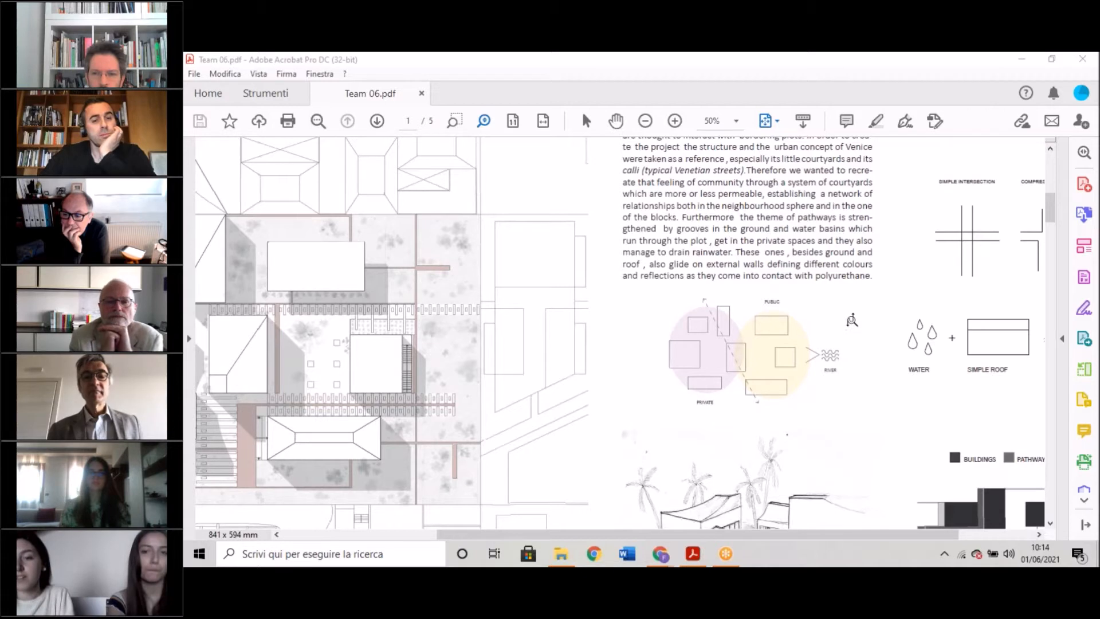
{"action": "mouse_move", "coordinate": [863, 345]}
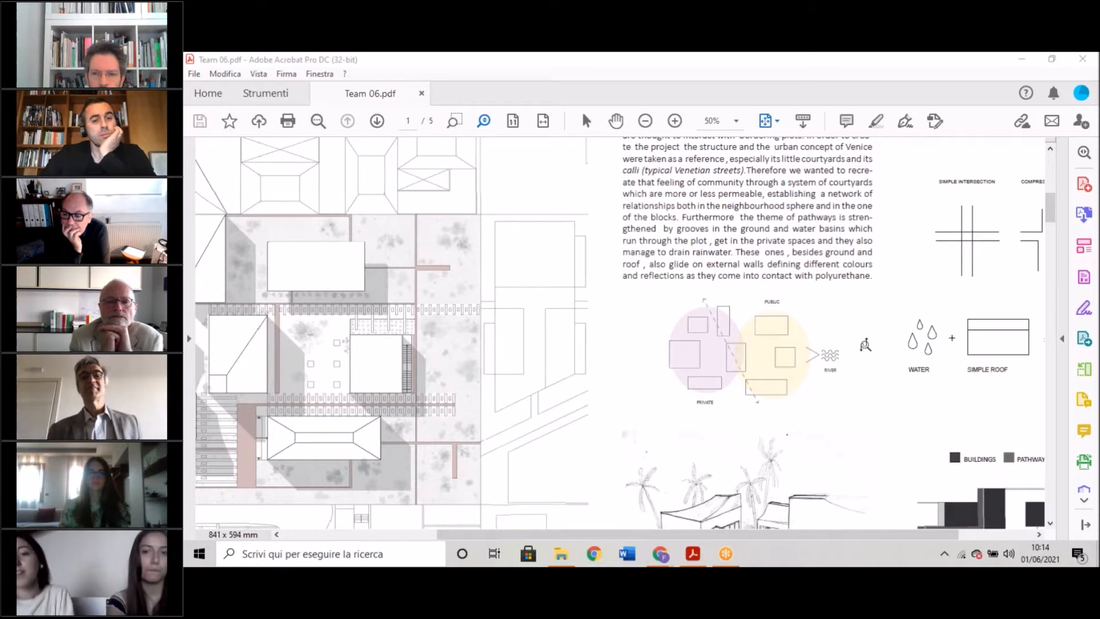
{"action": "mouse_move", "coordinate": [779, 365]}
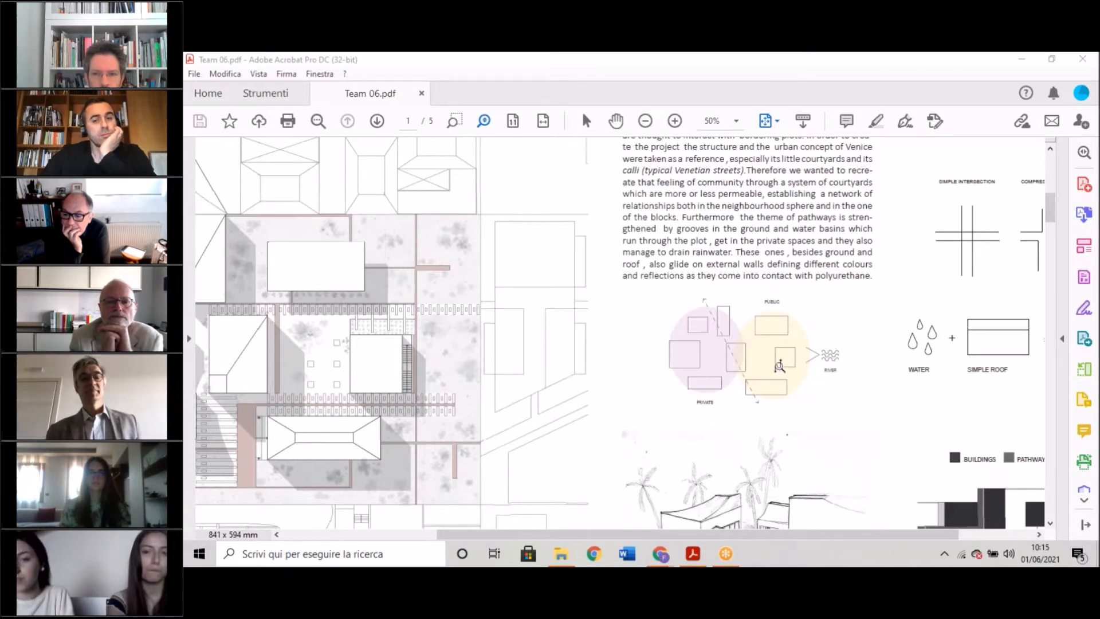
{"action": "mouse_move", "coordinate": [835, 368]}
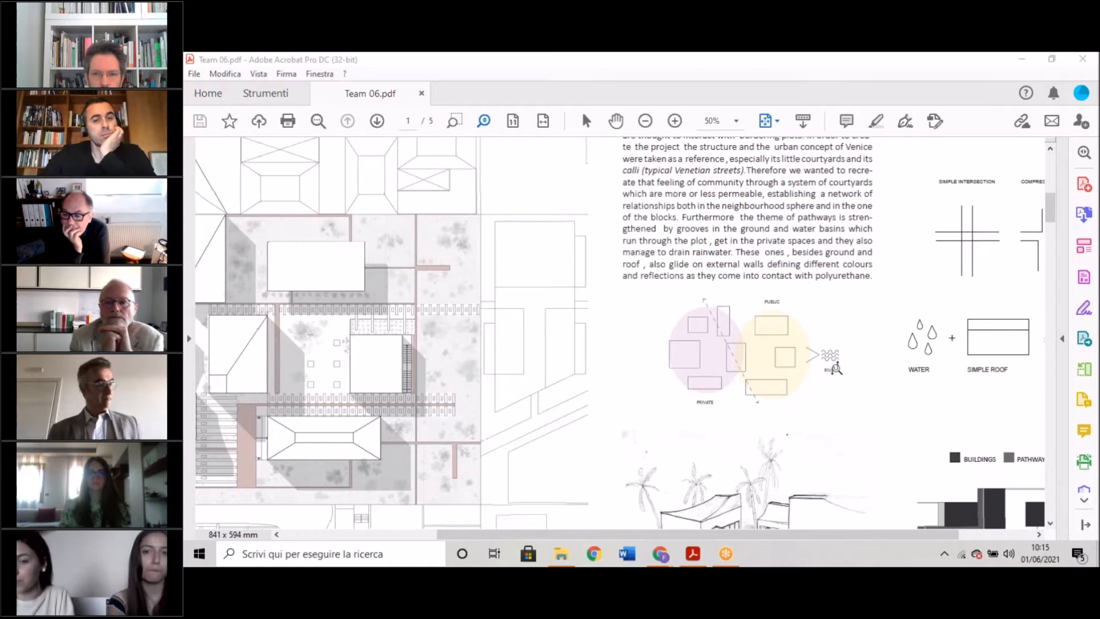
{"action": "mouse_move", "coordinate": [804, 323]}
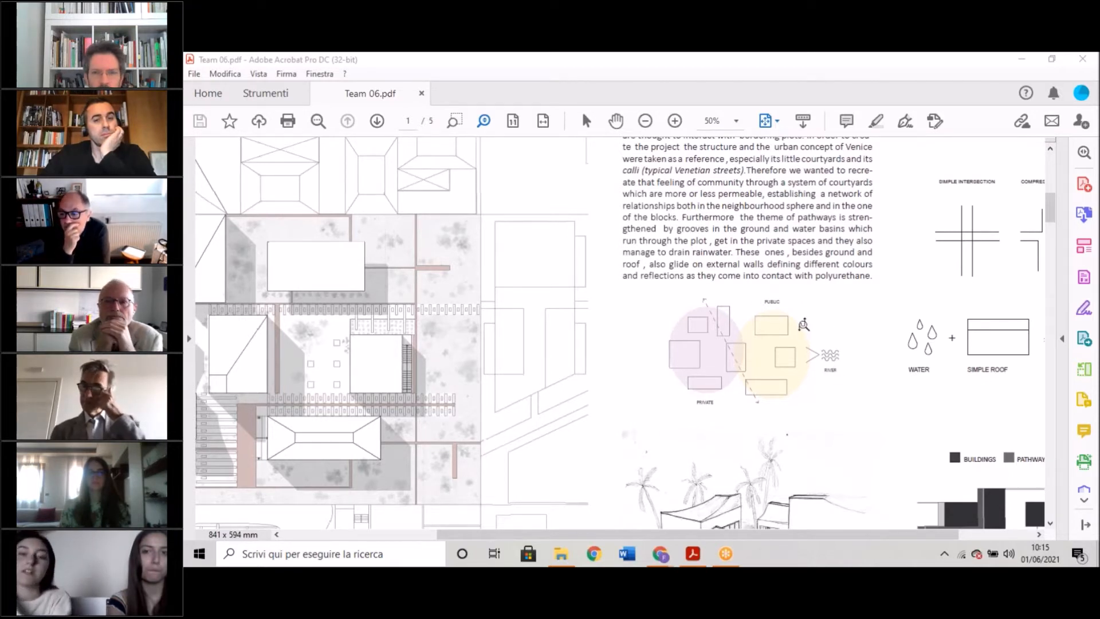
{"action": "mouse_move", "coordinate": [796, 324]}
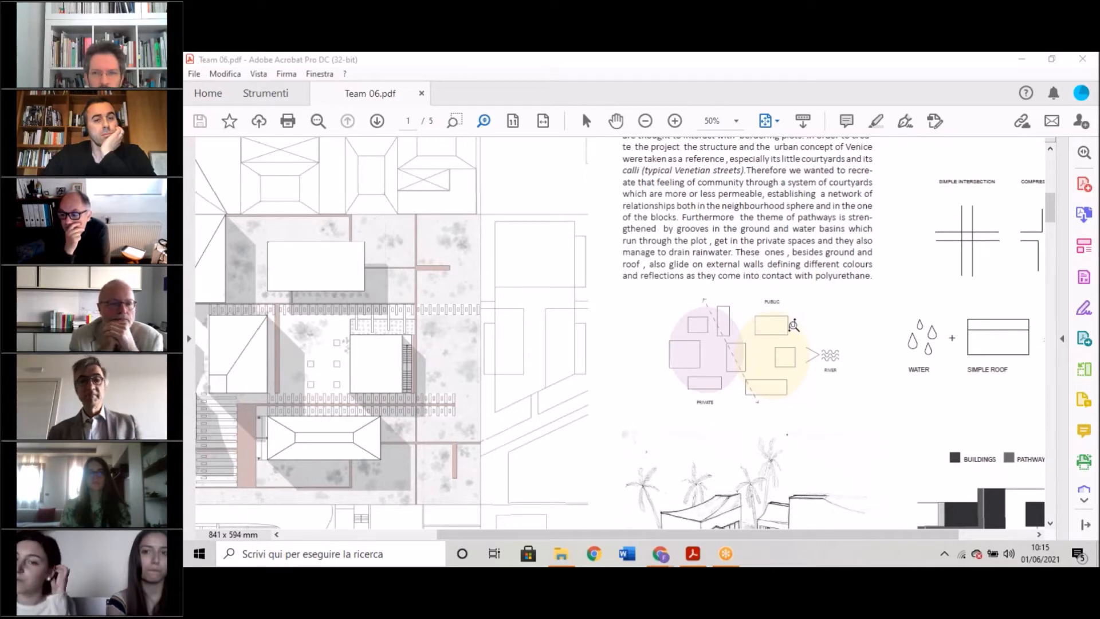
Zoom page 1 out to about 35% so the full site plan sits beside the text column.
{"action": "scroll", "scroll_direction": "up", "scroll_amount": 3}
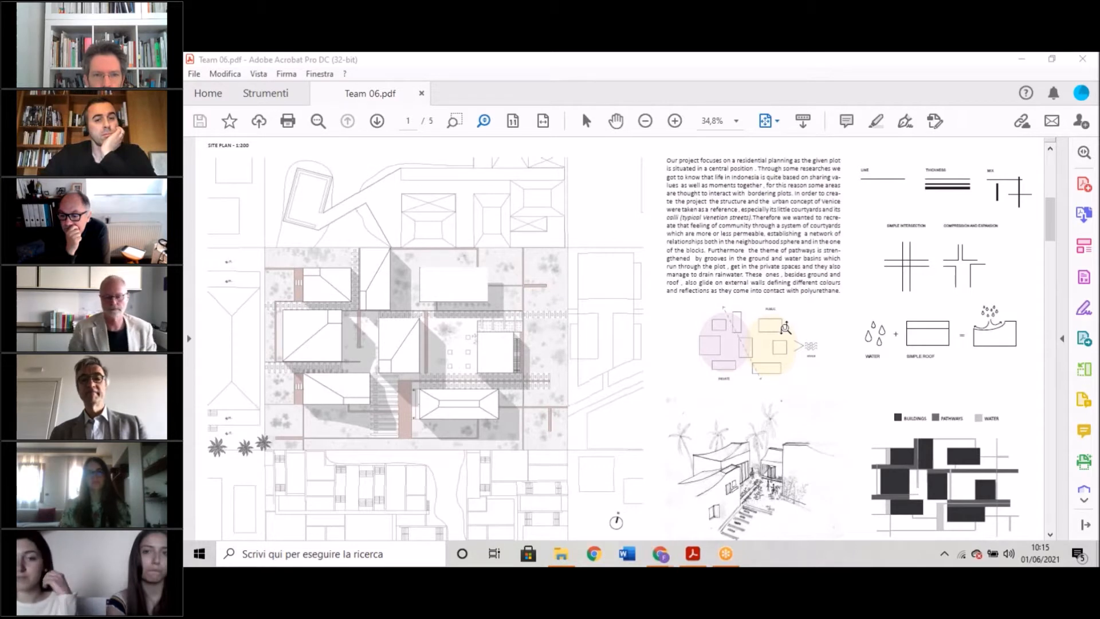
{"action": "left_click", "coordinate": [673, 120]}
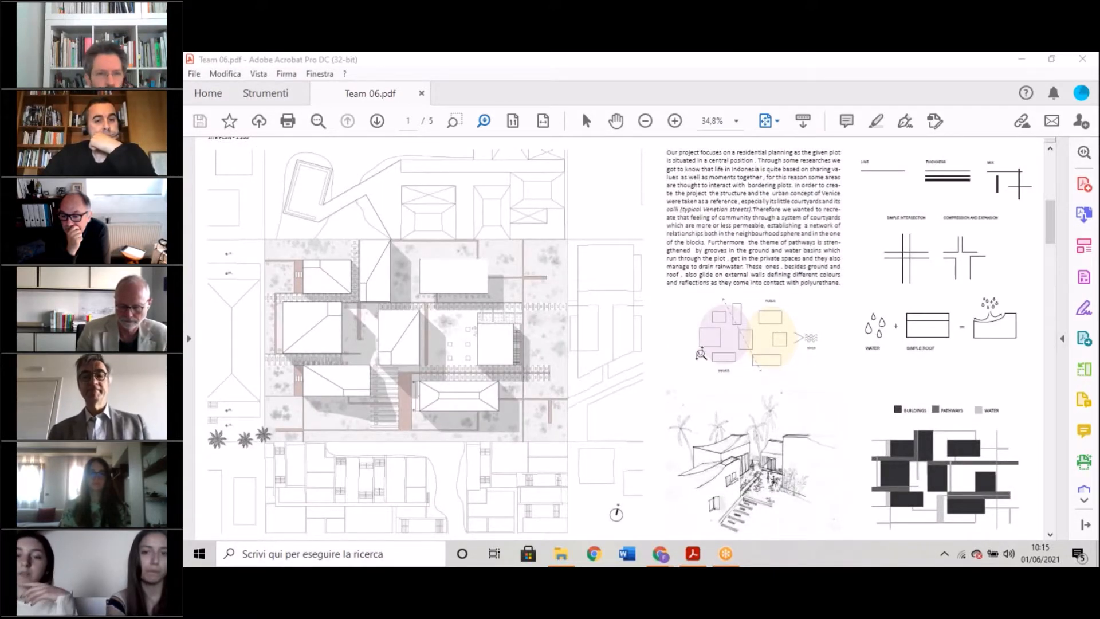
{"action": "mouse_move", "coordinate": [777, 367]}
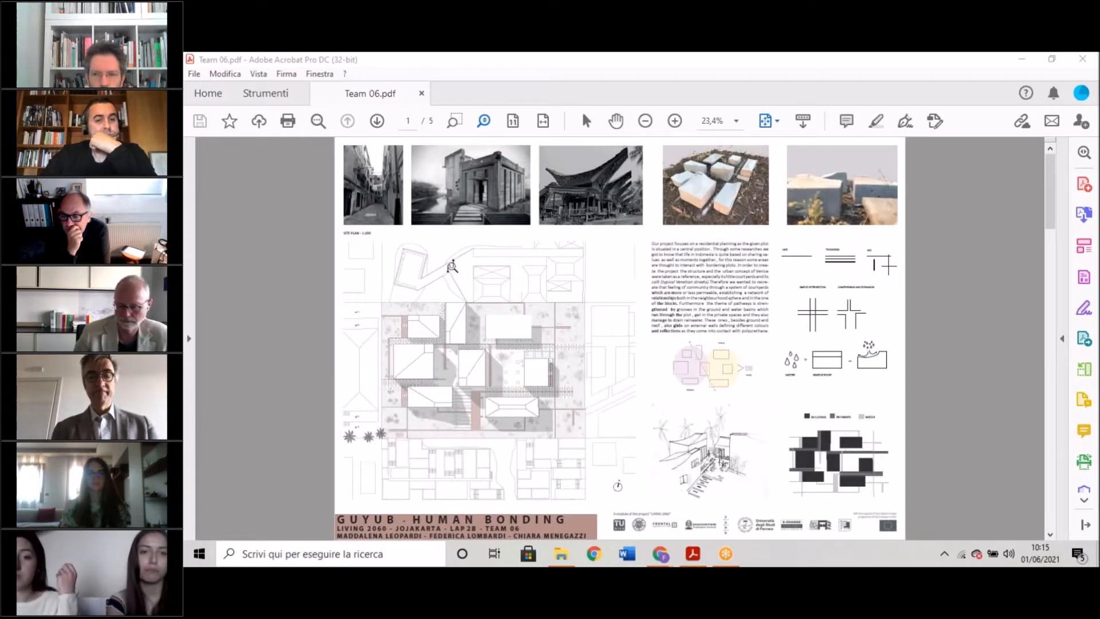
{"action": "mouse_move", "coordinate": [617, 398]}
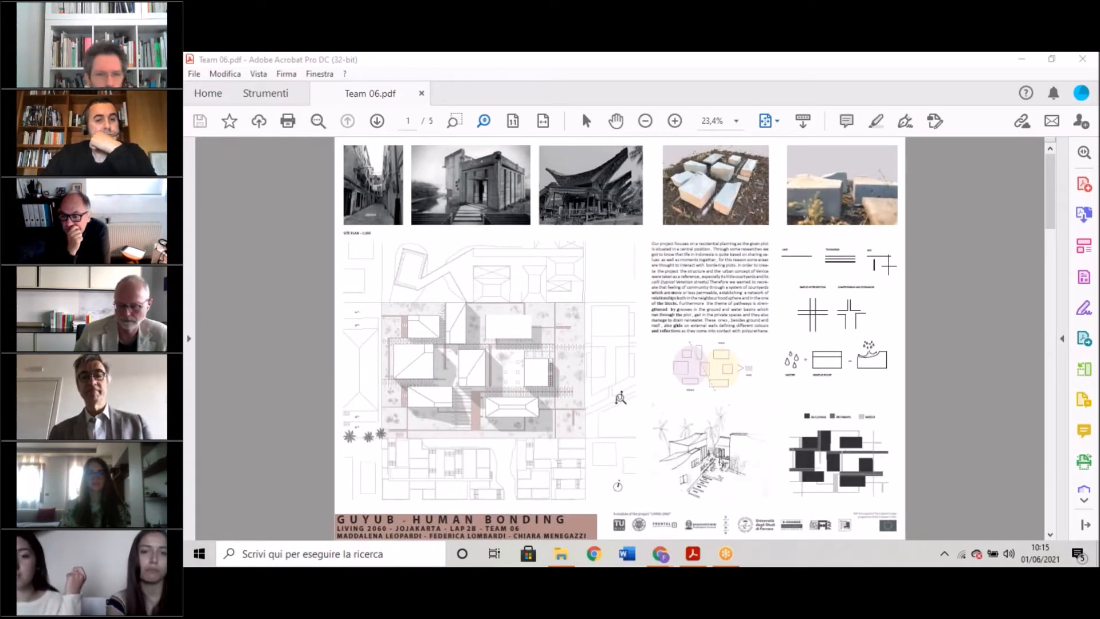
{"action": "mouse_move", "coordinate": [631, 410]}
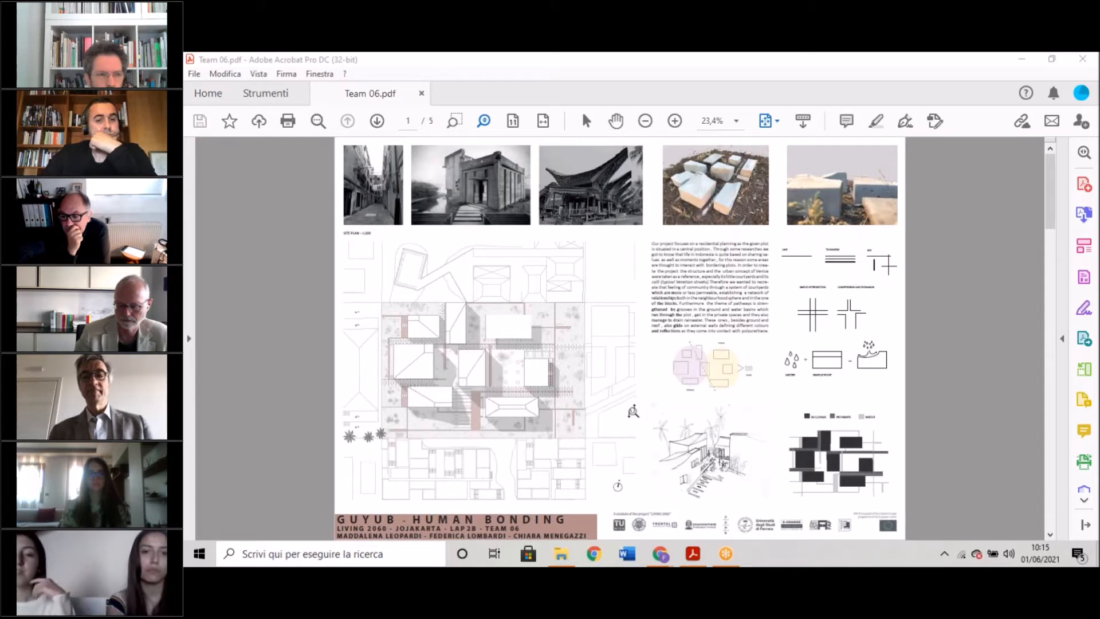
{"action": "mouse_move", "coordinate": [560, 397]}
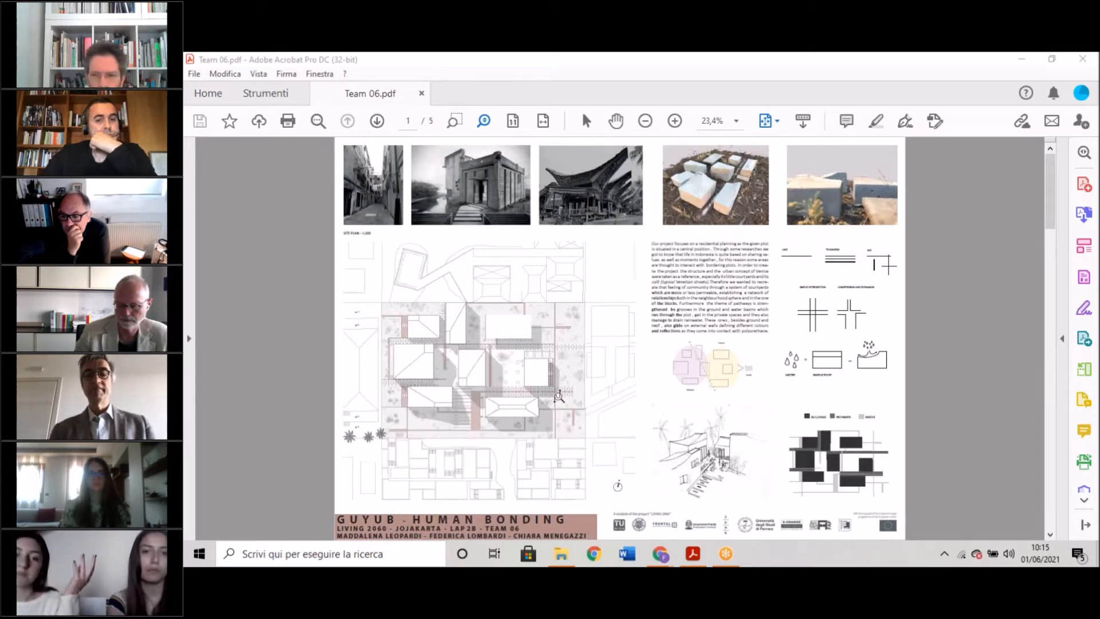
{"action": "mouse_move", "coordinate": [555, 354]}
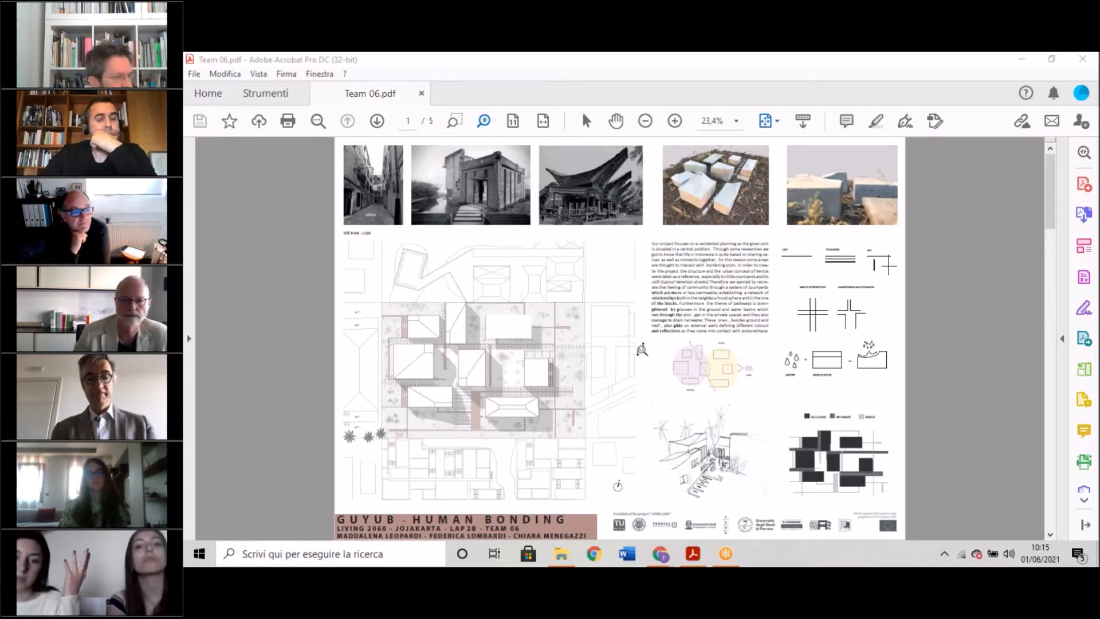
{"action": "mouse_move", "coordinate": [761, 365]}
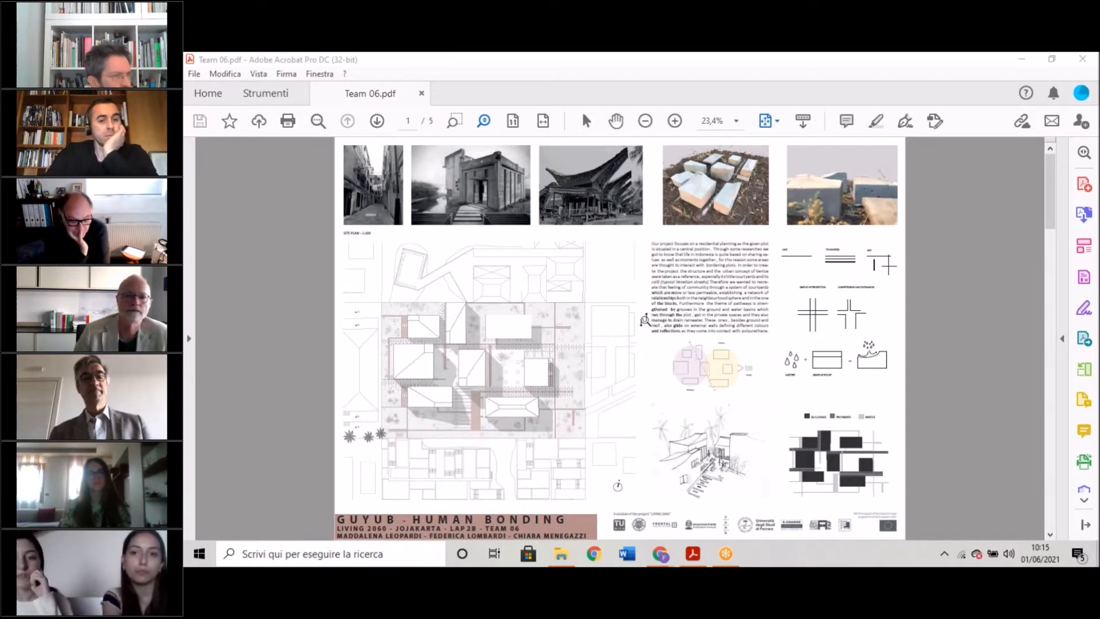
{"action": "mouse_move", "coordinate": [645, 294]}
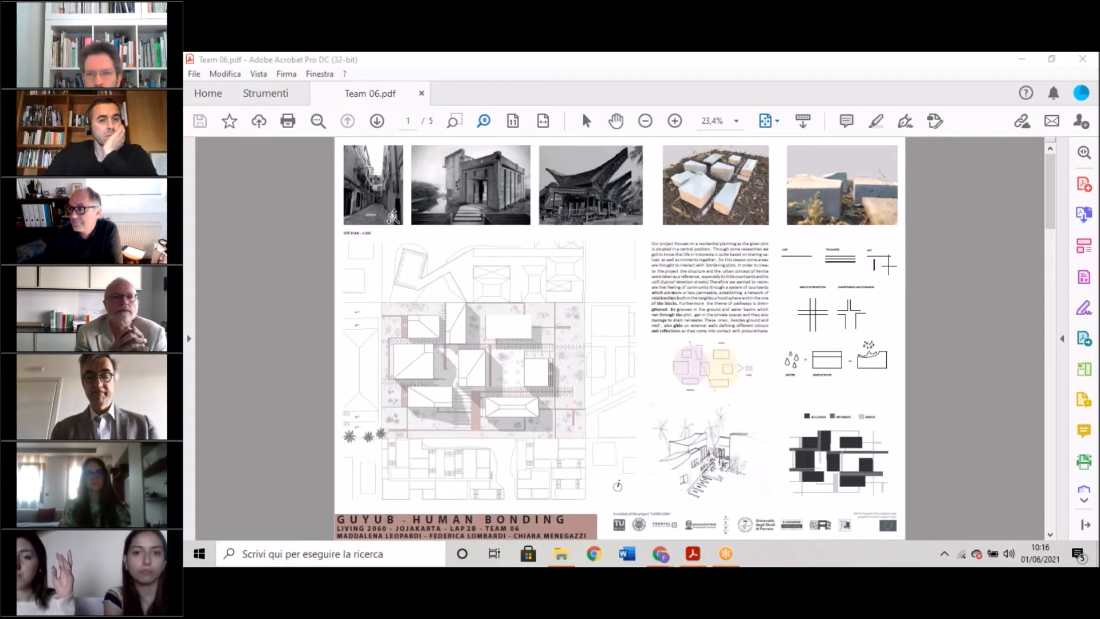
{"action": "mouse_move", "coordinate": [466, 370]}
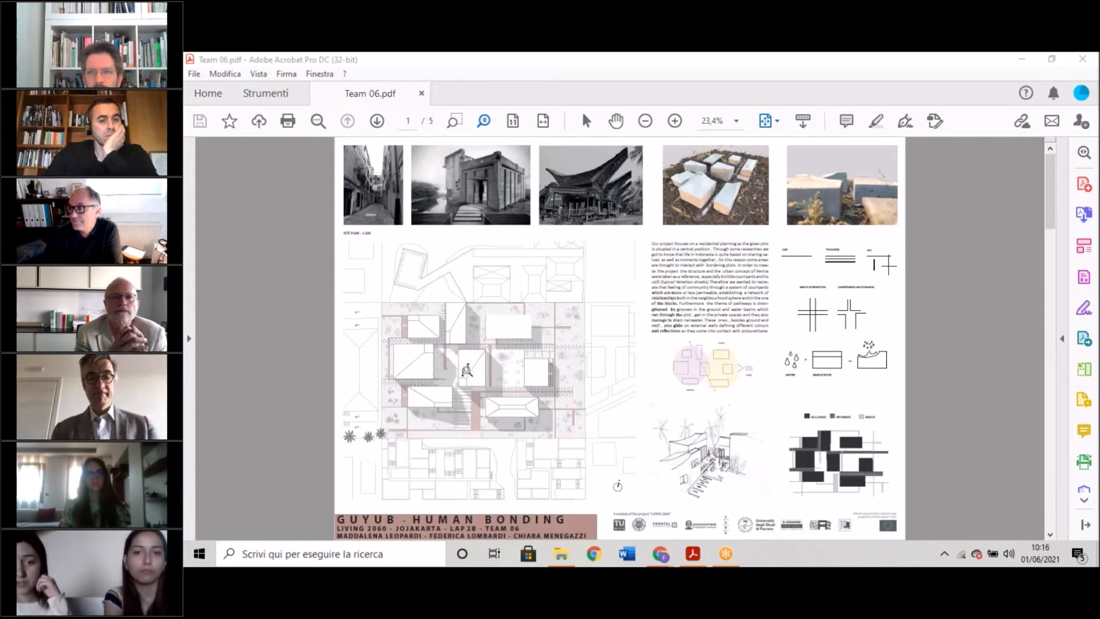
{"action": "left_click", "coordinate": [674, 120]}
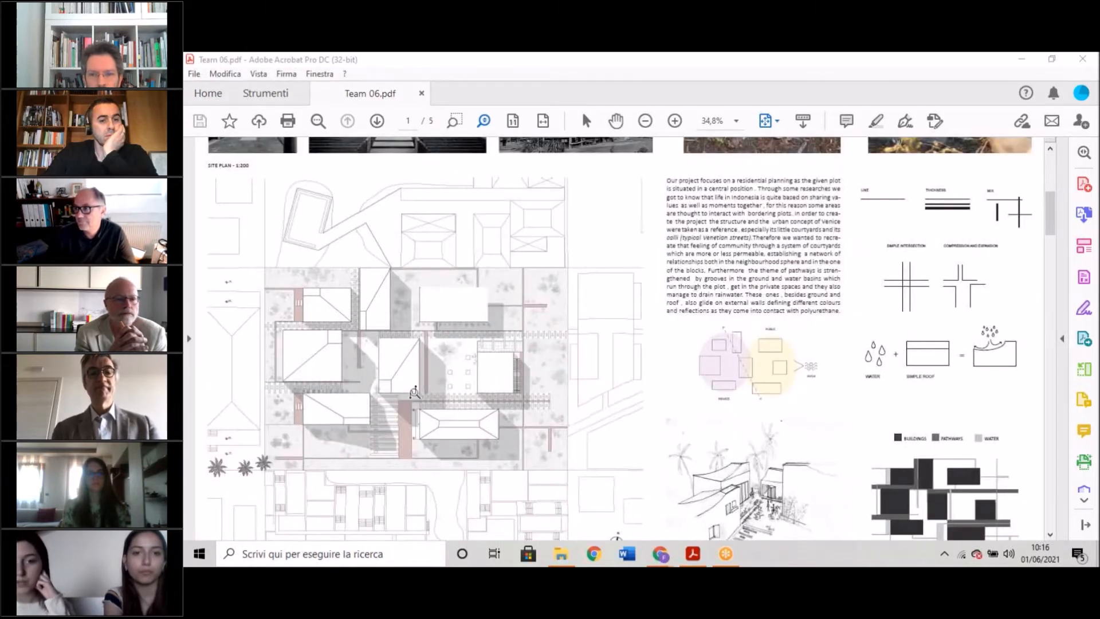
{"action": "mouse_move", "coordinate": [364, 367]}
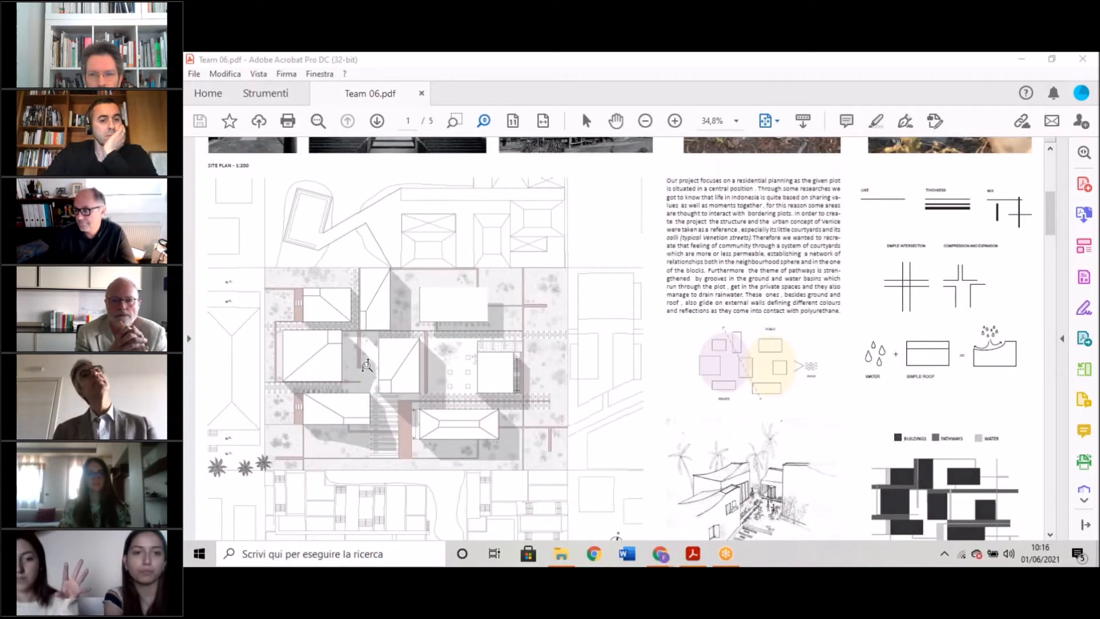
{"action": "mouse_move", "coordinate": [371, 366]}
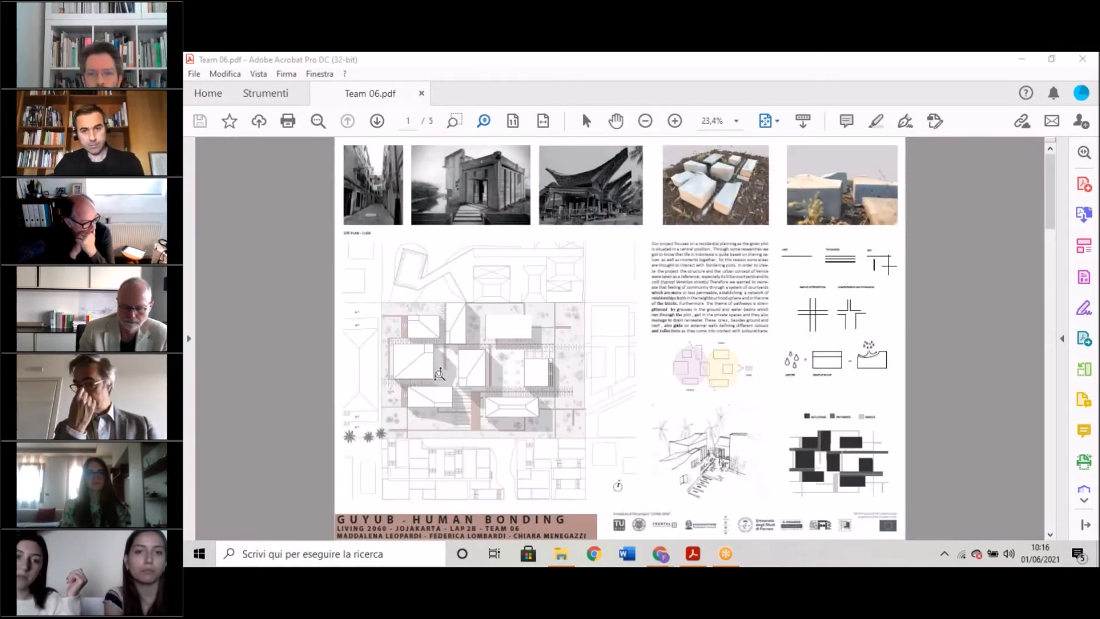
{"action": "left_click", "coordinate": [673, 120]}
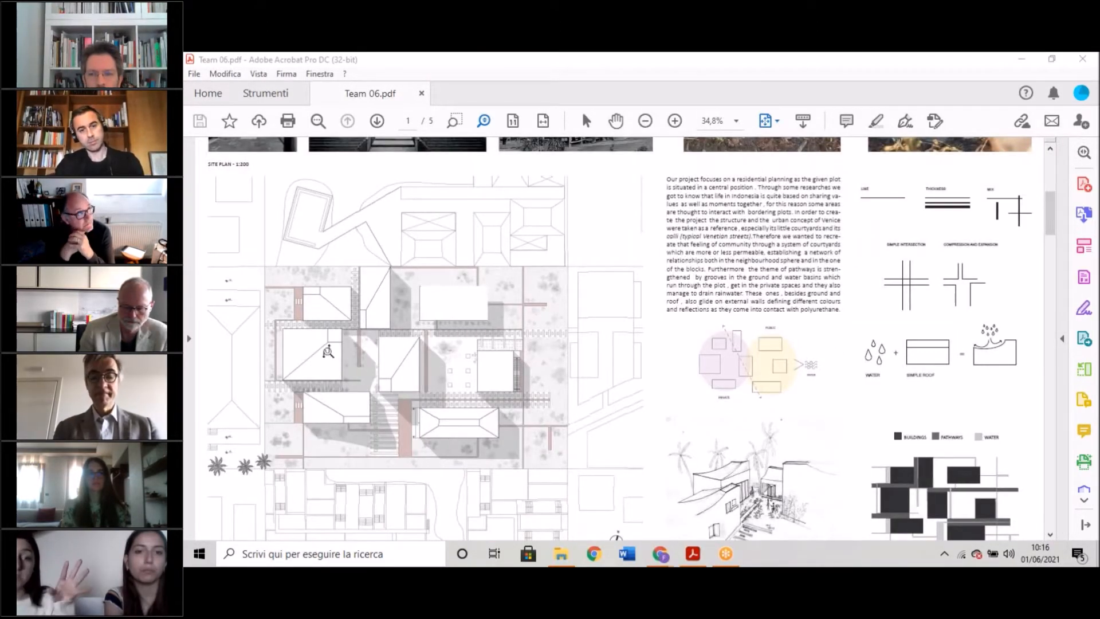
{"action": "mouse_move", "coordinate": [463, 357]}
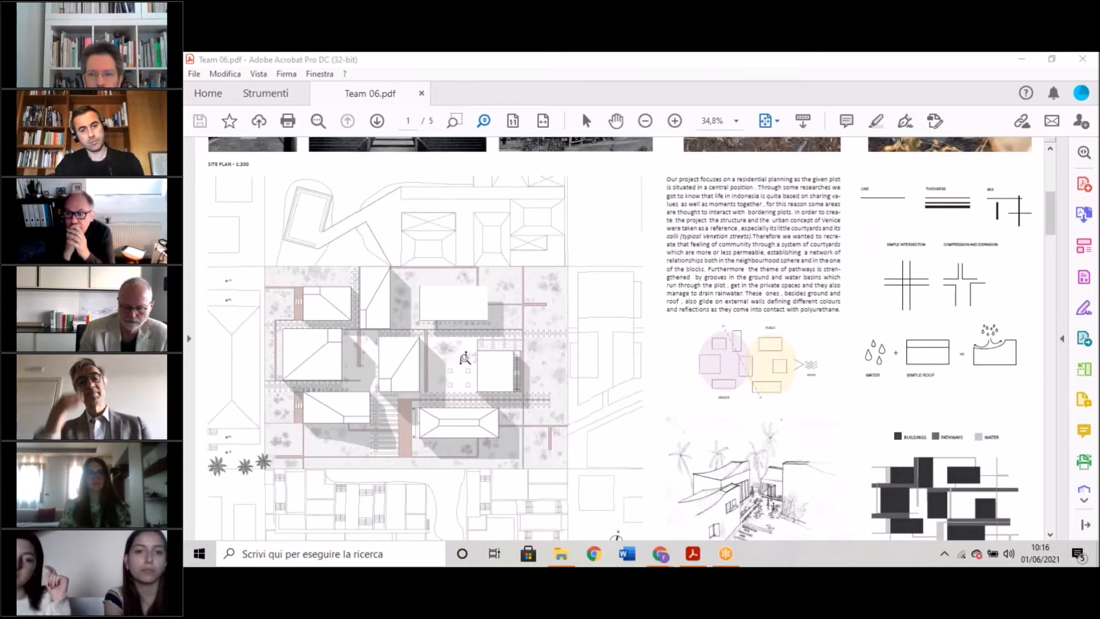
{"action": "mouse_move", "coordinate": [491, 349]}
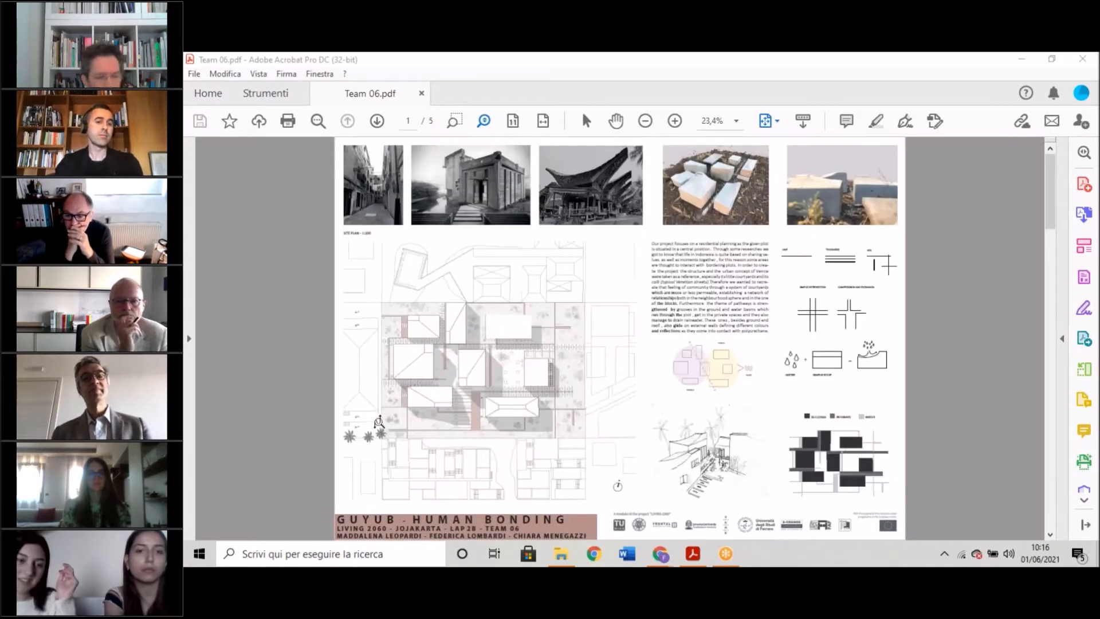
{"action": "mouse_move", "coordinate": [522, 496]}
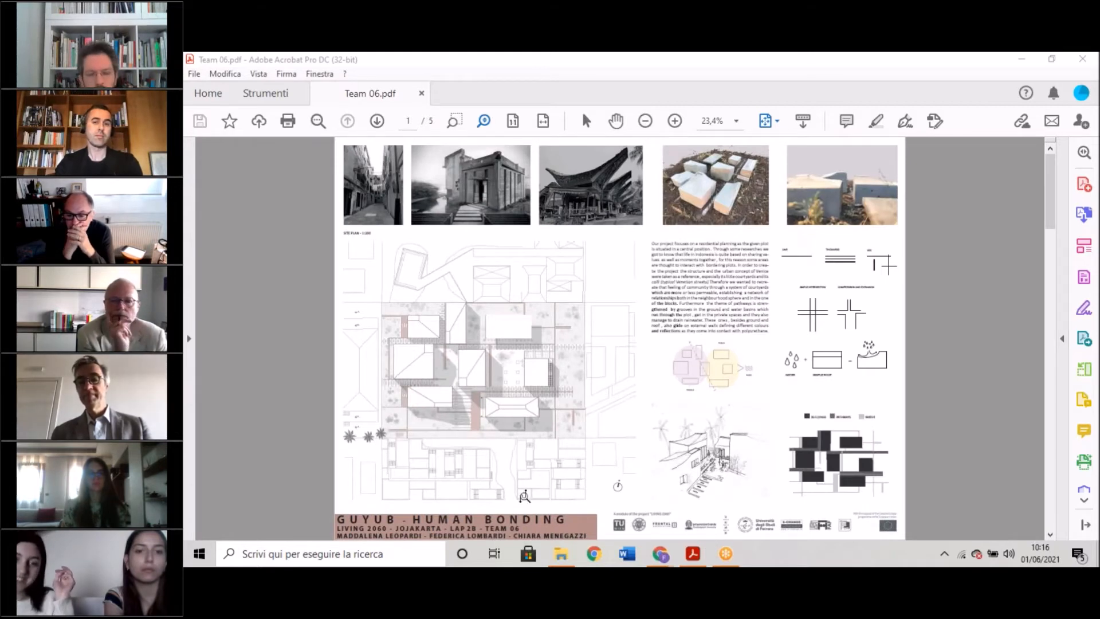
{"action": "mouse_move", "coordinate": [583, 427]}
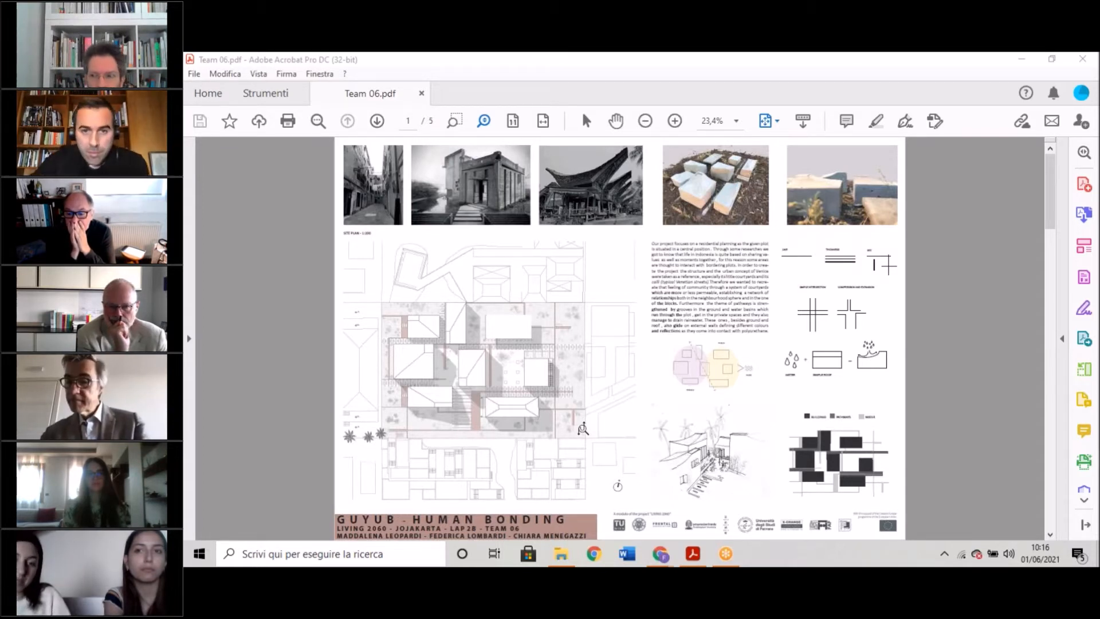
{"action": "mouse_move", "coordinate": [638, 394]}
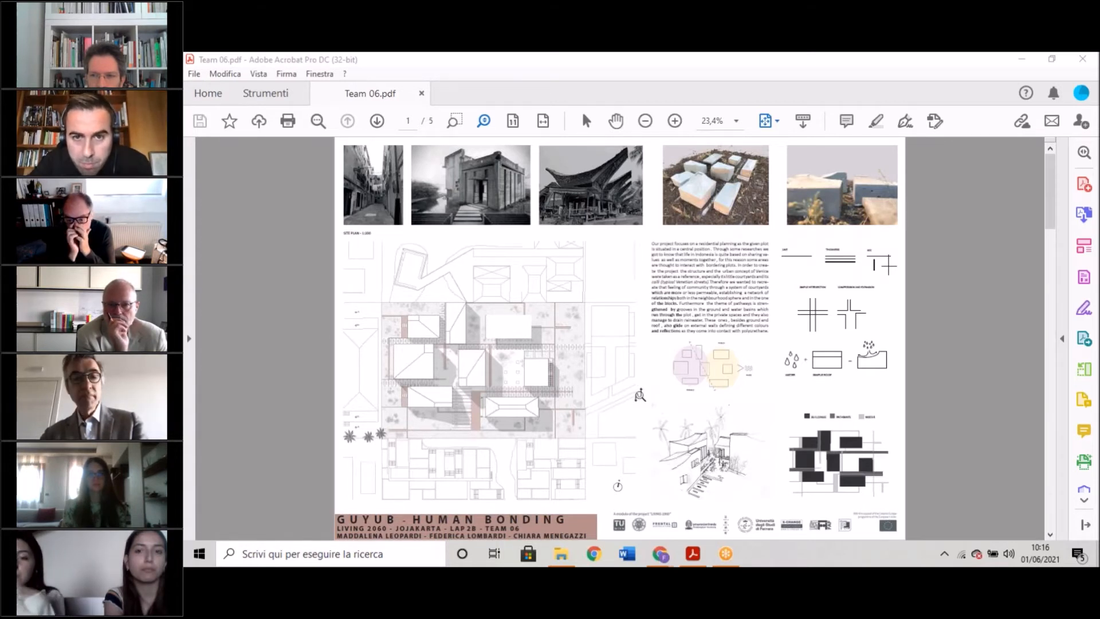
{"action": "mouse_move", "coordinate": [486, 326]}
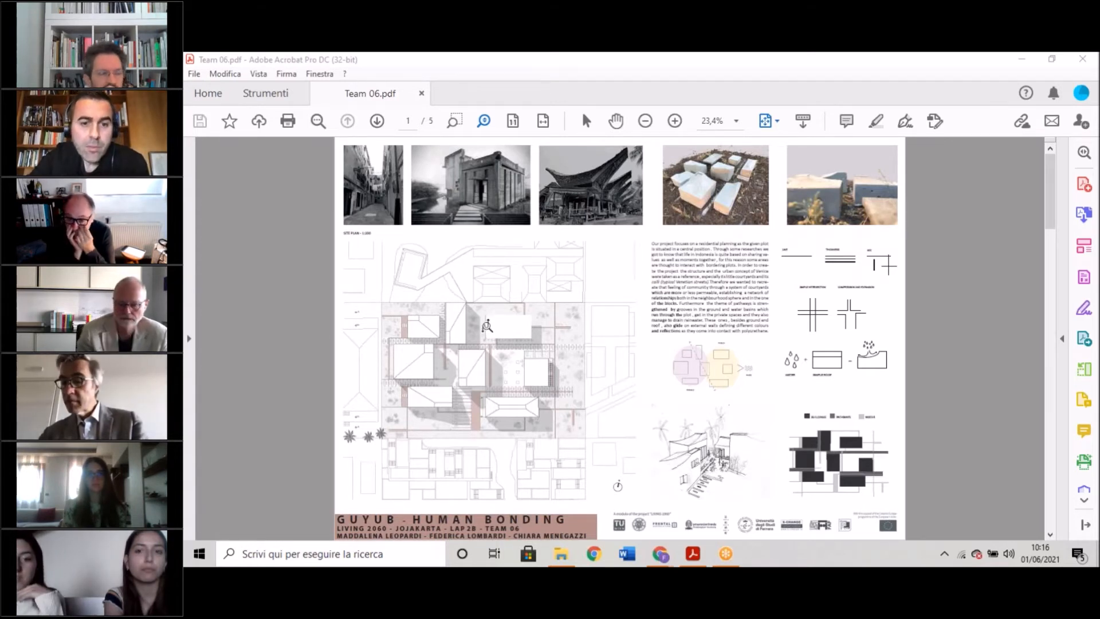
{"action": "mouse_move", "coordinate": [548, 351]}
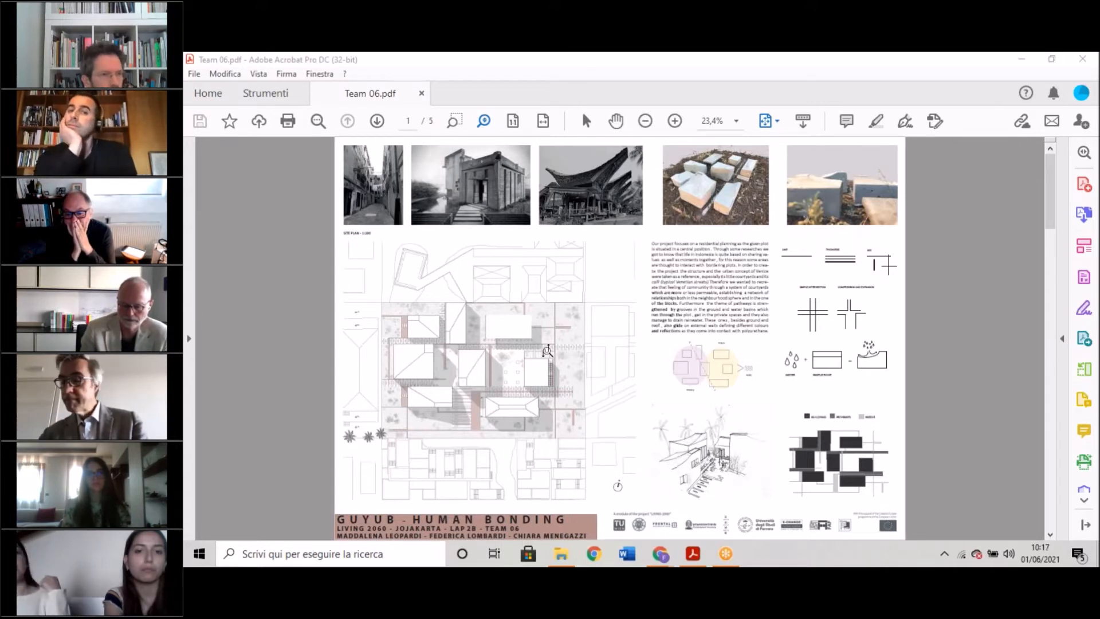
{"action": "mouse_move", "coordinate": [589, 394]}
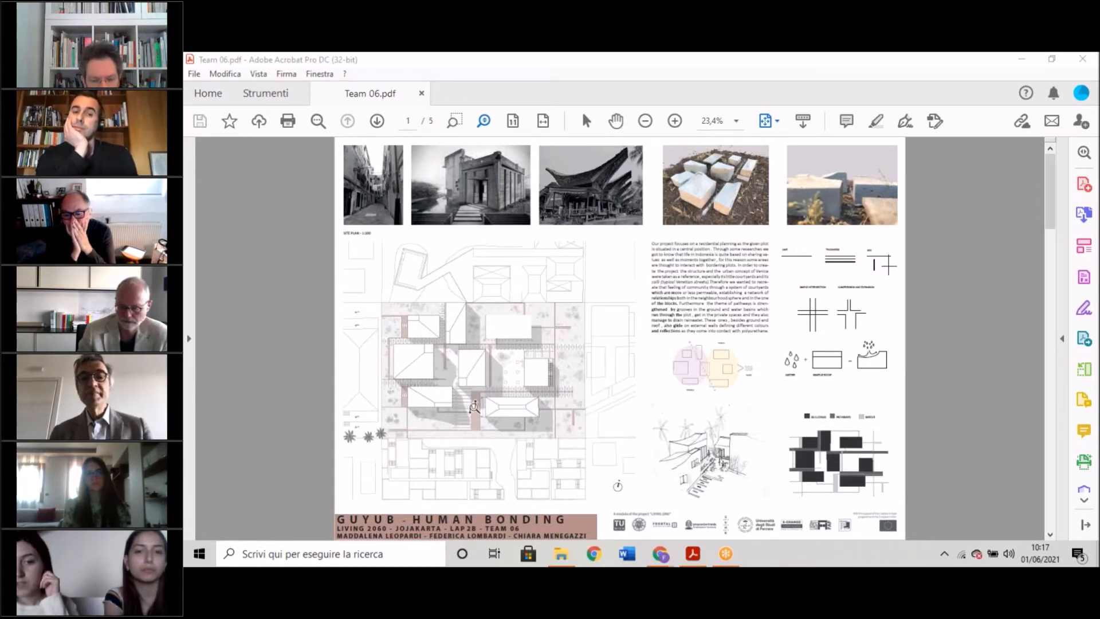
{"action": "mouse_move", "coordinate": [492, 344]}
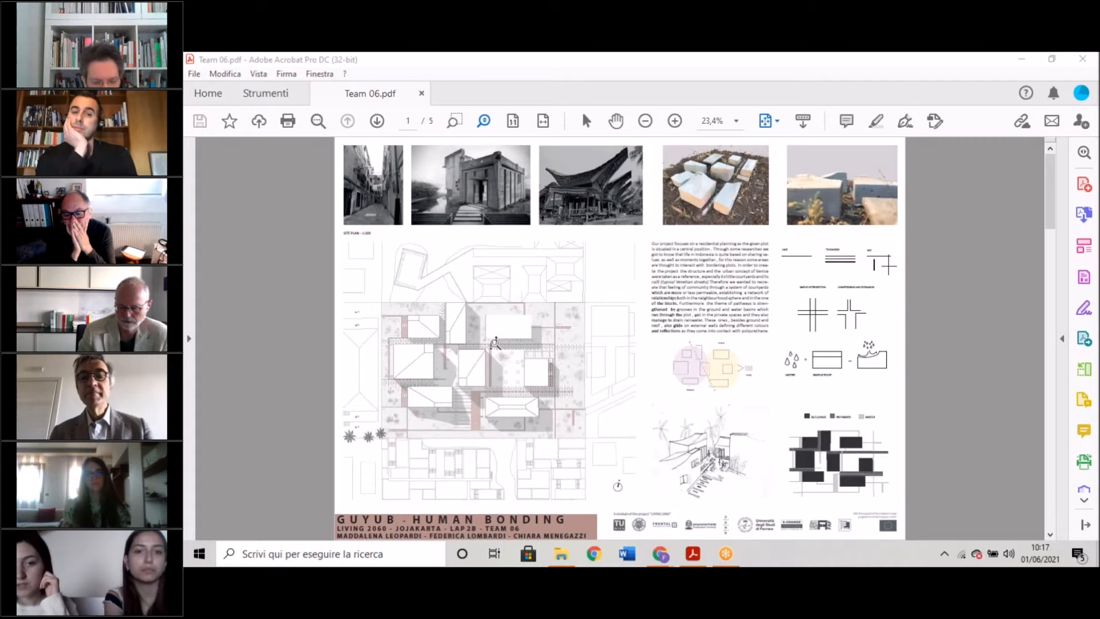
{"action": "mouse_move", "coordinate": [453, 370]}
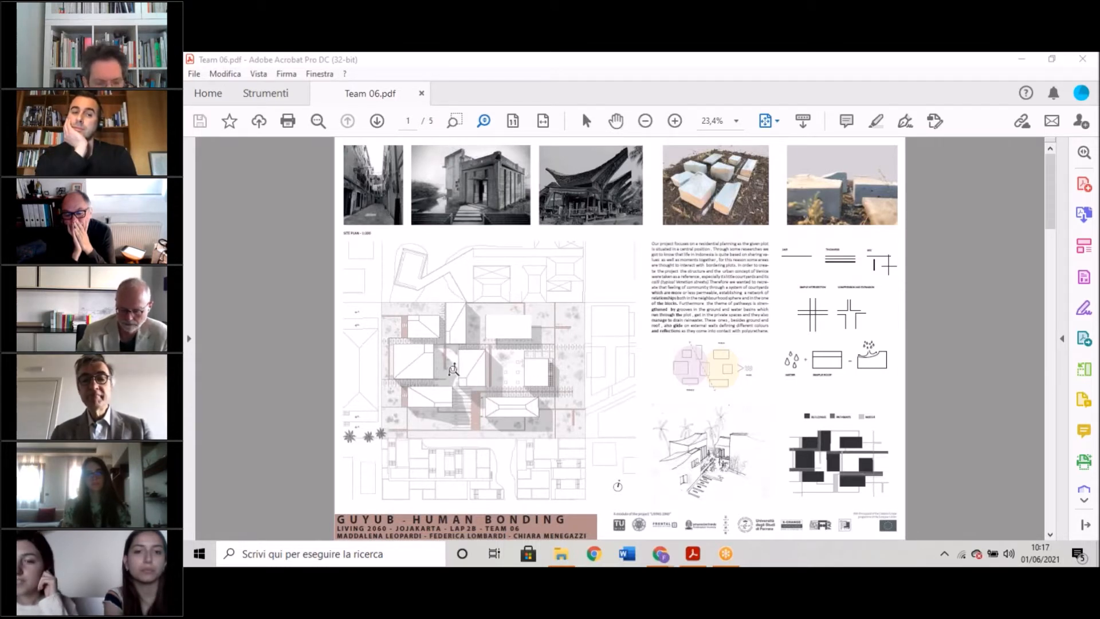
{"action": "mouse_move", "coordinate": [495, 358]}
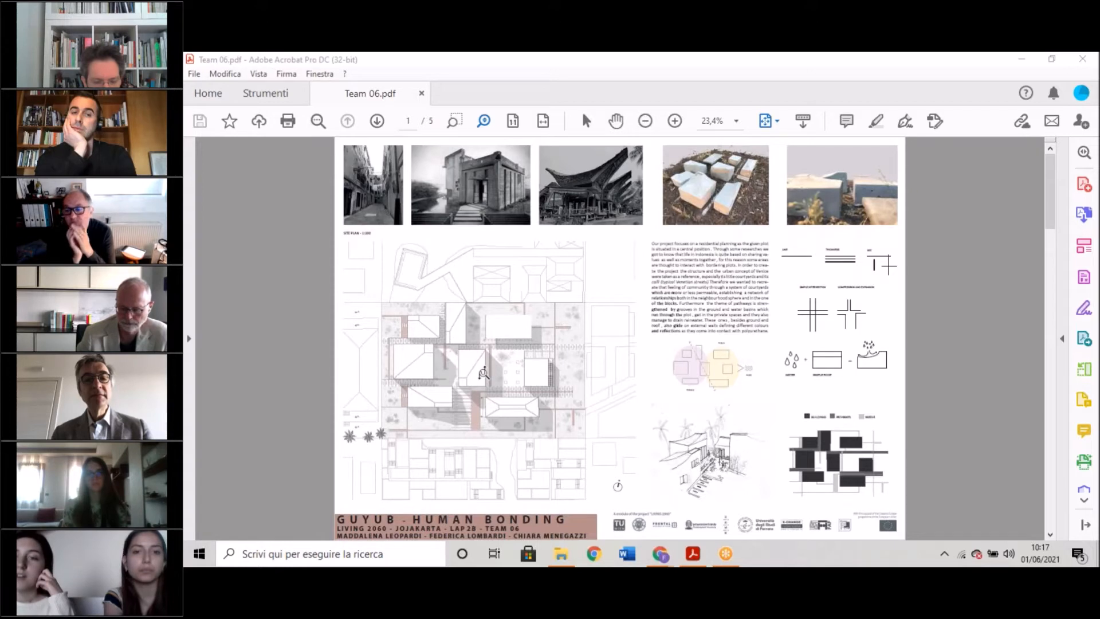
{"action": "mouse_move", "coordinate": [477, 412]}
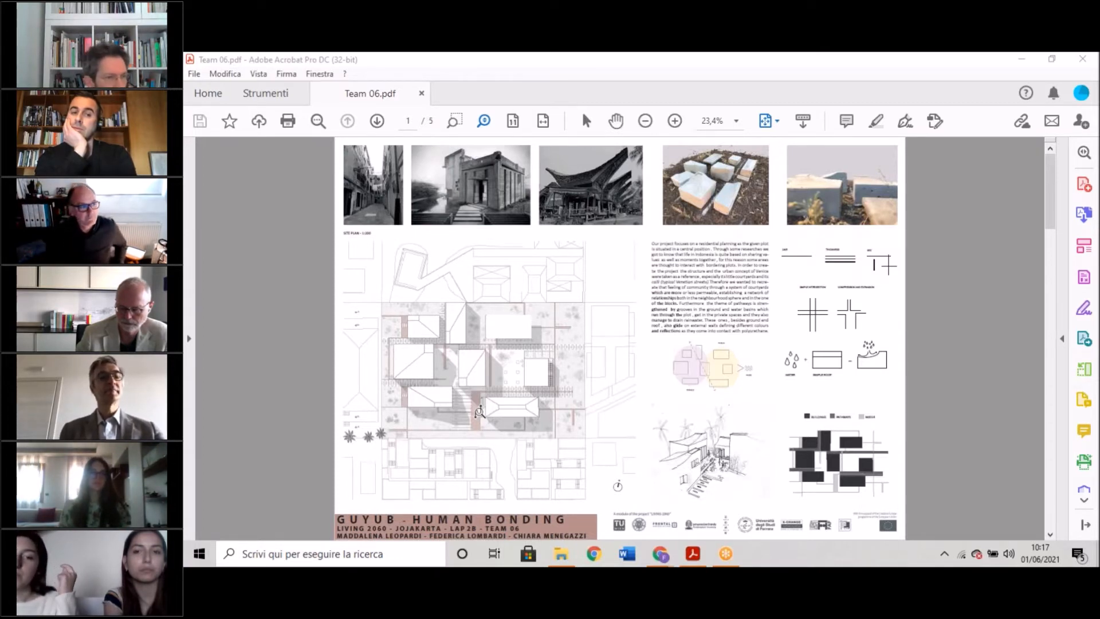
{"action": "mouse_move", "coordinate": [502, 396]}
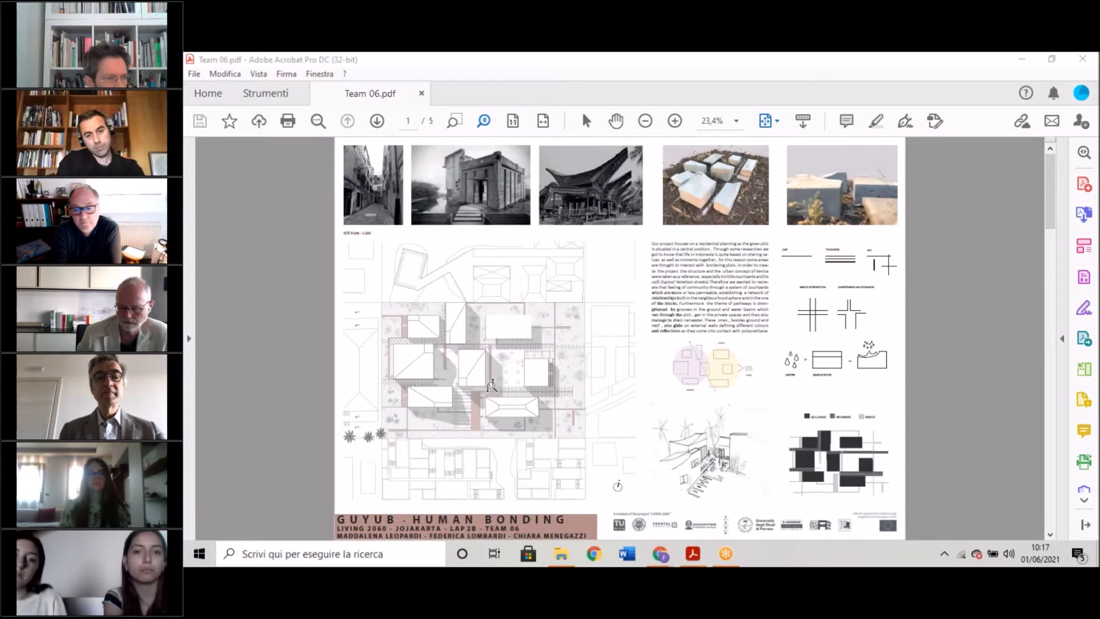
{"action": "mouse_move", "coordinate": [495, 351]}
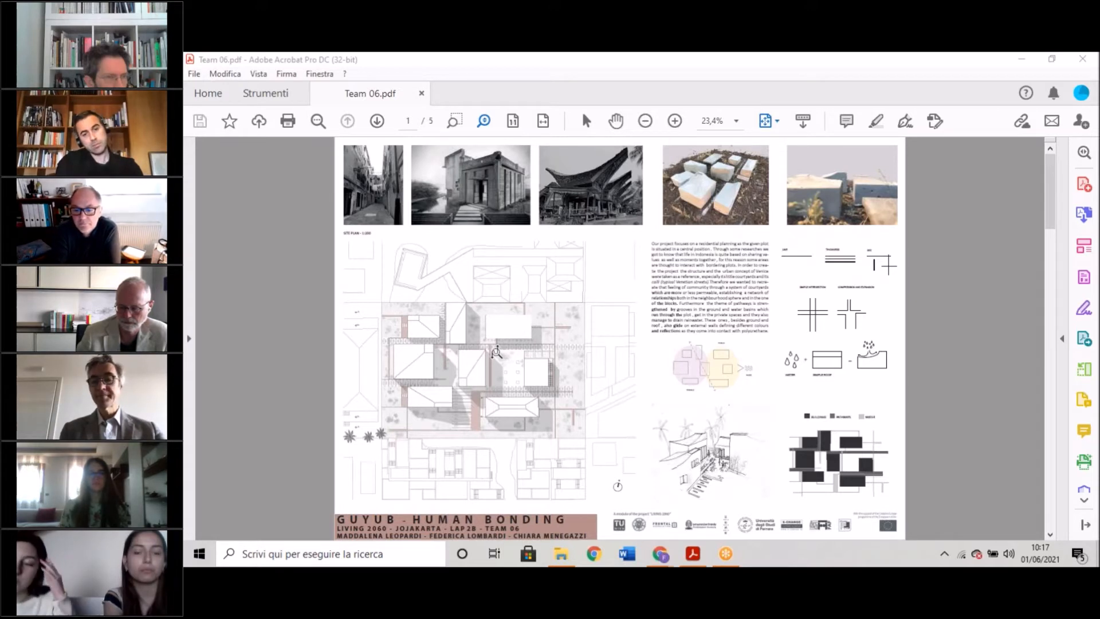
{"action": "mouse_move", "coordinate": [505, 350]}
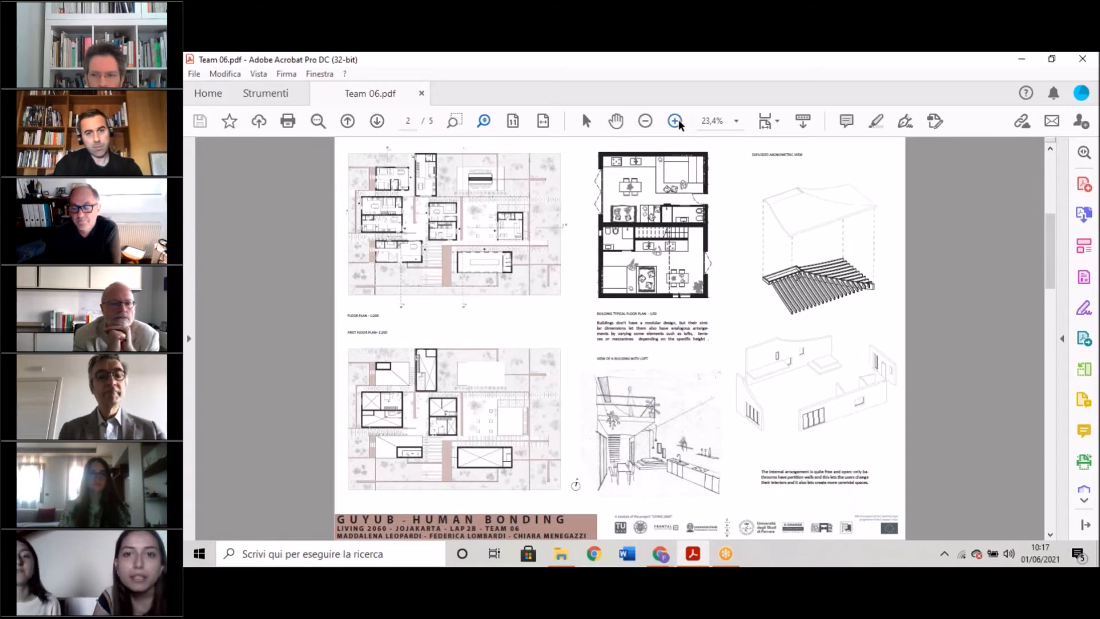
Enlarge page 2 to inspect the floor plans, unit plan and exploded axonometric.
{"action": "left_click", "coordinate": [675, 120]}
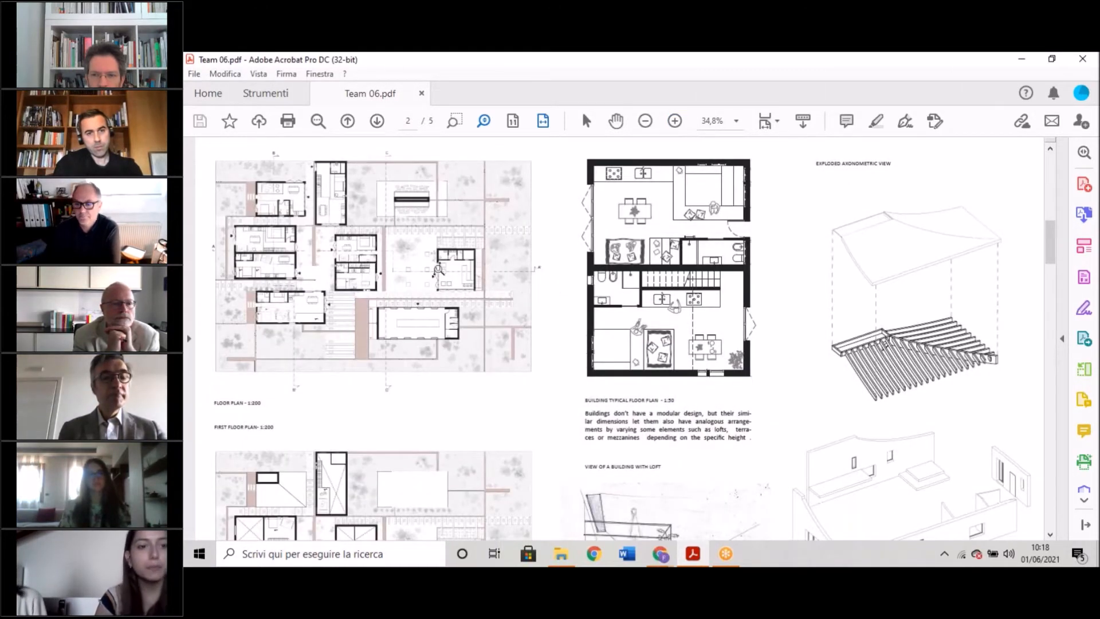
{"action": "mouse_move", "coordinate": [310, 252]}
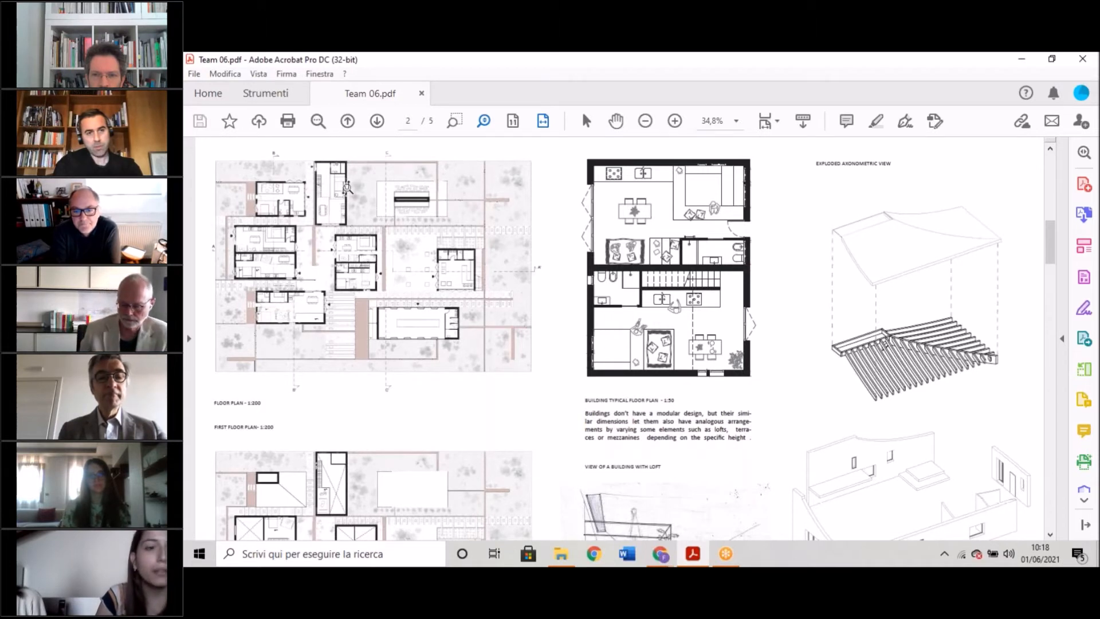
{"action": "mouse_move", "coordinate": [673, 120]}
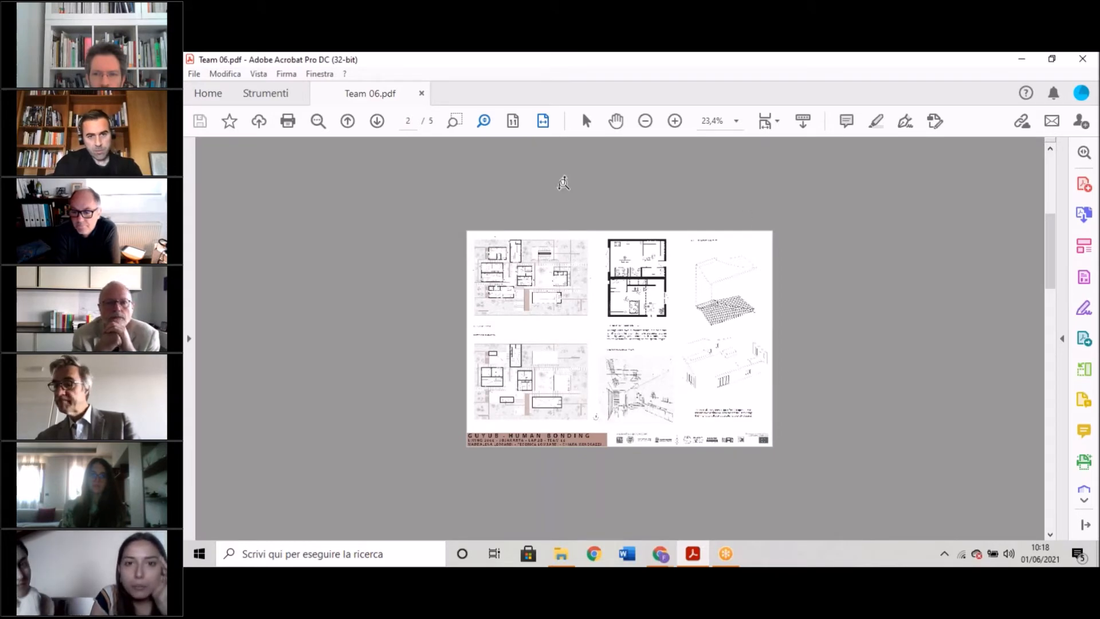
Shrink the floor plans page down to a whole-page thumbnail view.
{"action": "left_click", "coordinate": [674, 120]}
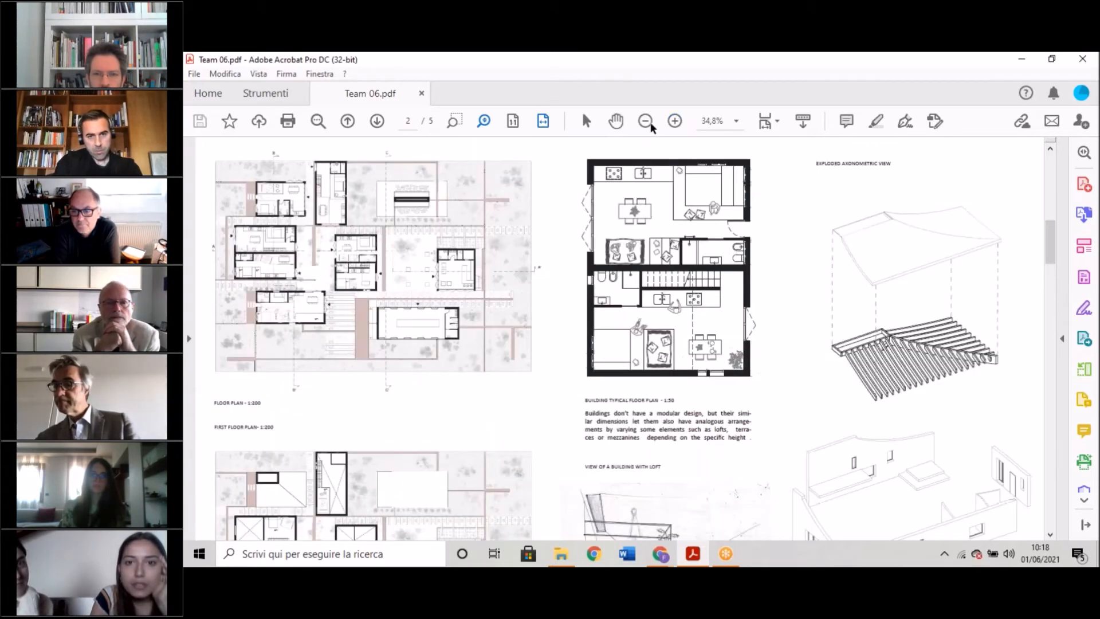
{"action": "left_click", "coordinate": [645, 120]}
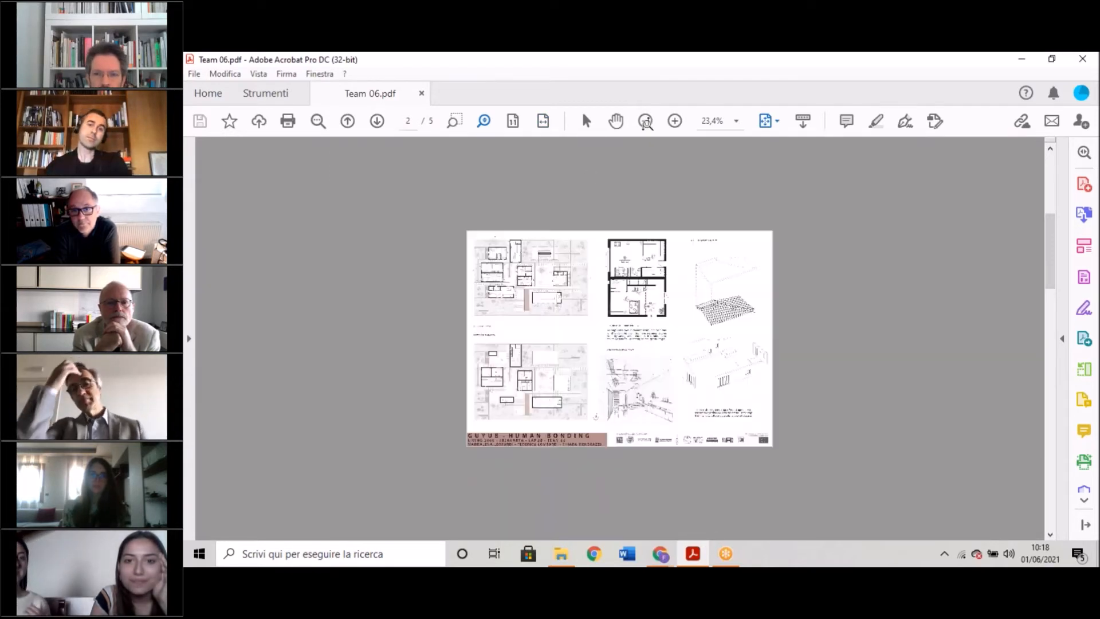
{"action": "left_click", "coordinate": [318, 120]}
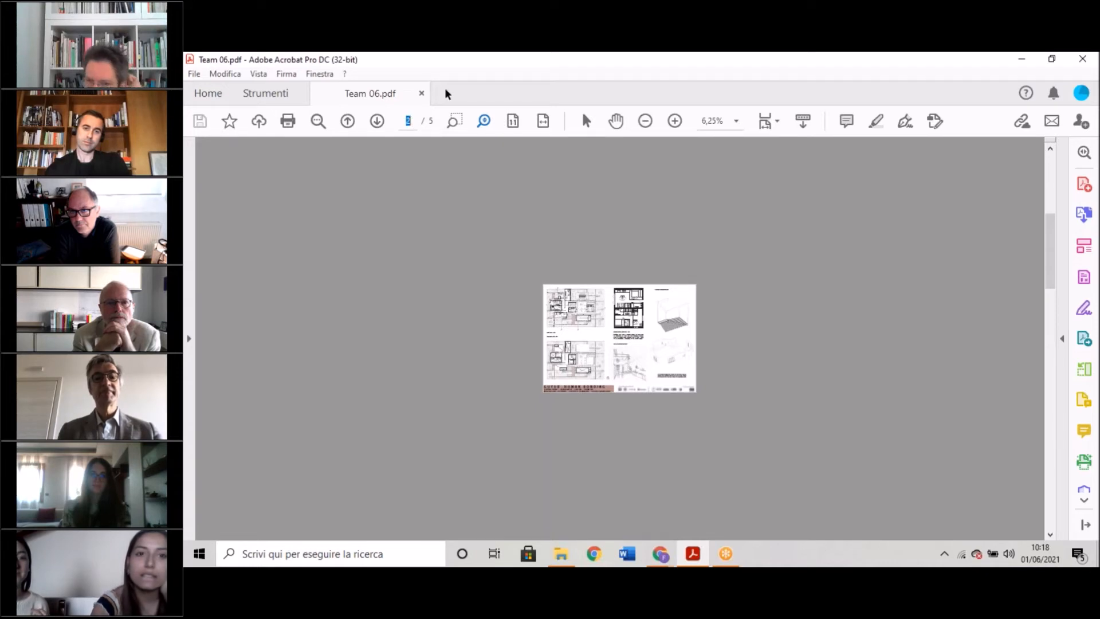
{"action": "mouse_move", "coordinate": [753, 345]}
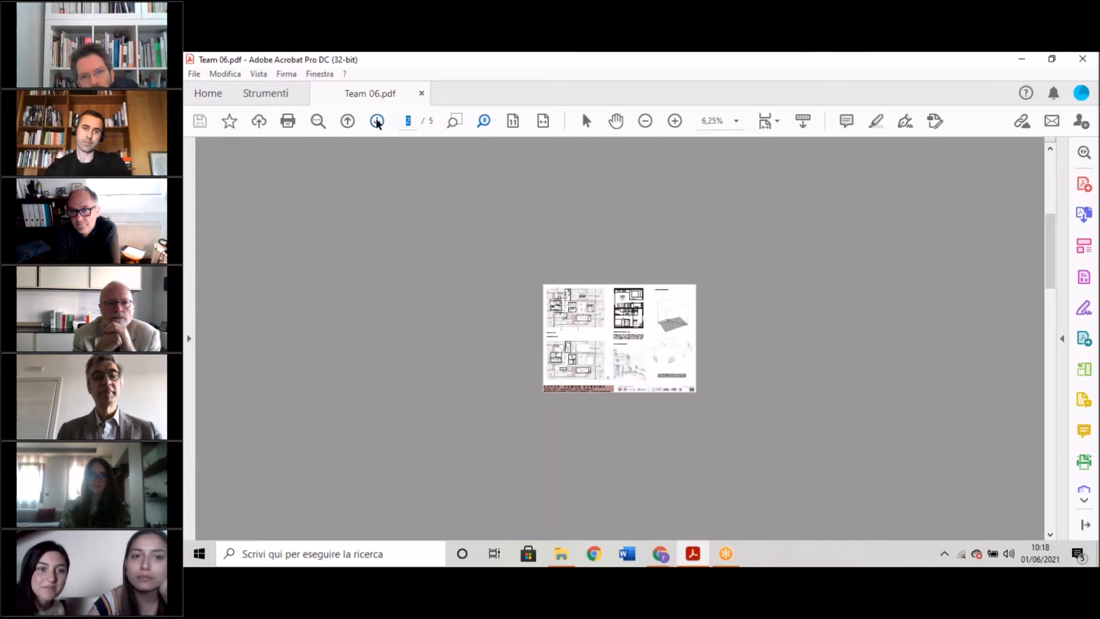
Advance to page 3 and enlarge its model photographs and section drawings.
{"action": "left_click", "coordinate": [377, 120]}
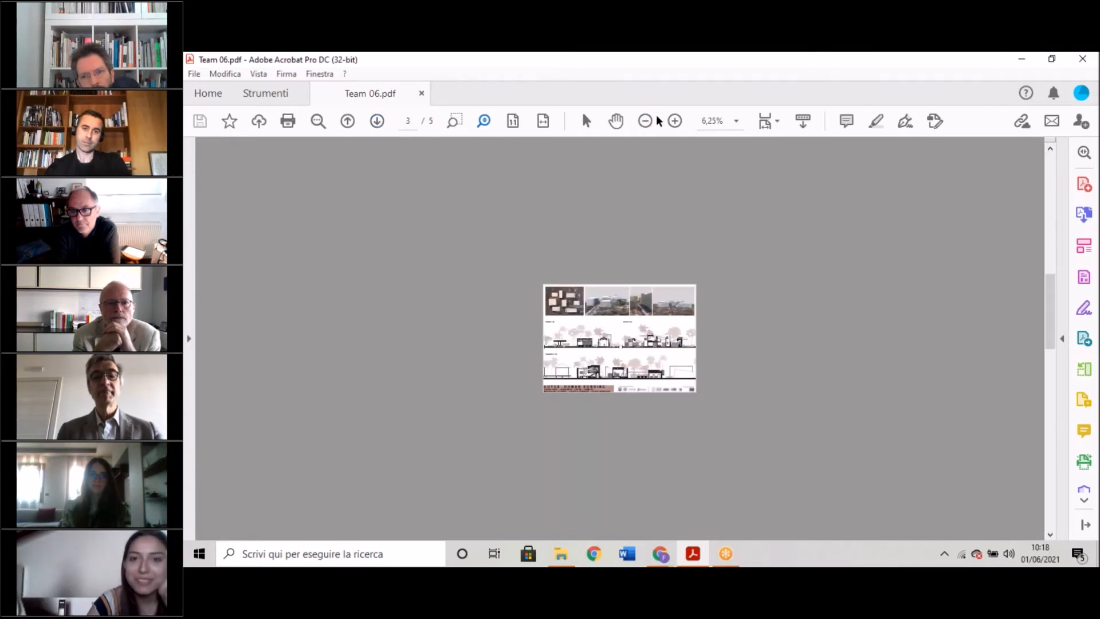
{"action": "left_click", "coordinate": [674, 120]}
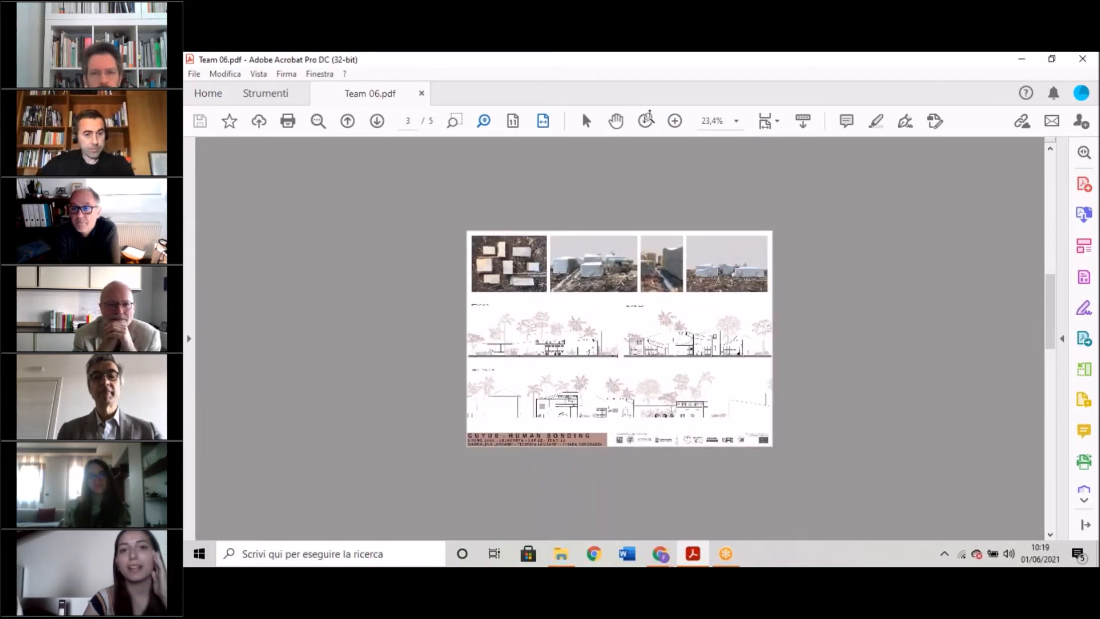
{"action": "left_click", "coordinate": [318, 120]}
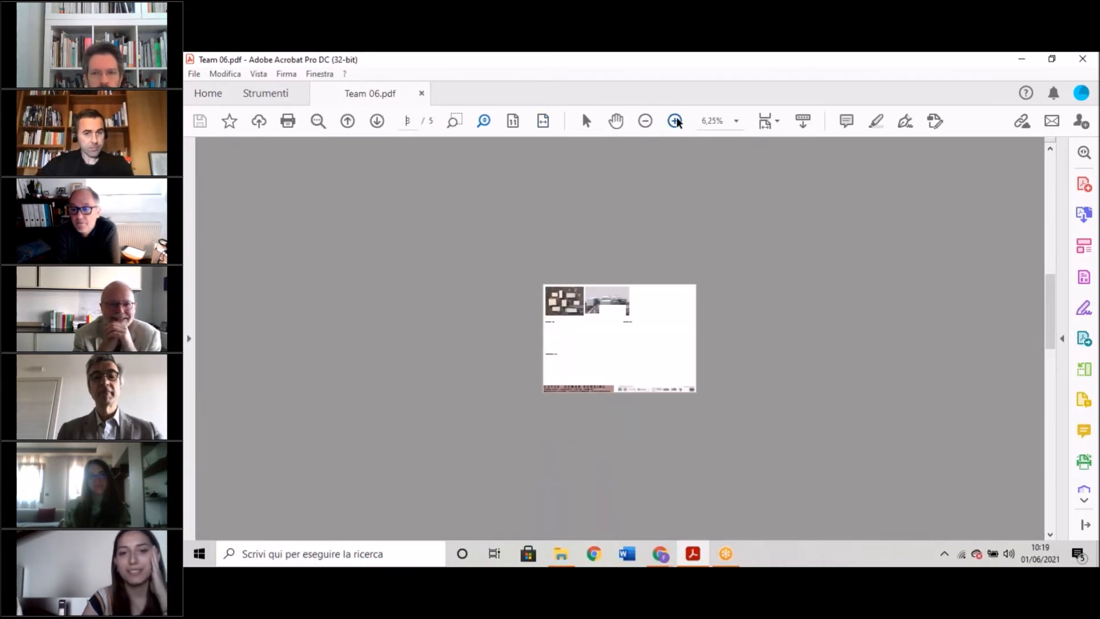
{"action": "left_click", "coordinate": [673, 121]}
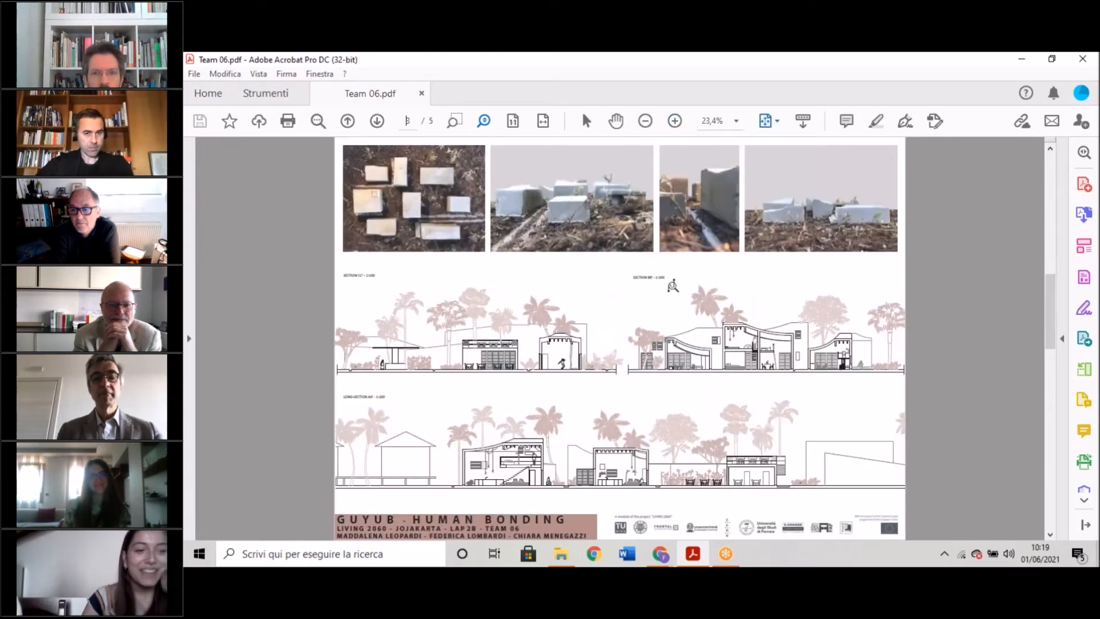
{"action": "mouse_move", "coordinate": [755, 377]}
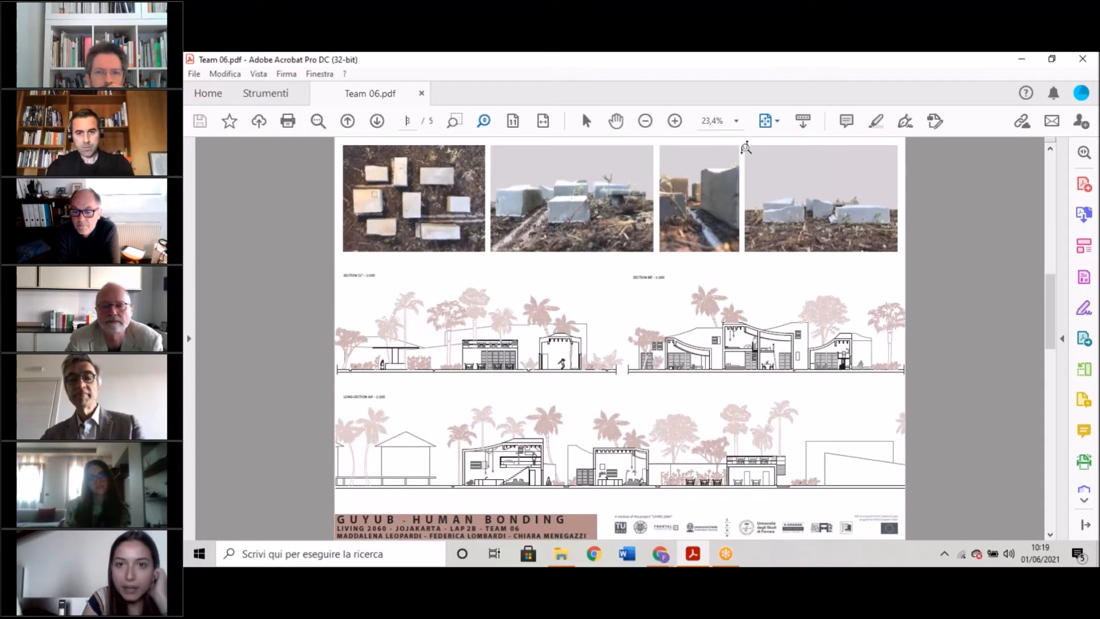
Magnify page 3 further so the model photos and sections CC' and BB' show large.
{"action": "left_click", "coordinate": [673, 120]}
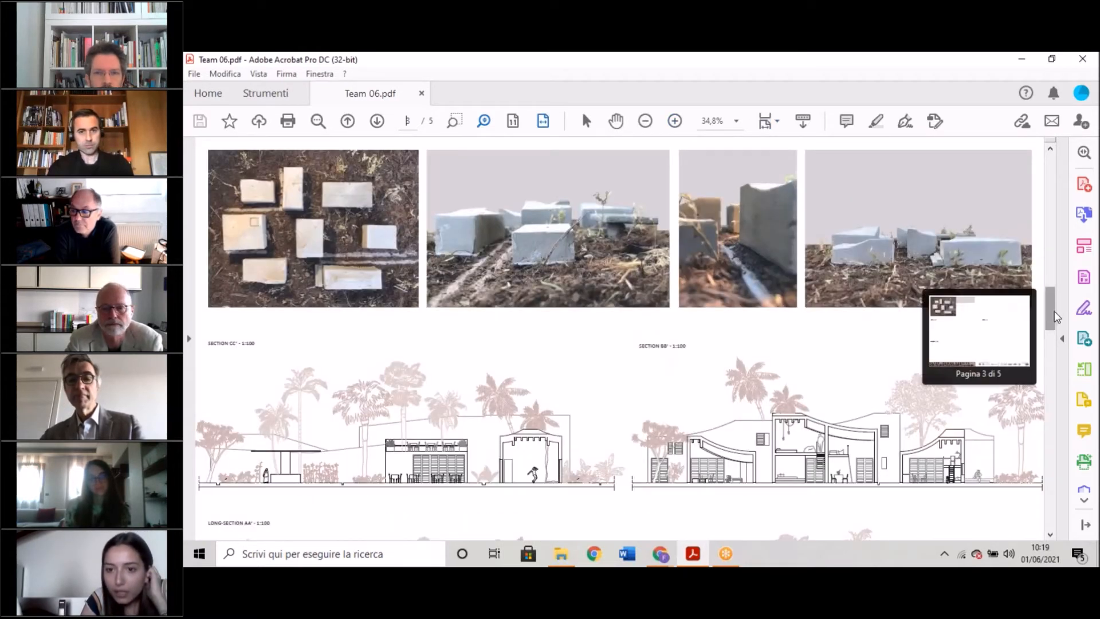
Scroll down page 3 to sections CC', BB' and the long section AA'.
{"action": "scroll", "scroll_direction": "down", "scroll_amount": 3}
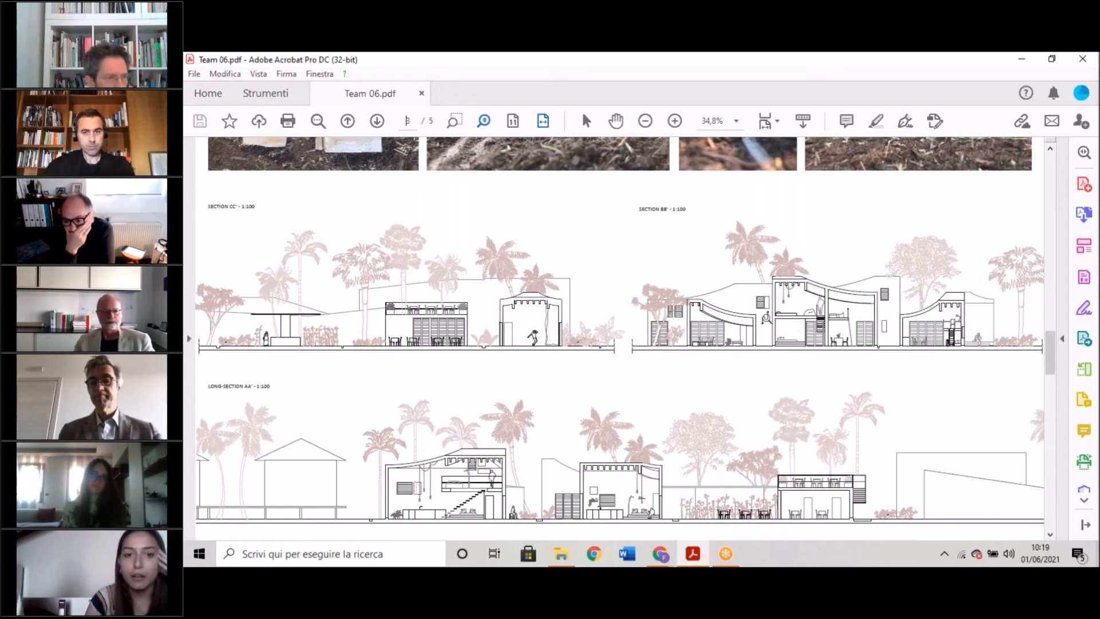
{"action": "mouse_move", "coordinate": [645, 347]}
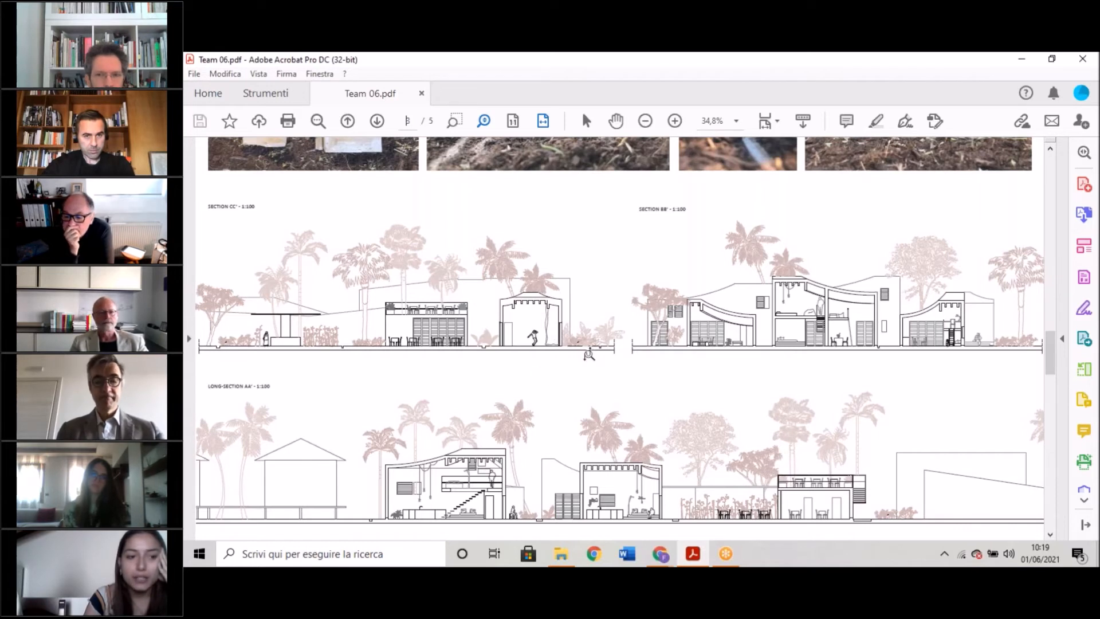
{"action": "mouse_move", "coordinate": [533, 310]}
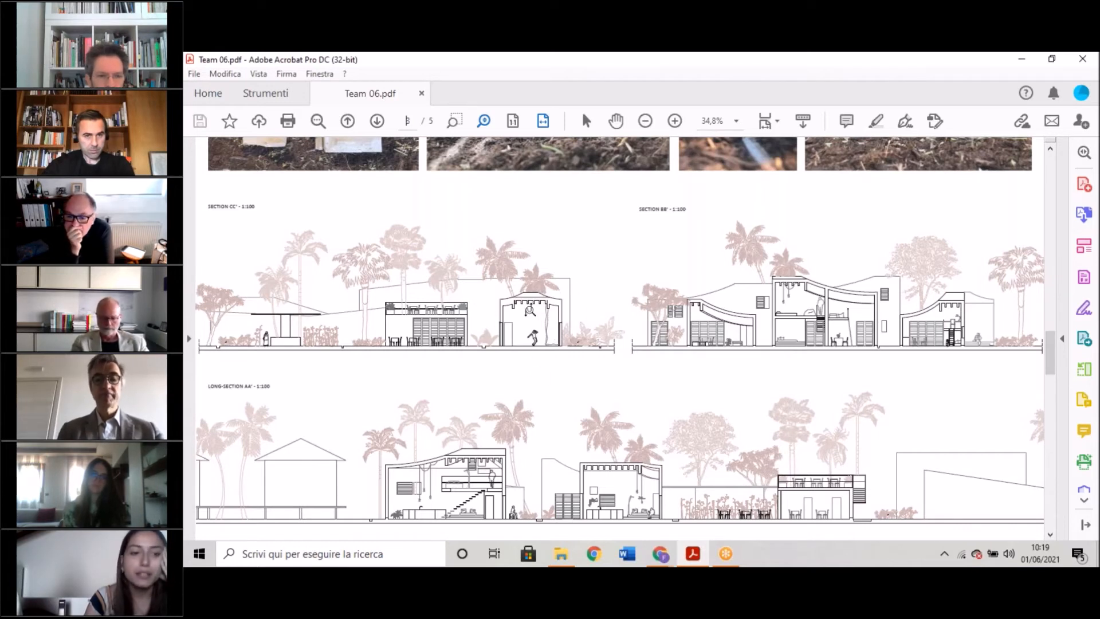
{"action": "mouse_move", "coordinate": [533, 305]}
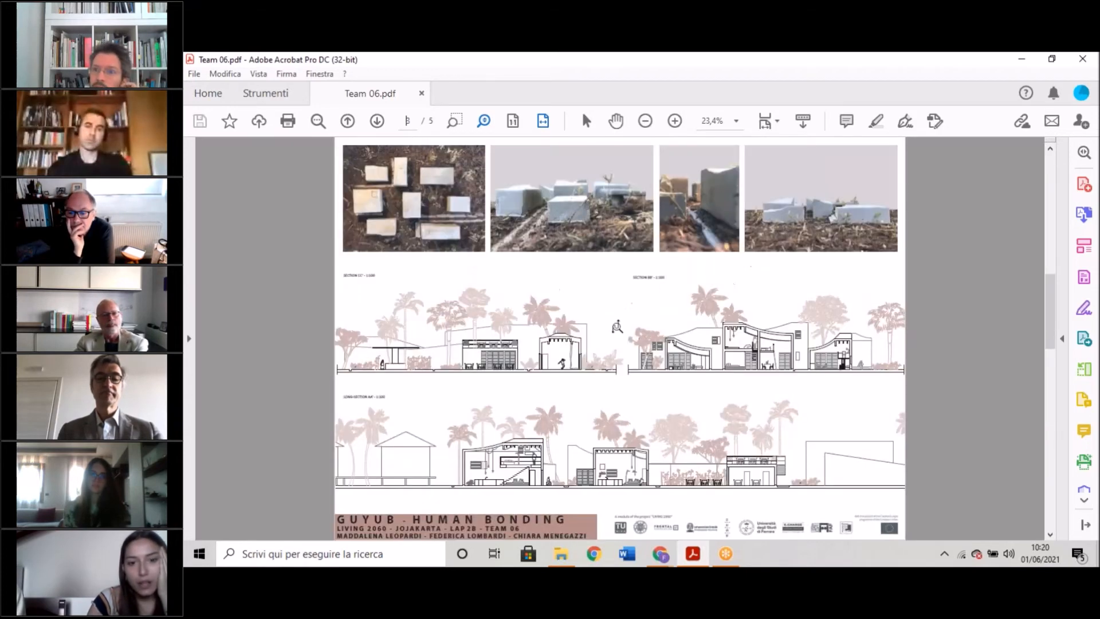
{"action": "mouse_move", "coordinate": [666, 267]}
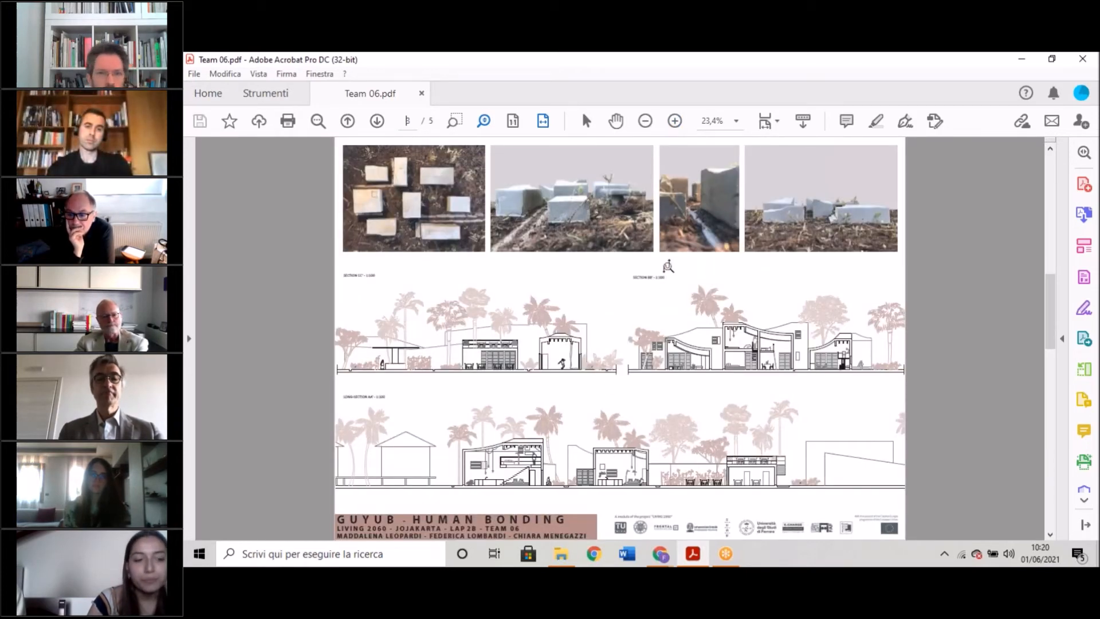
{"action": "mouse_move", "coordinate": [715, 336]}
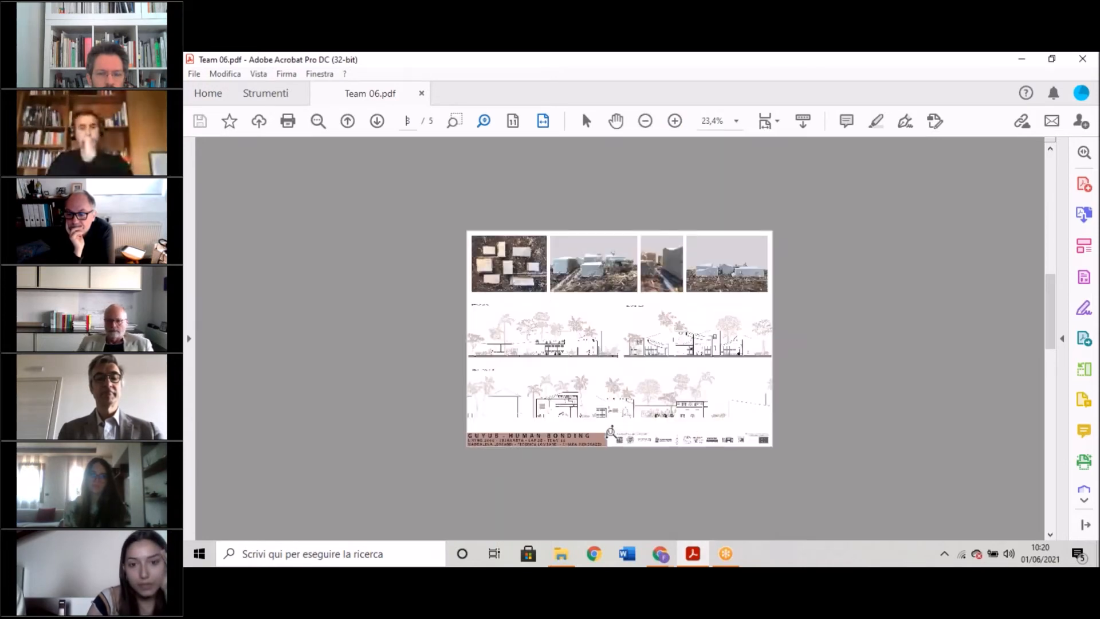
{"action": "left_click", "coordinate": [674, 121]}
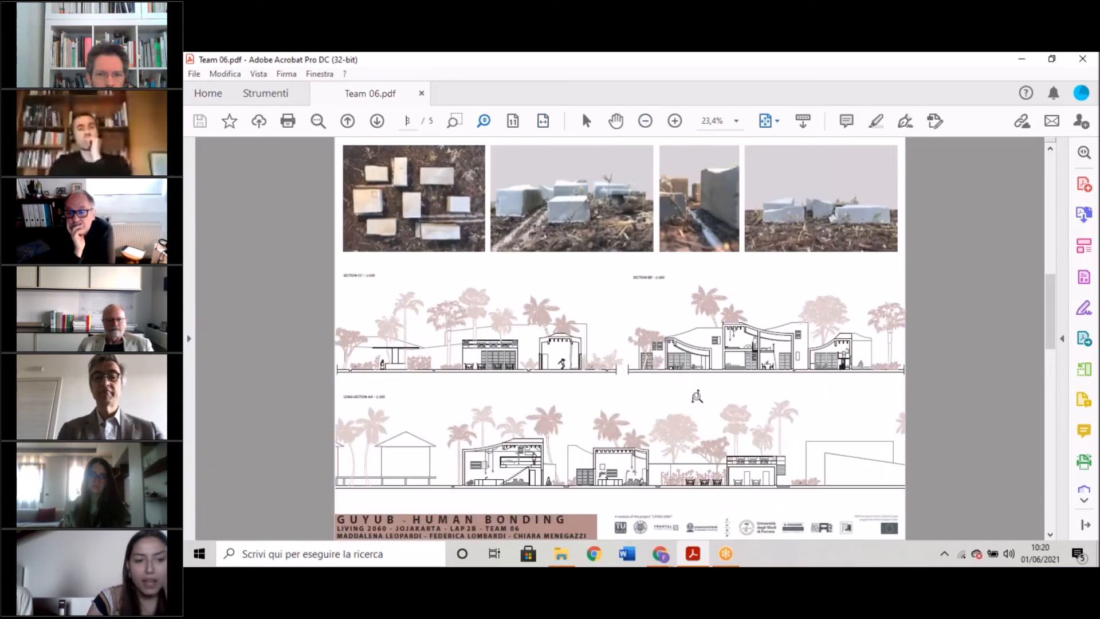
{"action": "mouse_move", "coordinate": [650, 460]}
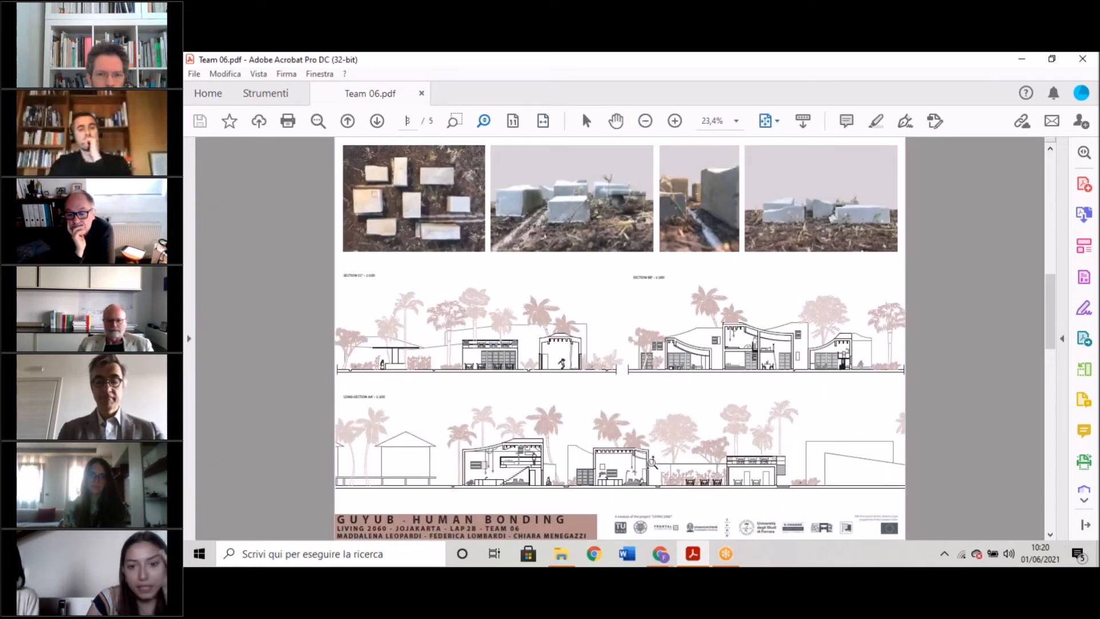
{"action": "mouse_move", "coordinate": [1014, 296]}
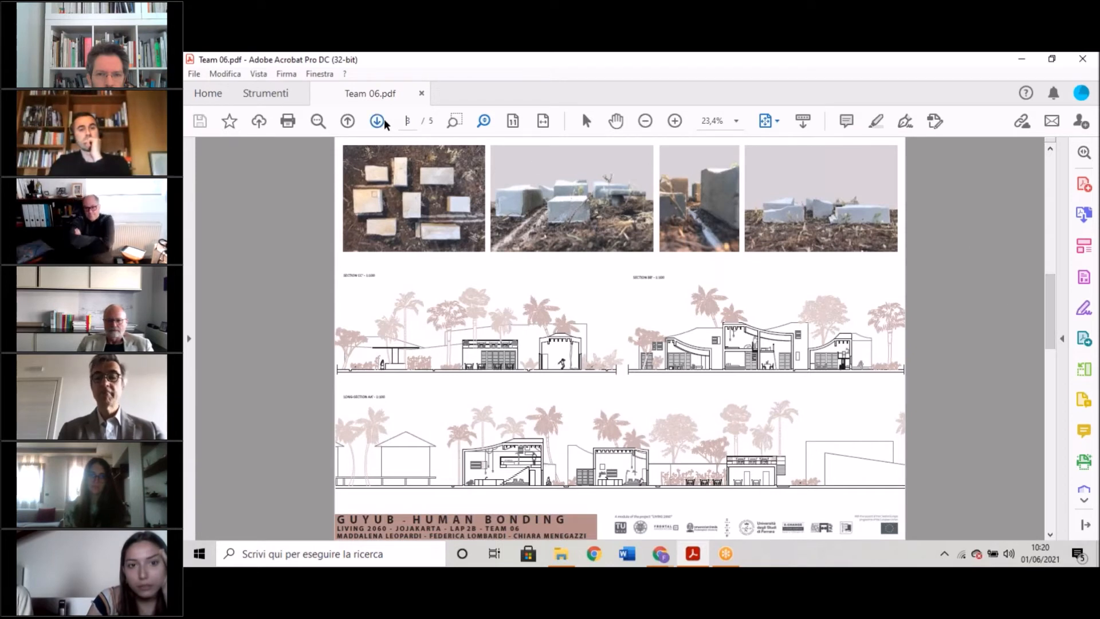
Advance to page 4 with the model photos and elevation drawings.
{"action": "left_click", "coordinate": [377, 120]}
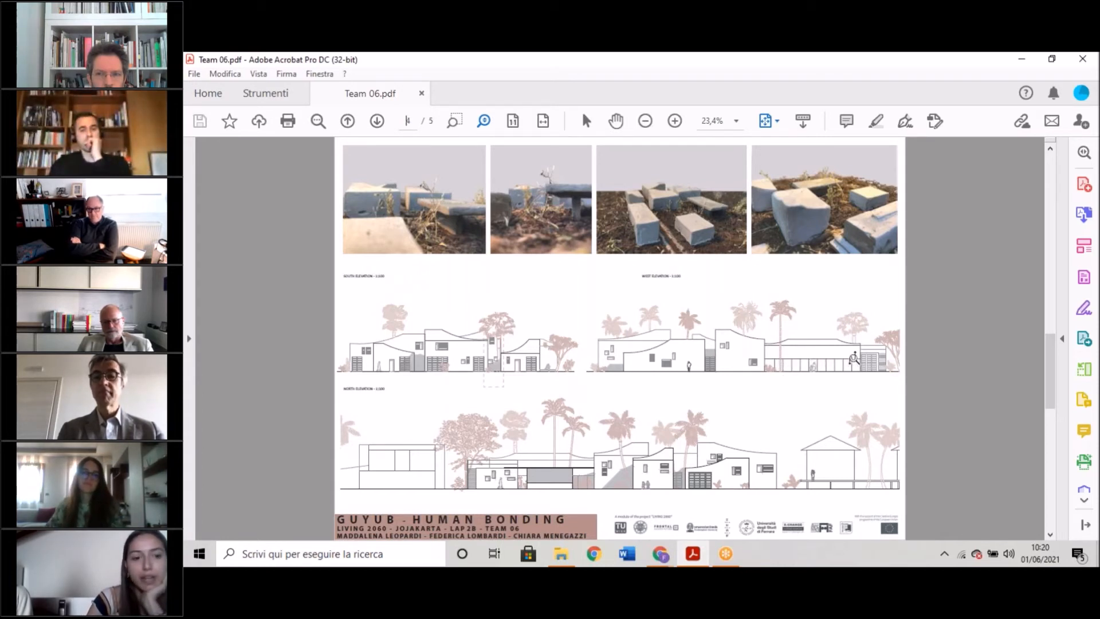
{"action": "mouse_move", "coordinate": [822, 363]}
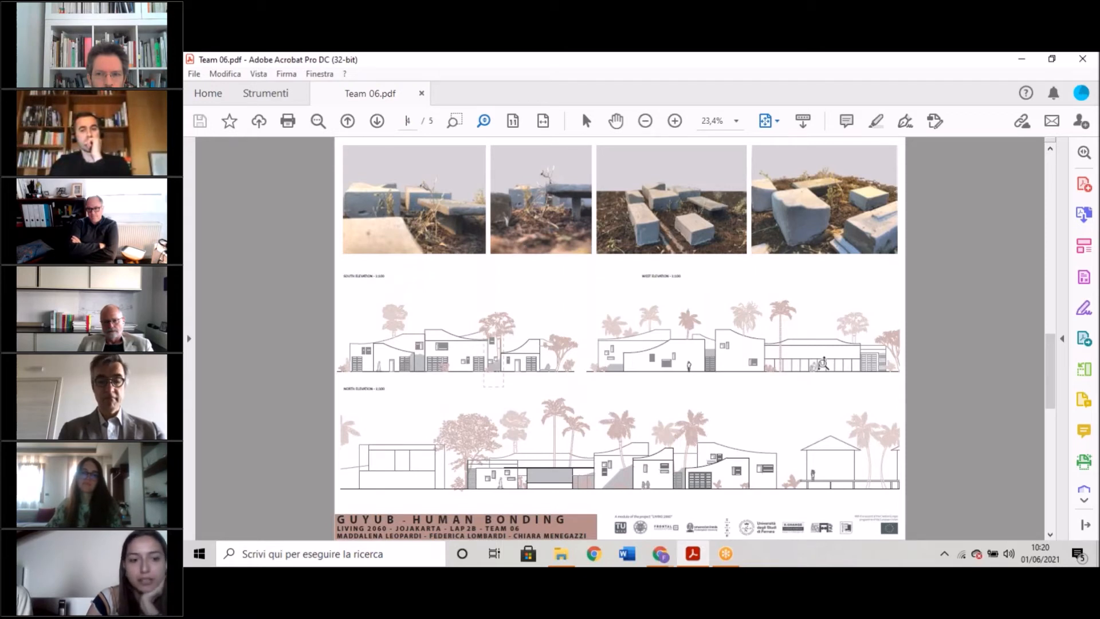
{"action": "mouse_move", "coordinate": [876, 348]}
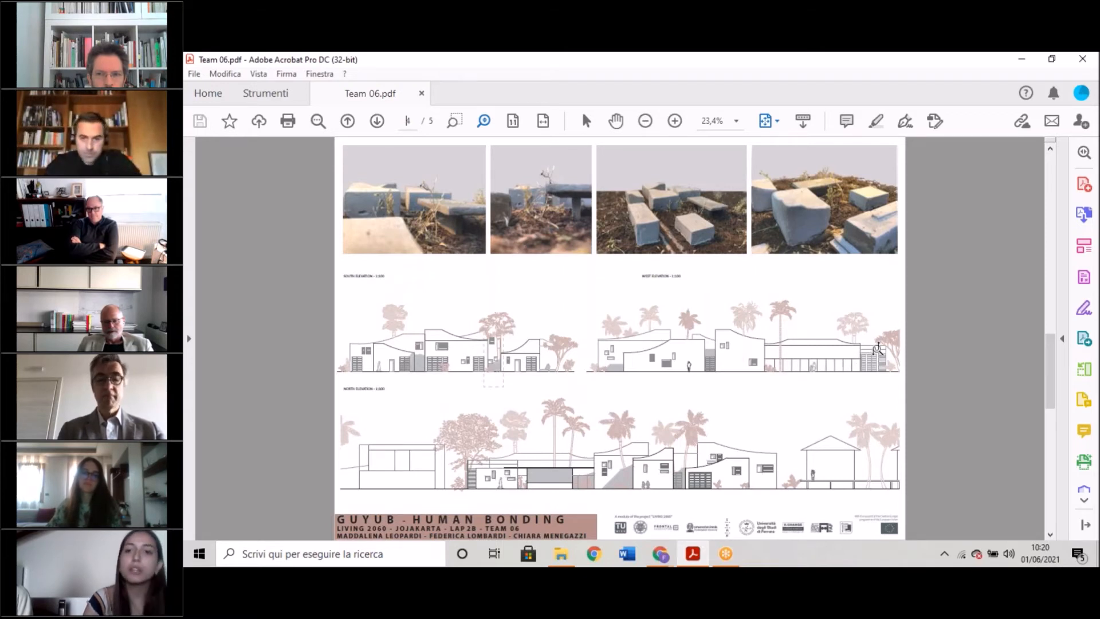
{"action": "mouse_move", "coordinate": [844, 374]}
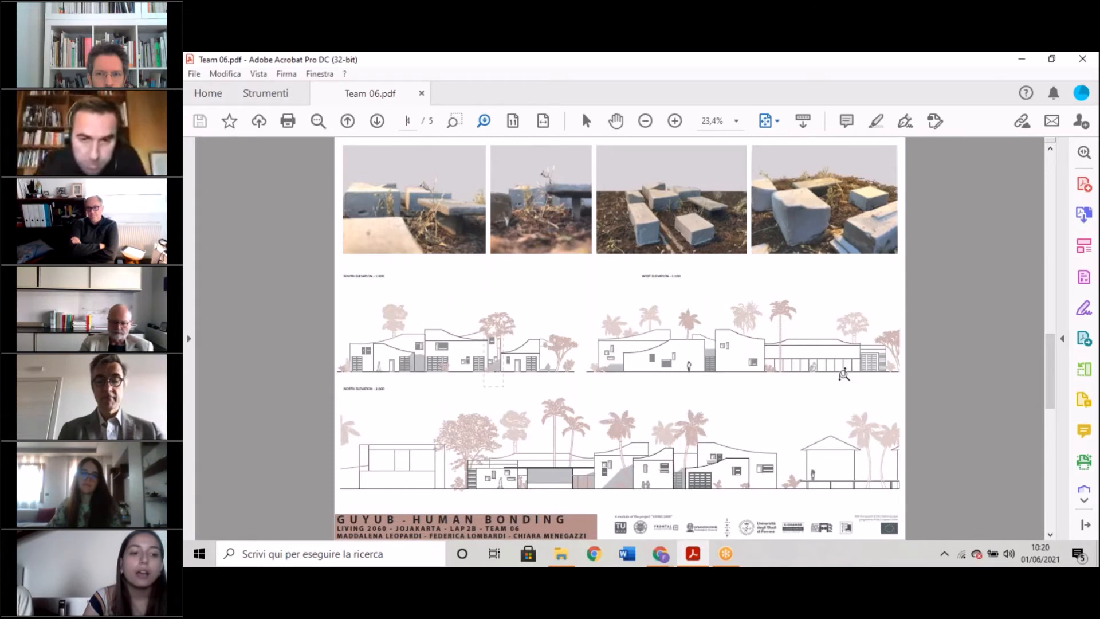
{"action": "mouse_move", "coordinate": [836, 367]}
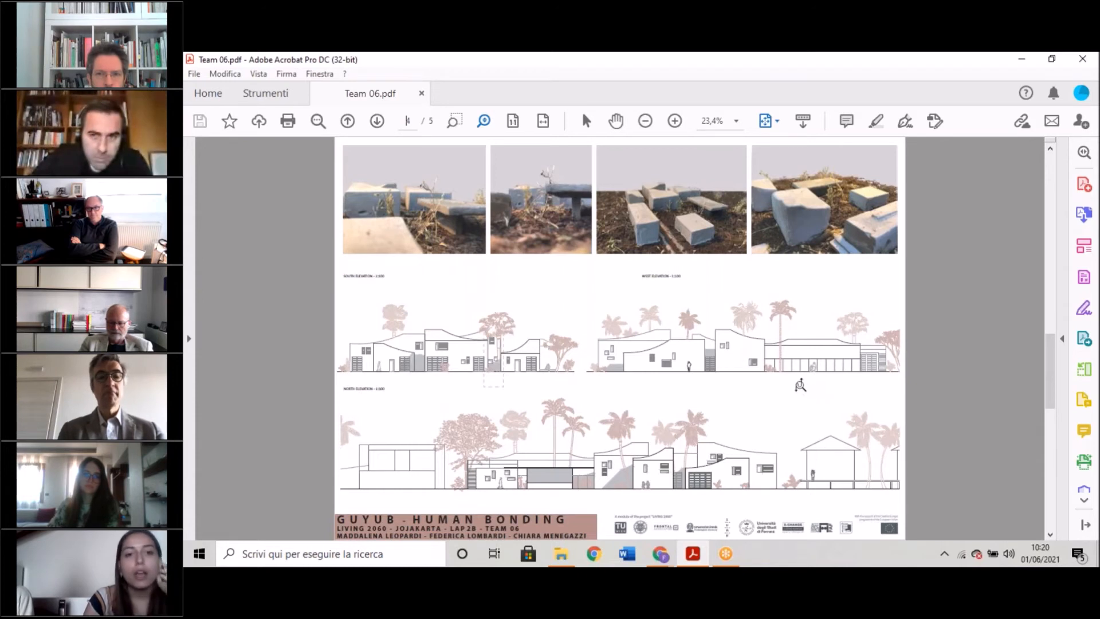
{"action": "mouse_move", "coordinate": [637, 363]}
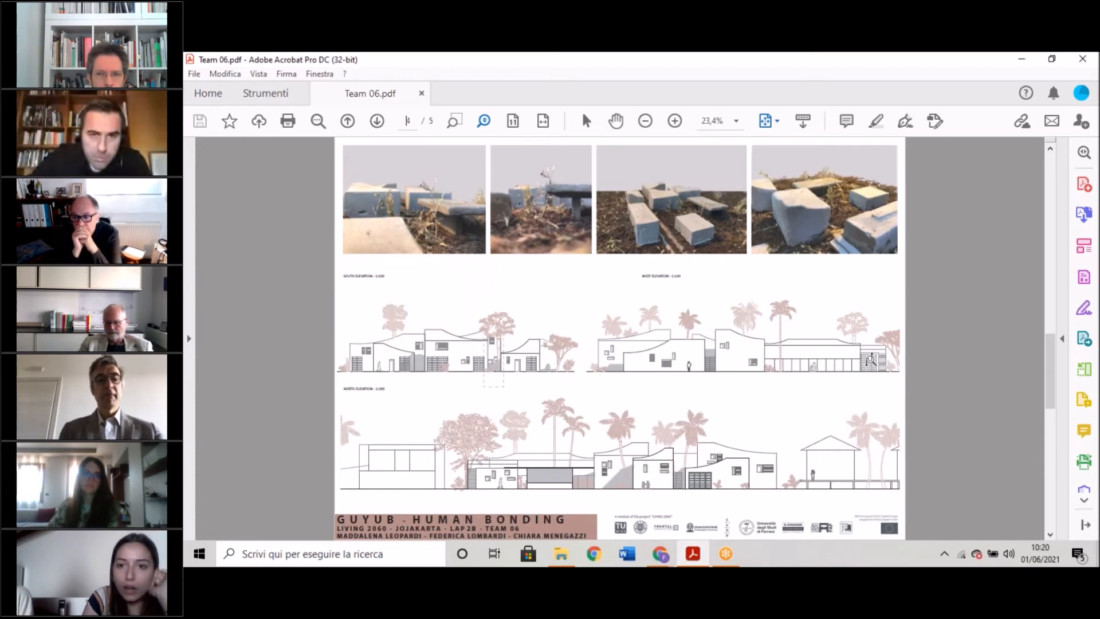
{"action": "mouse_move", "coordinate": [596, 482]}
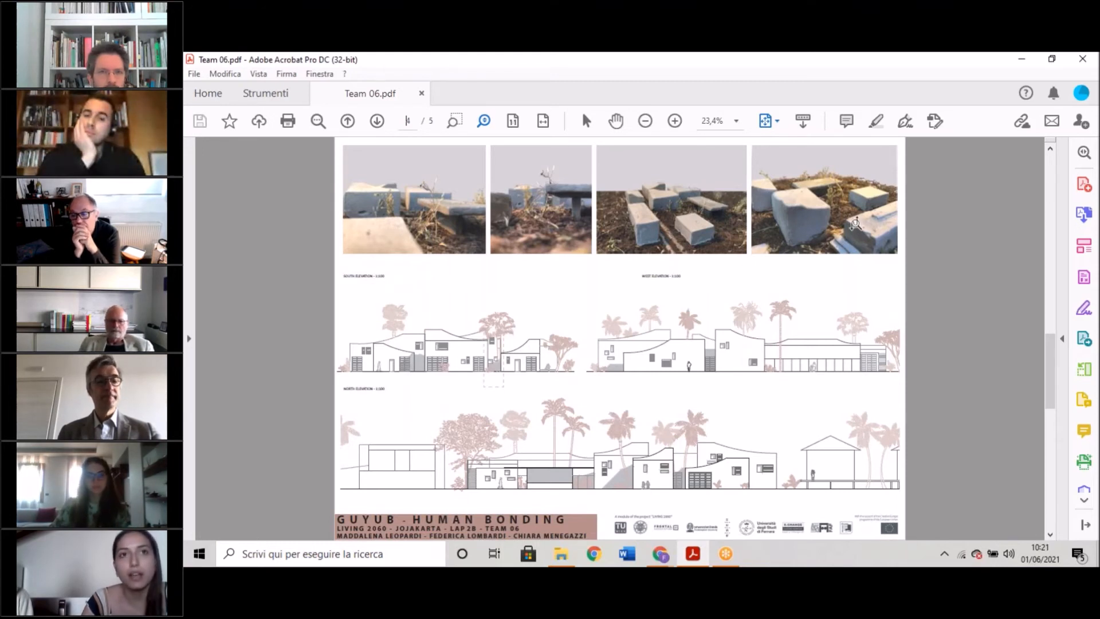
{"action": "mouse_move", "coordinate": [857, 232]}
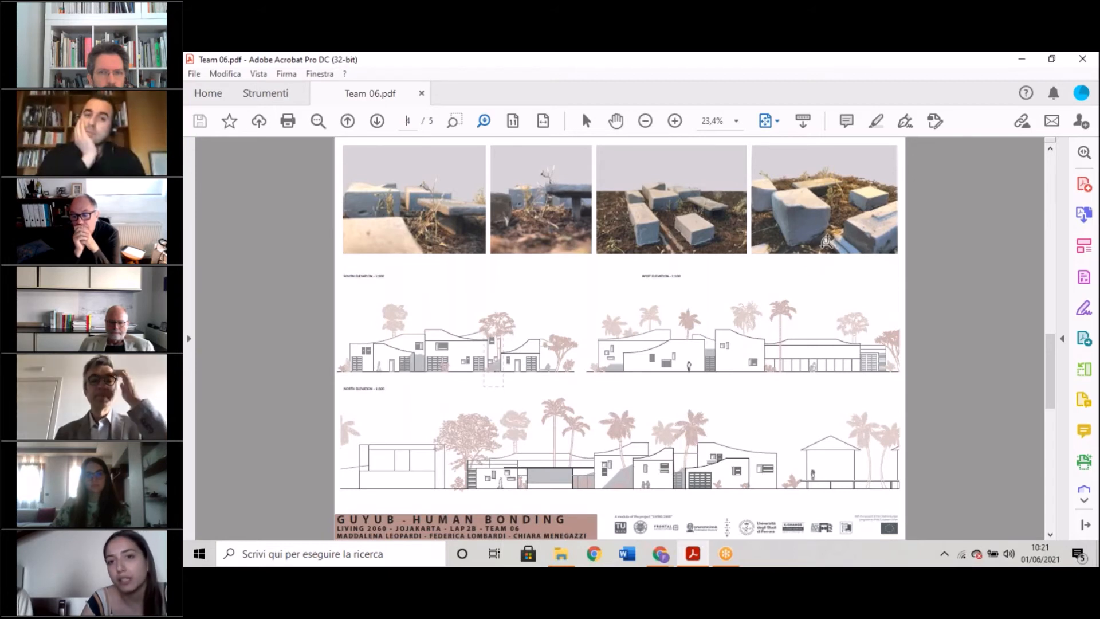
{"action": "mouse_move", "coordinate": [702, 299]}
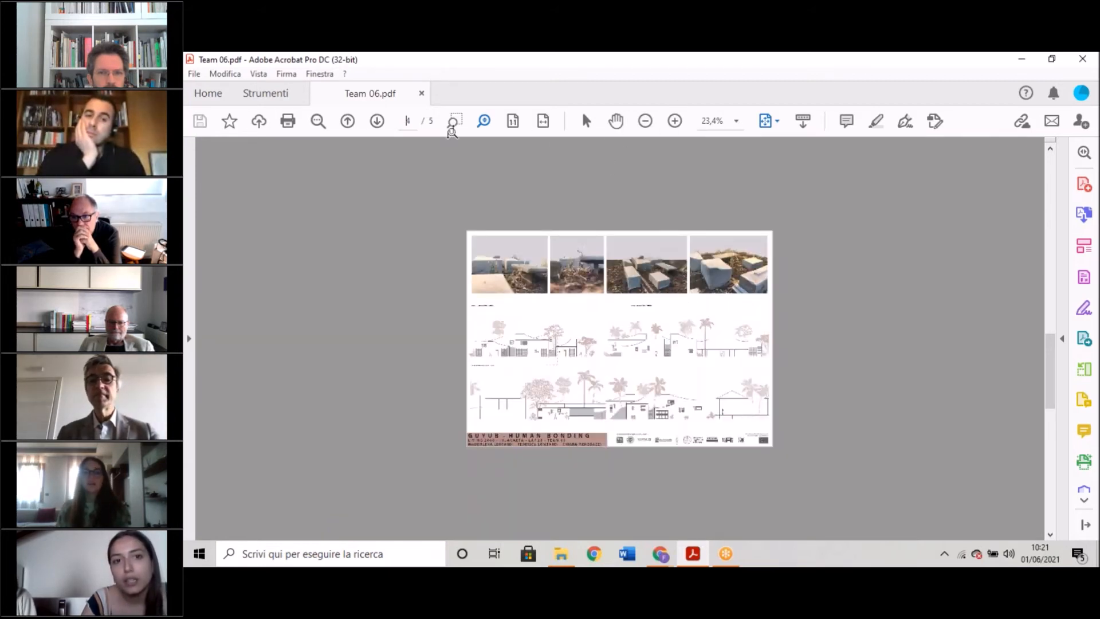
Advance to page 5 and enlarge the constructive section, elevation detail and roof plan.
{"action": "left_click", "coordinate": [377, 120]}
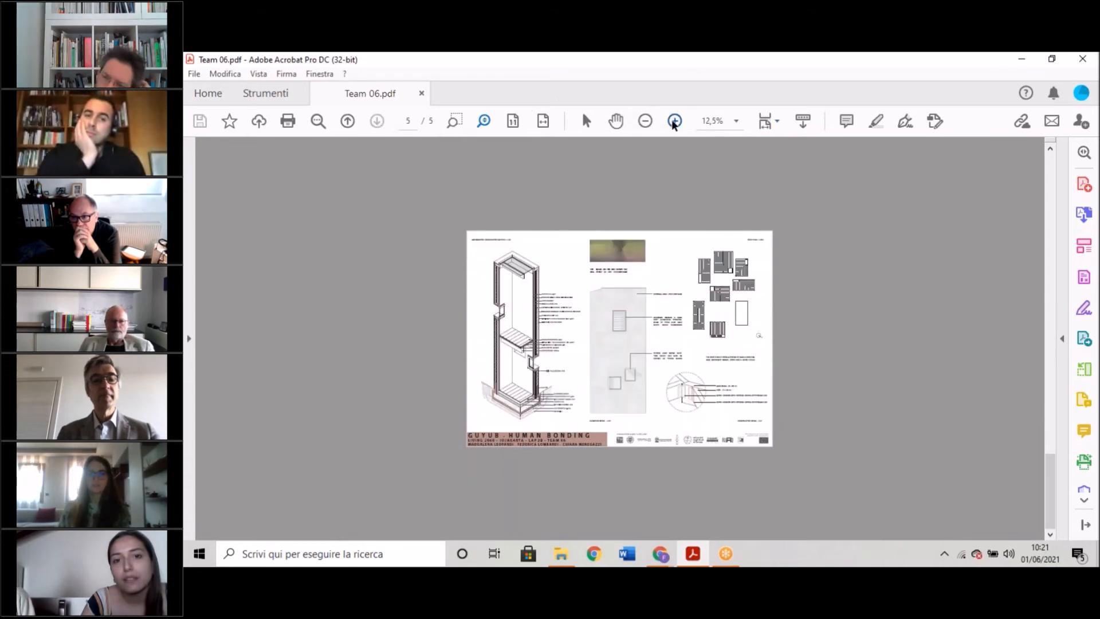
{"action": "left_click", "coordinate": [672, 120]}
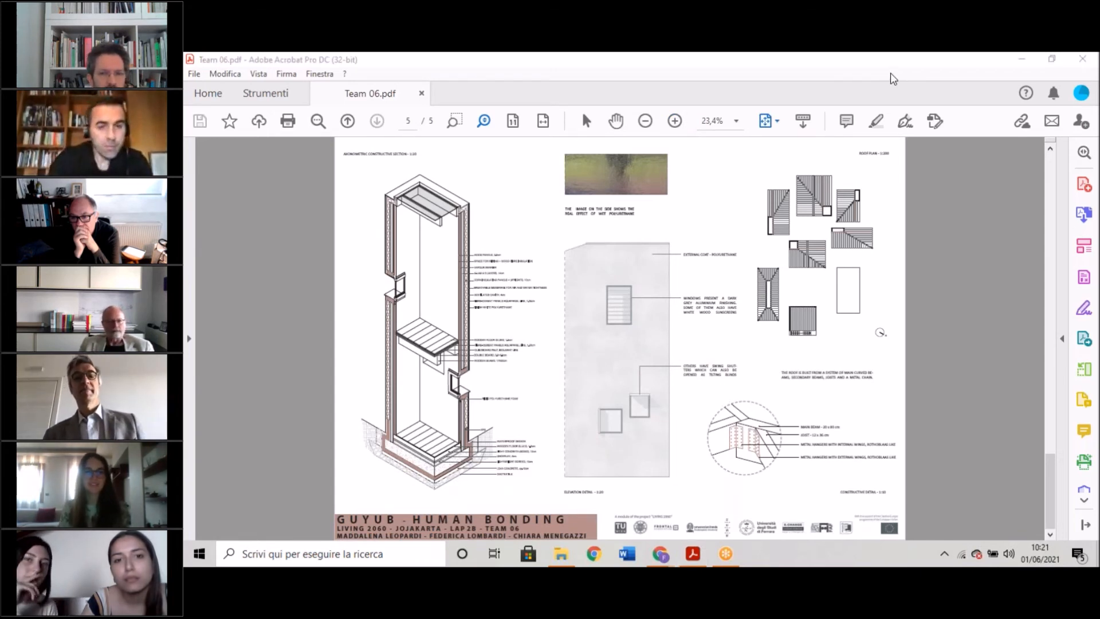
{"action": "mouse_move", "coordinate": [617, 121]}
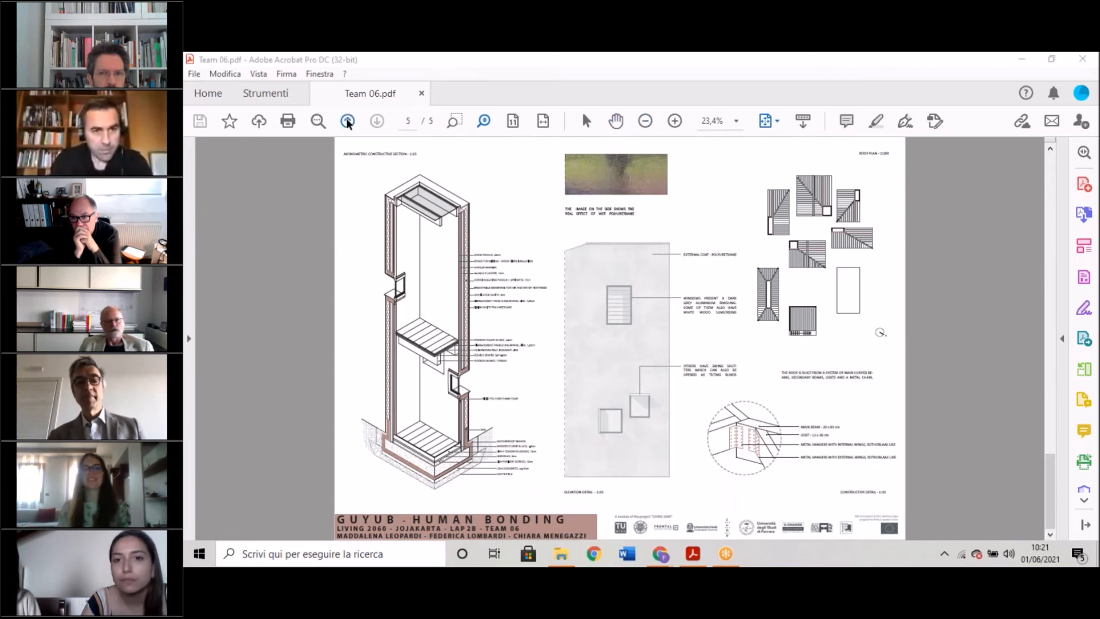
Return to page 4 with the model photos and south, west and north elevations.
{"action": "left_click", "coordinate": [348, 120]}
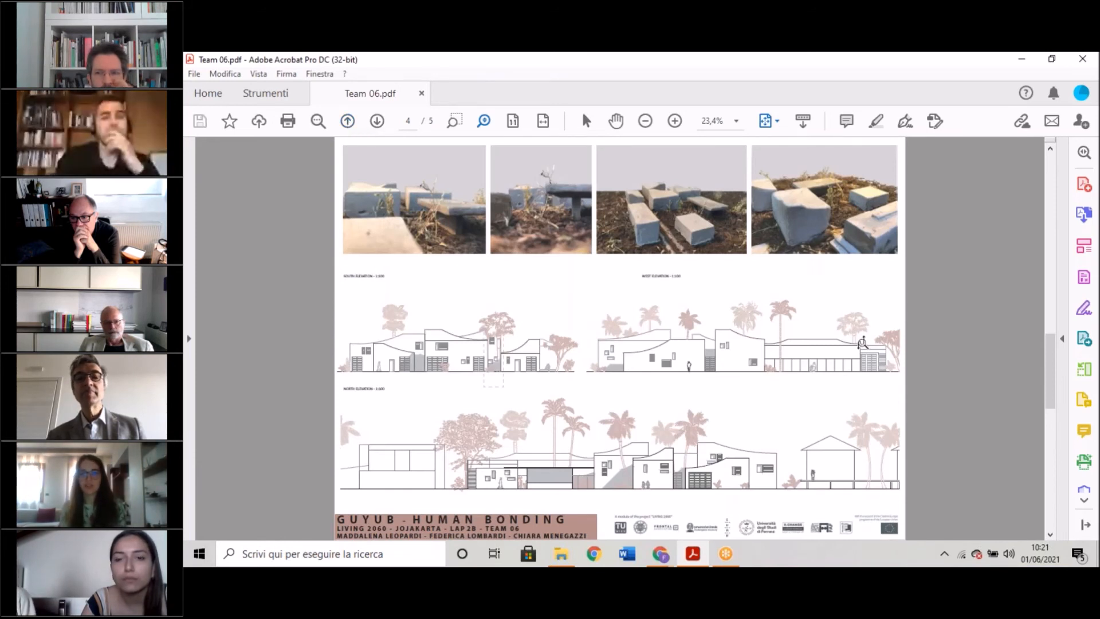
{"action": "mouse_move", "coordinate": [879, 303]}
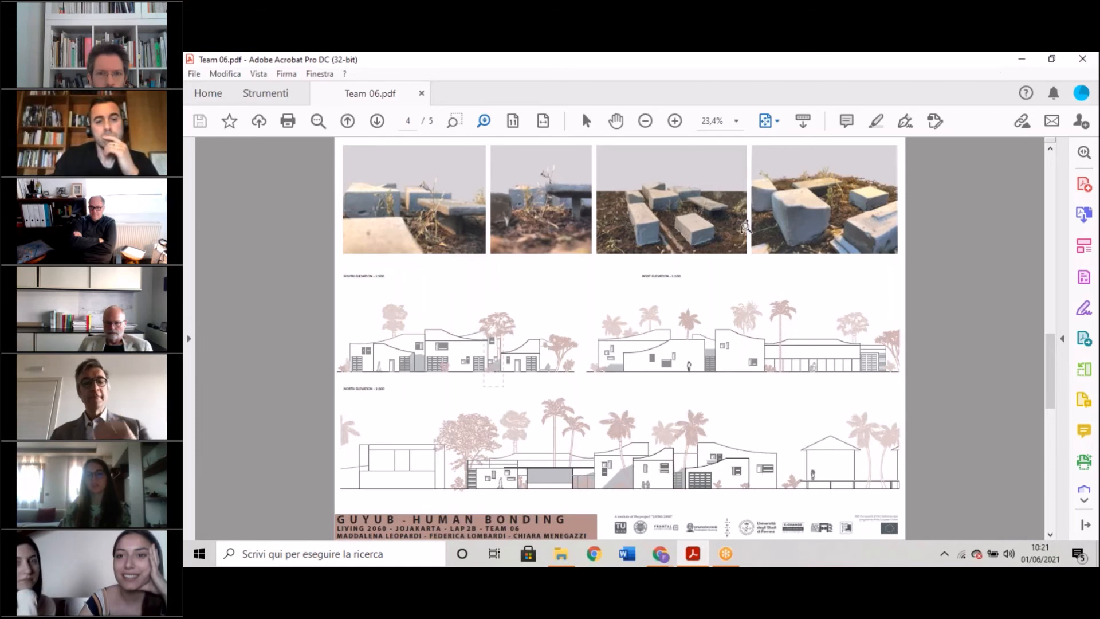
{"action": "mouse_move", "coordinate": [714, 214]}
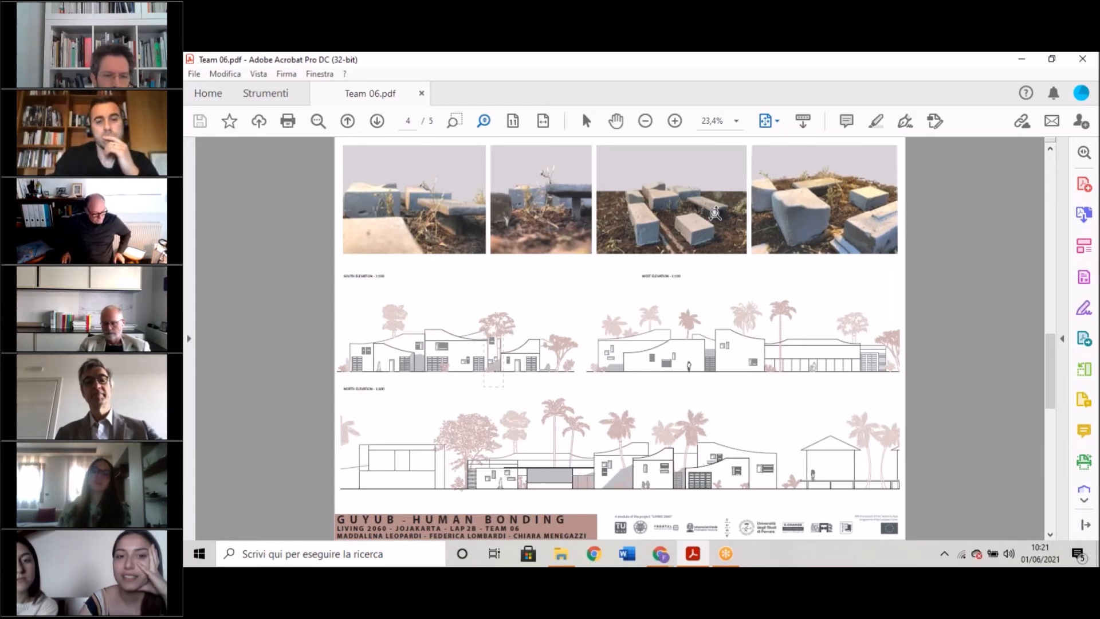
{"action": "mouse_move", "coordinate": [689, 341]}
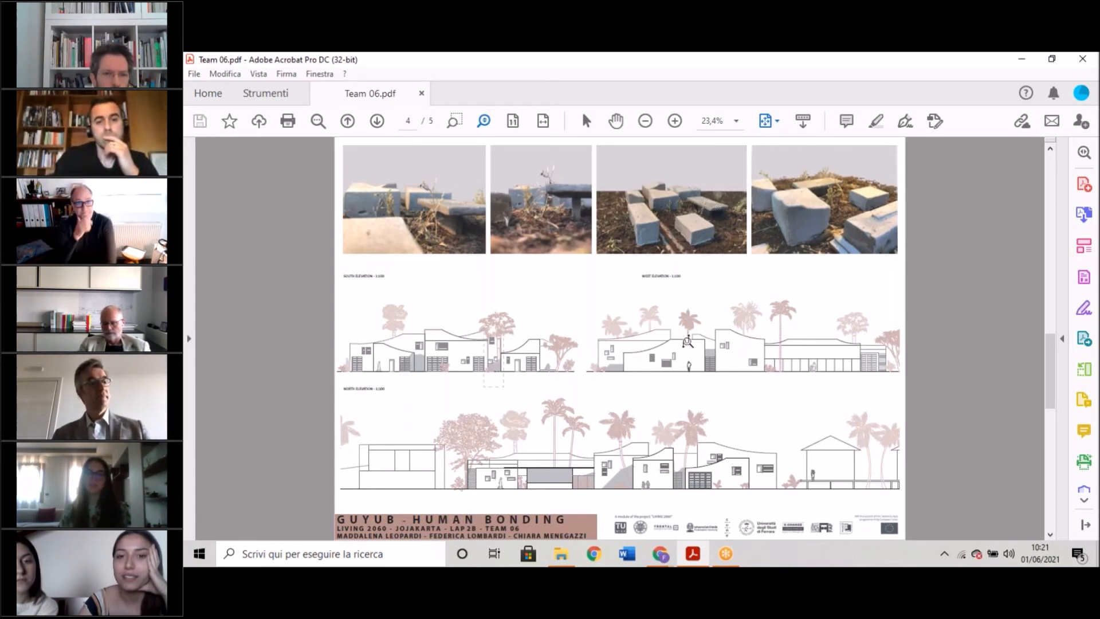
{"action": "mouse_move", "coordinate": [766, 344]}
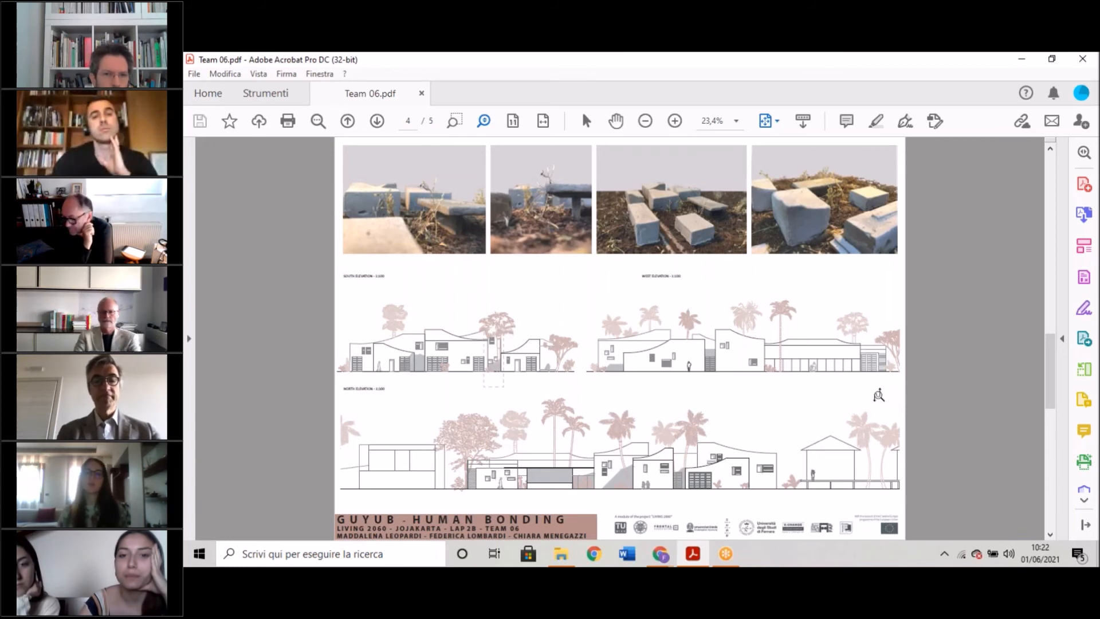
{"action": "left_click", "coordinate": [674, 120]}
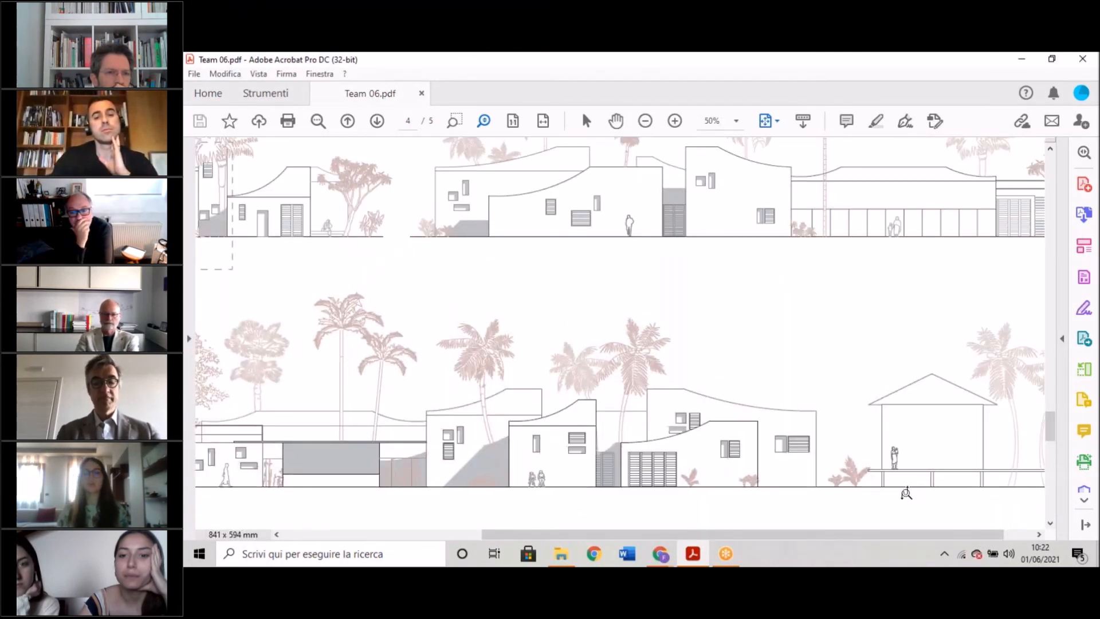
{"action": "mouse_move", "coordinate": [819, 477]}
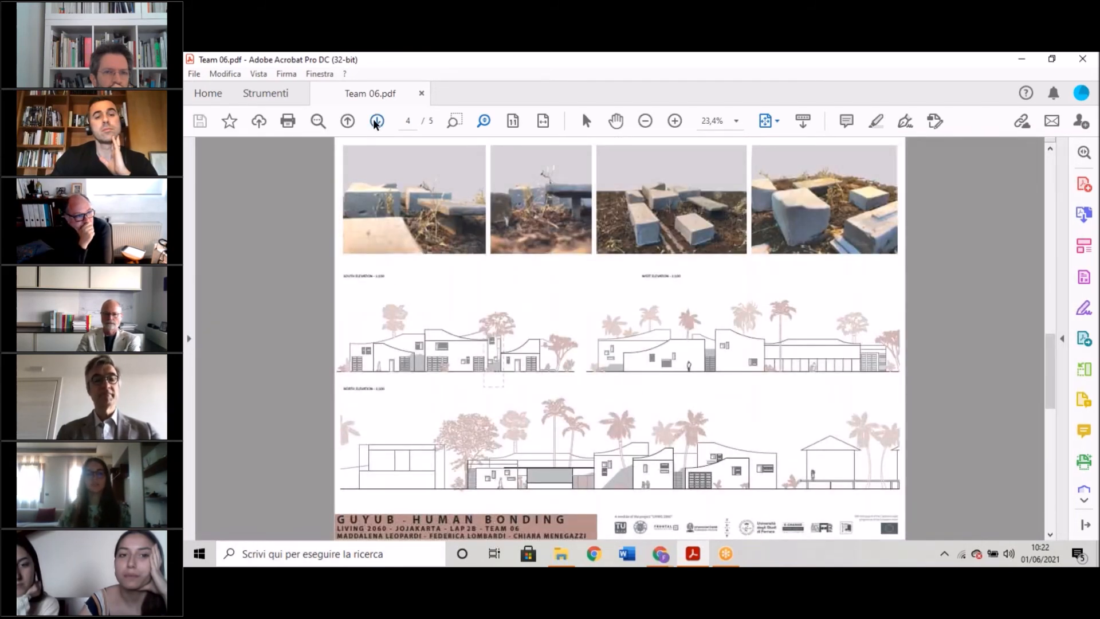
{"action": "mouse_move", "coordinate": [377, 120]}
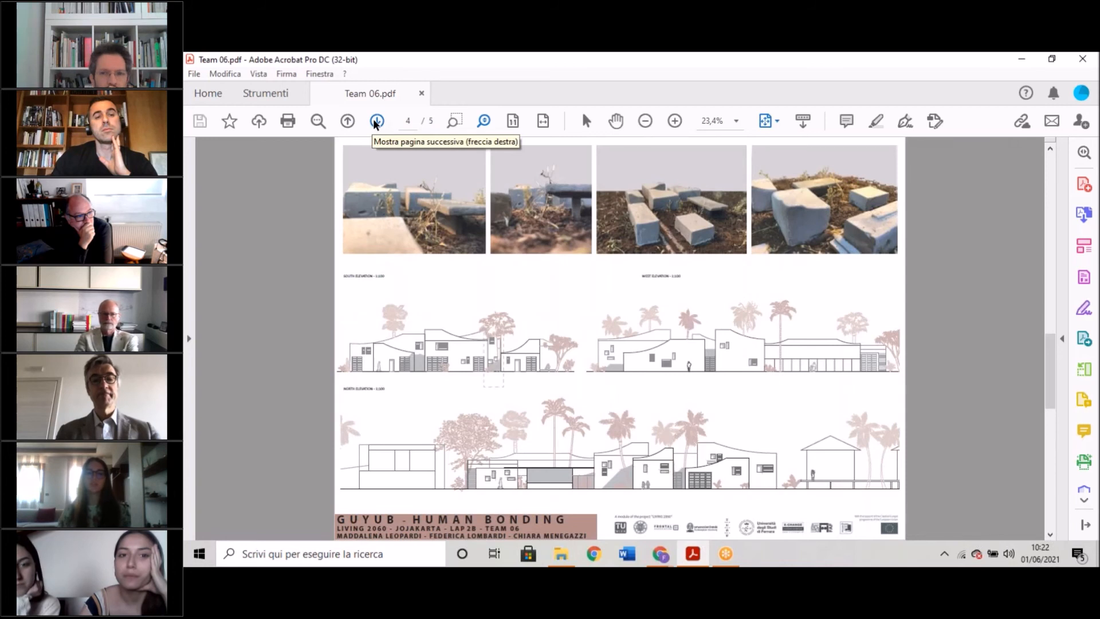
Advance again to page 5 showing the constructive axonometric section and roof plan.
{"action": "left_click", "coordinate": [377, 120]}
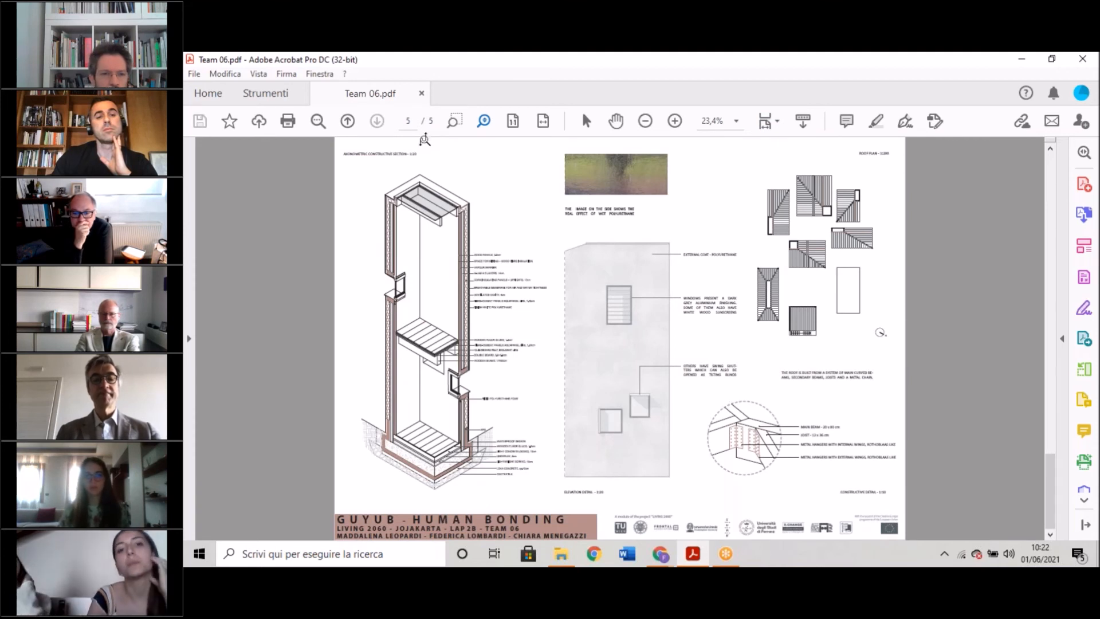
{"action": "mouse_move", "coordinate": [901, 257]}
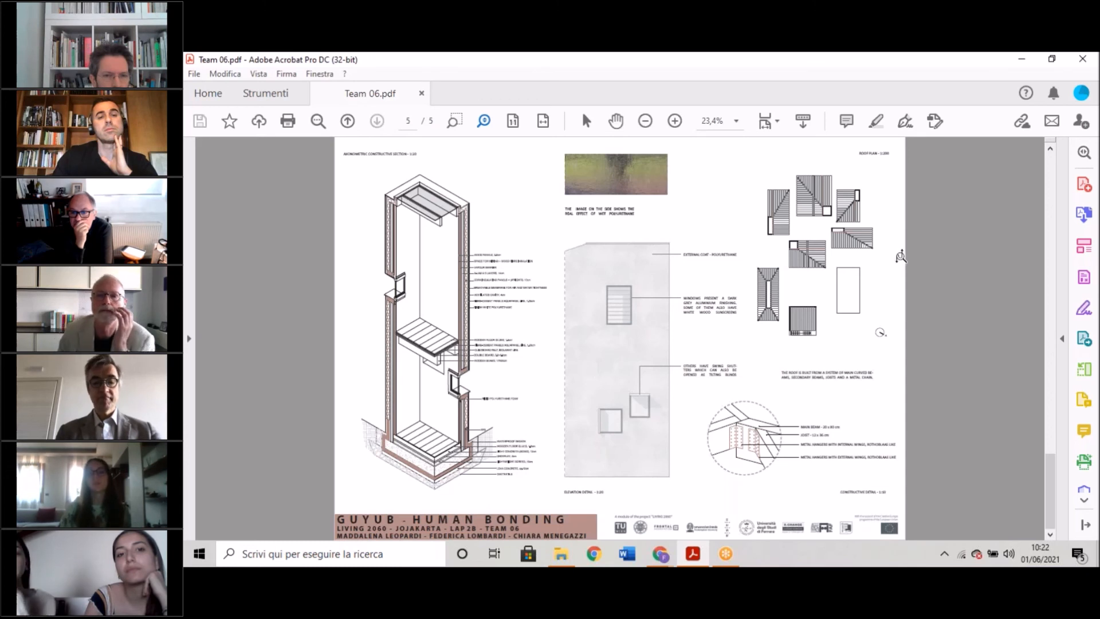
{"action": "mouse_move", "coordinate": [901, 251]}
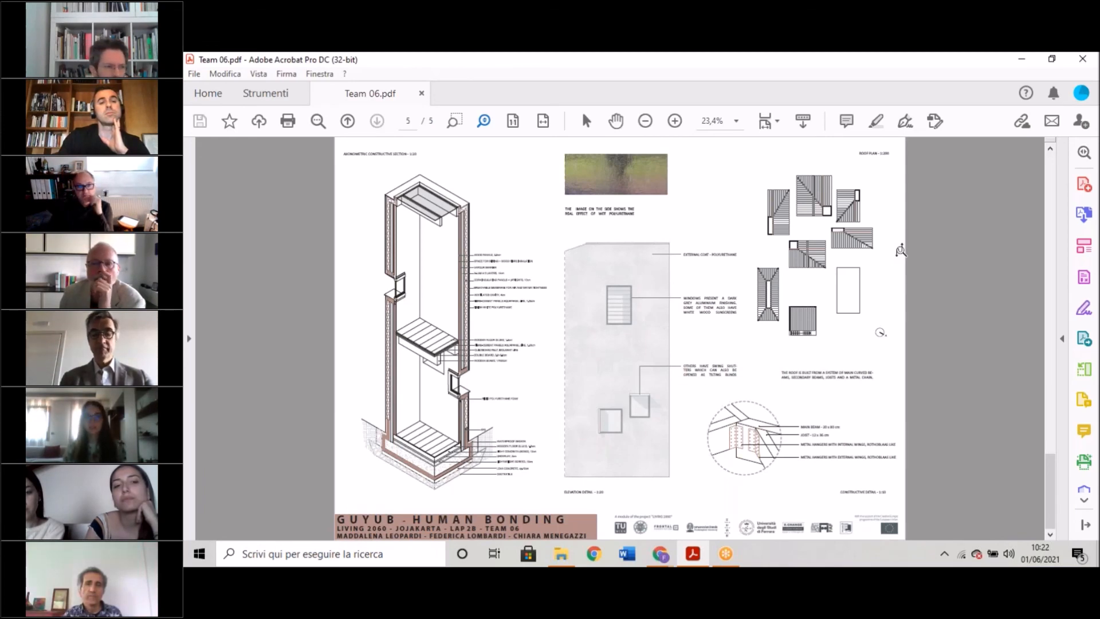
{"action": "left_click", "coordinate": [674, 121]}
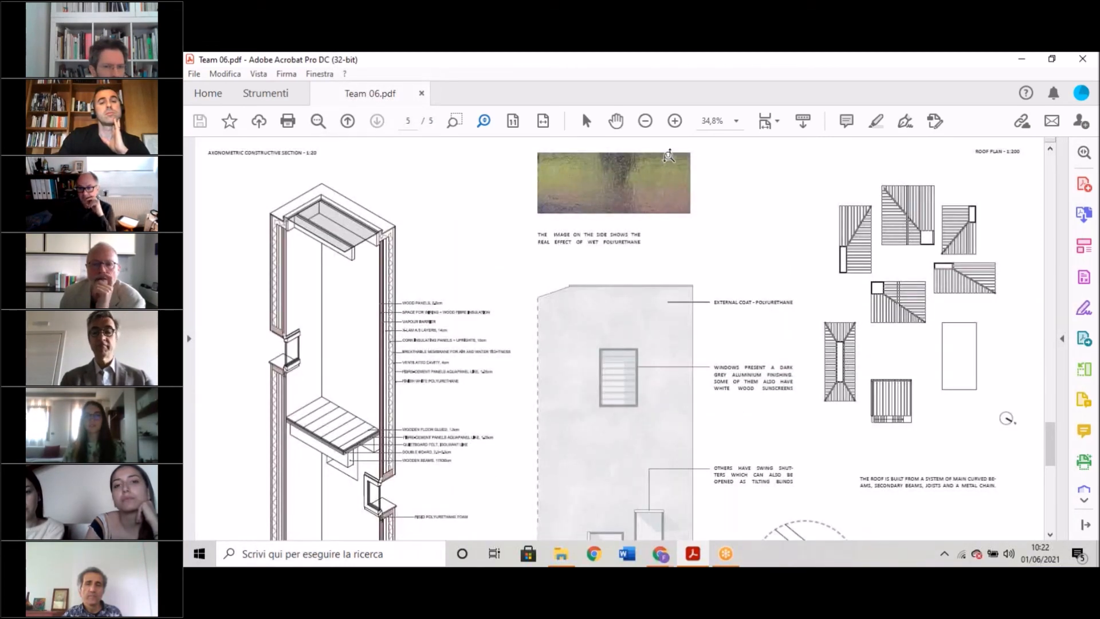
{"action": "left_click", "coordinate": [674, 120]}
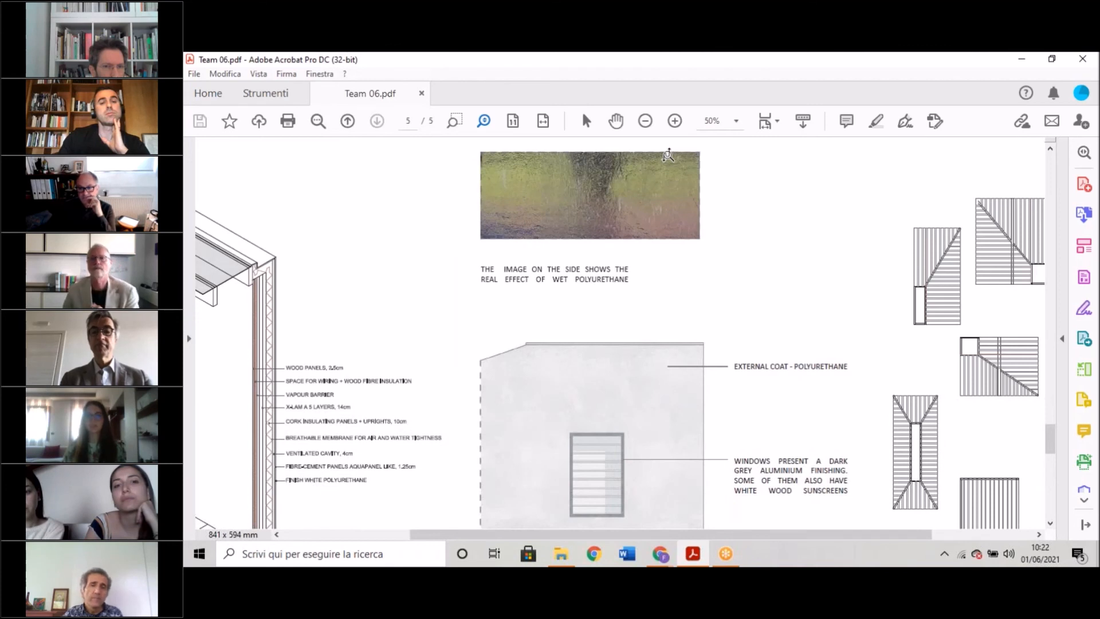
{"action": "mouse_move", "coordinate": [676, 148]}
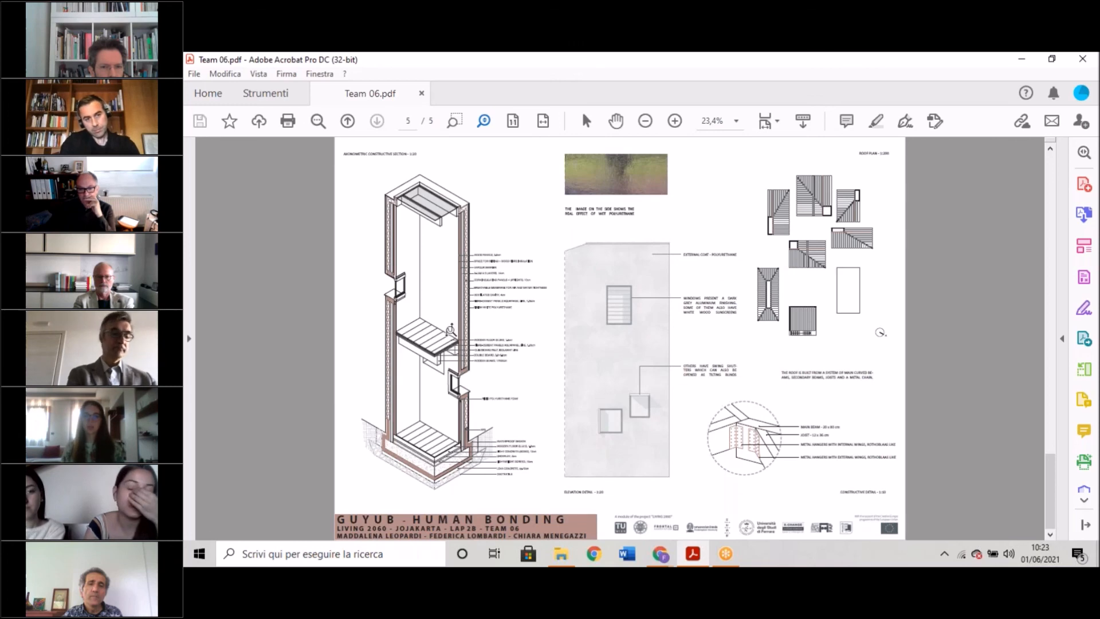
Magnify the constructive section to 50% and bring the wall layer labels and shutter notes into view.
{"action": "left_click", "coordinate": [673, 120]}
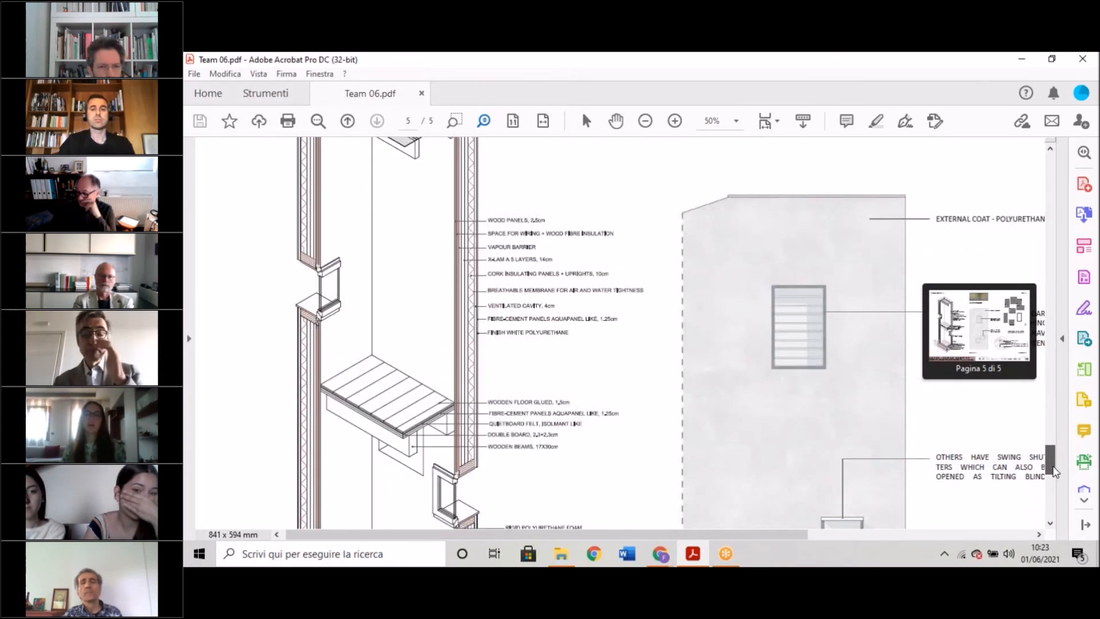
{"action": "scroll", "scroll_direction": "up", "scroll_amount": 3}
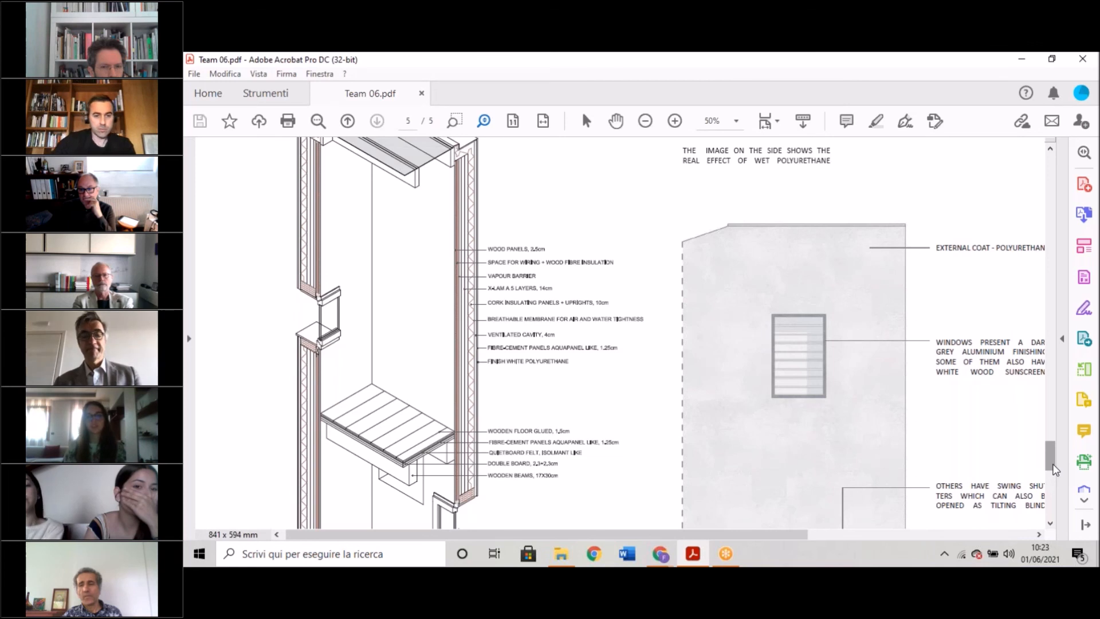
{"action": "mouse_move", "coordinate": [1049, 463]}
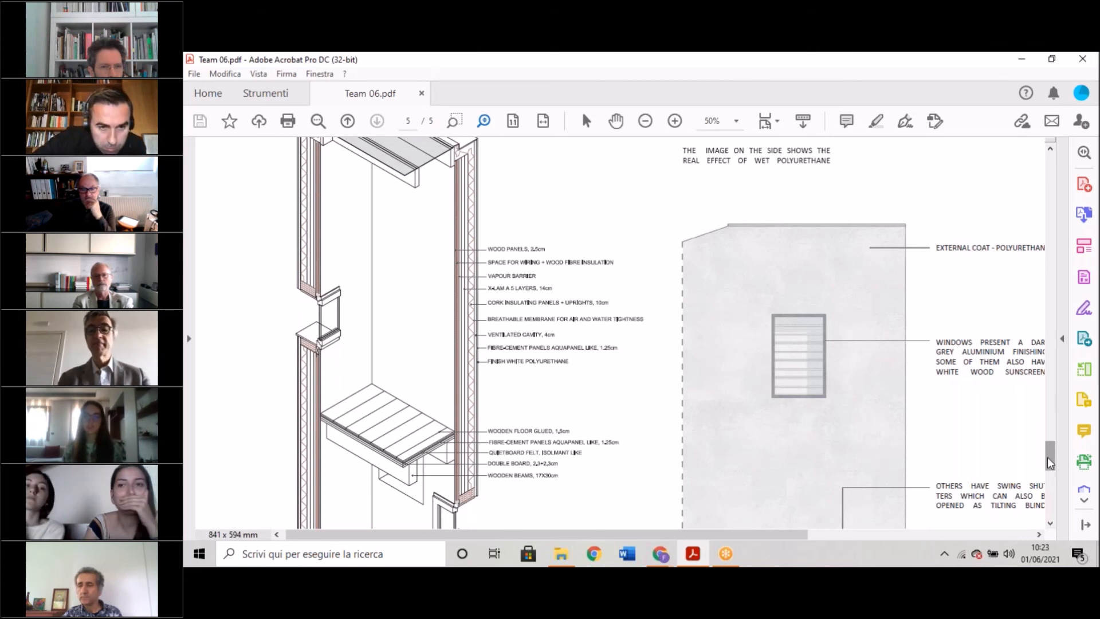
{"action": "mouse_move", "coordinate": [926, 433]}
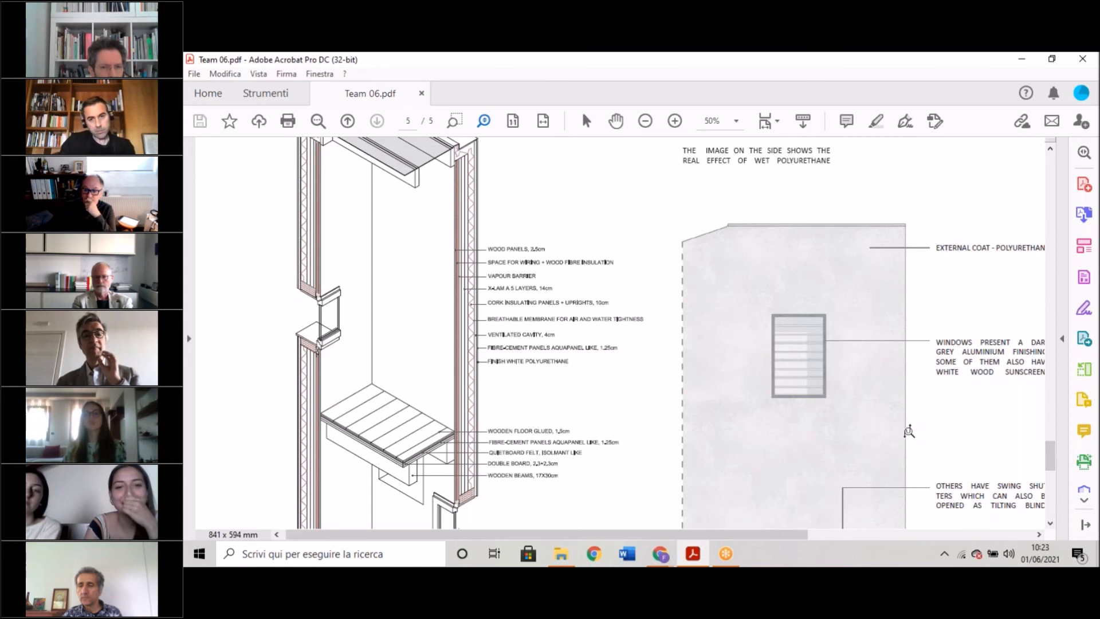
{"action": "mouse_move", "coordinate": [905, 430]}
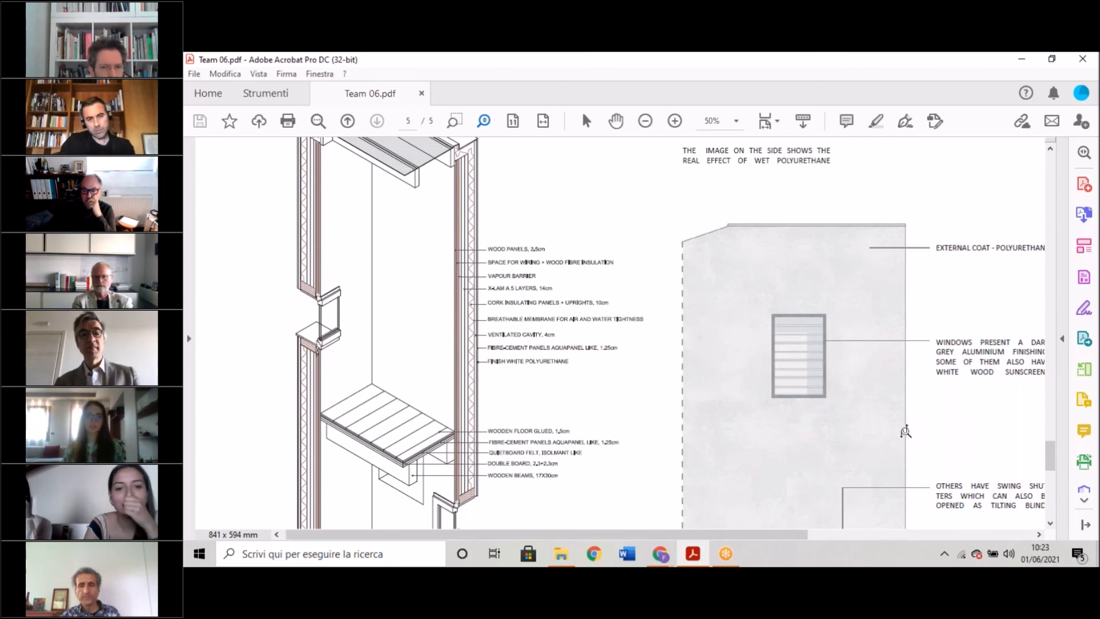